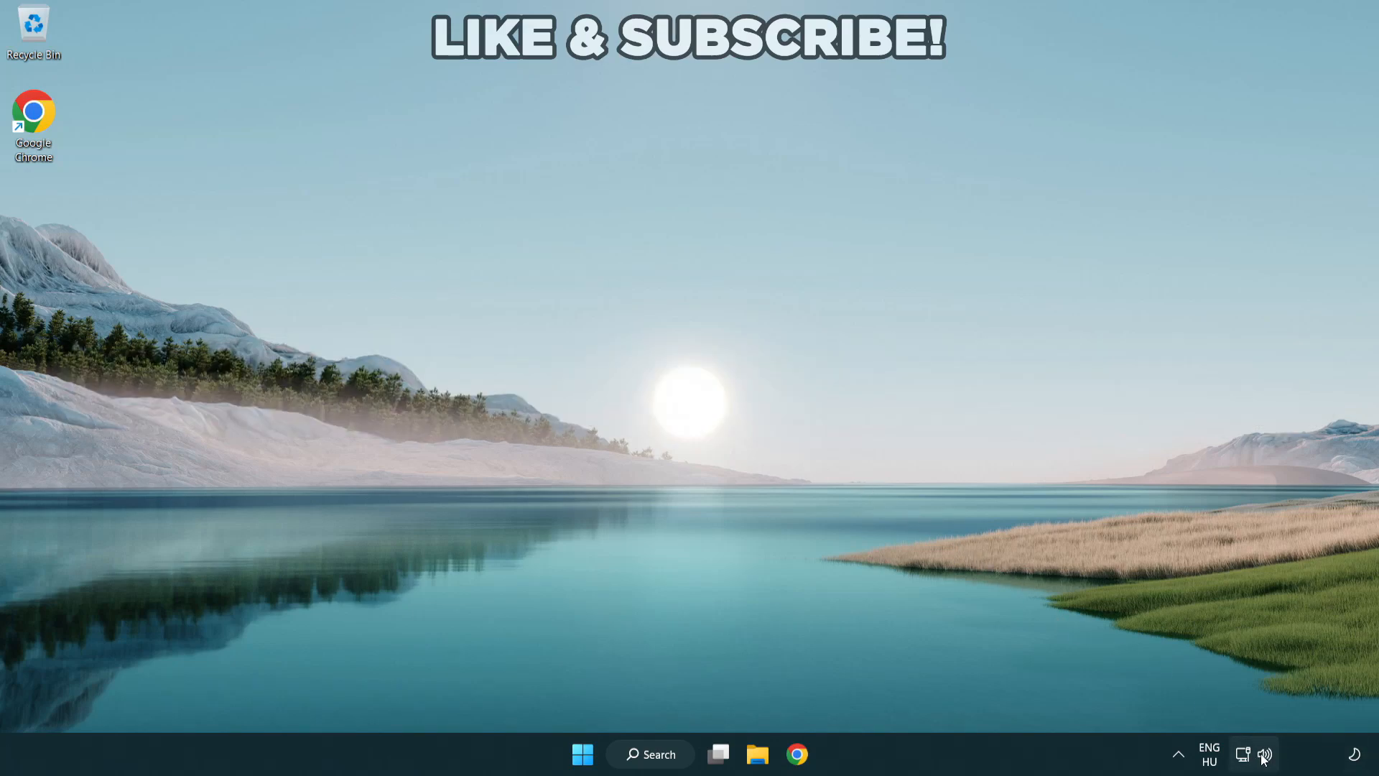
Choose Speakers (High Definition Audio Device) as the output in the Quick Settings volume panel.
{"action": "left_click", "coordinate": [1244, 754]}
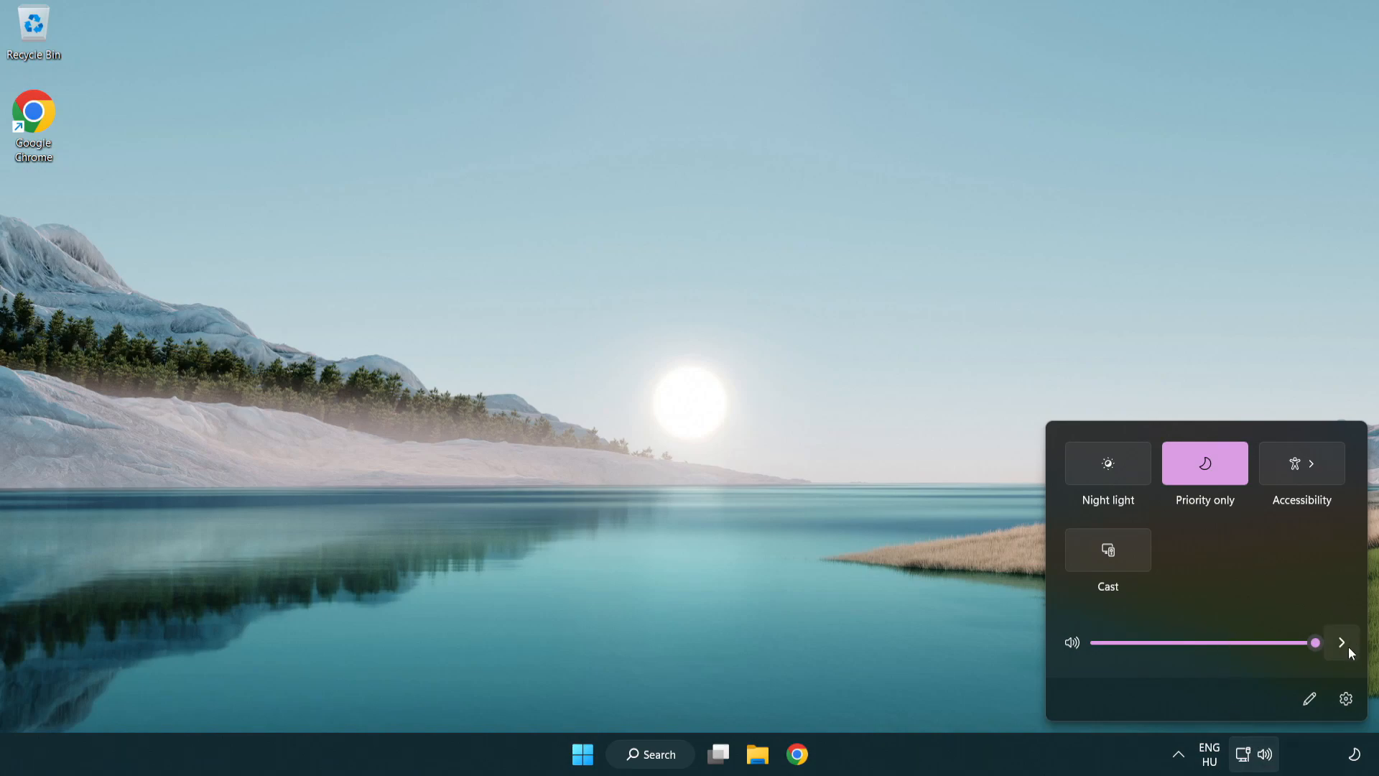
{"action": "mouse_move", "coordinate": [1340, 642]}
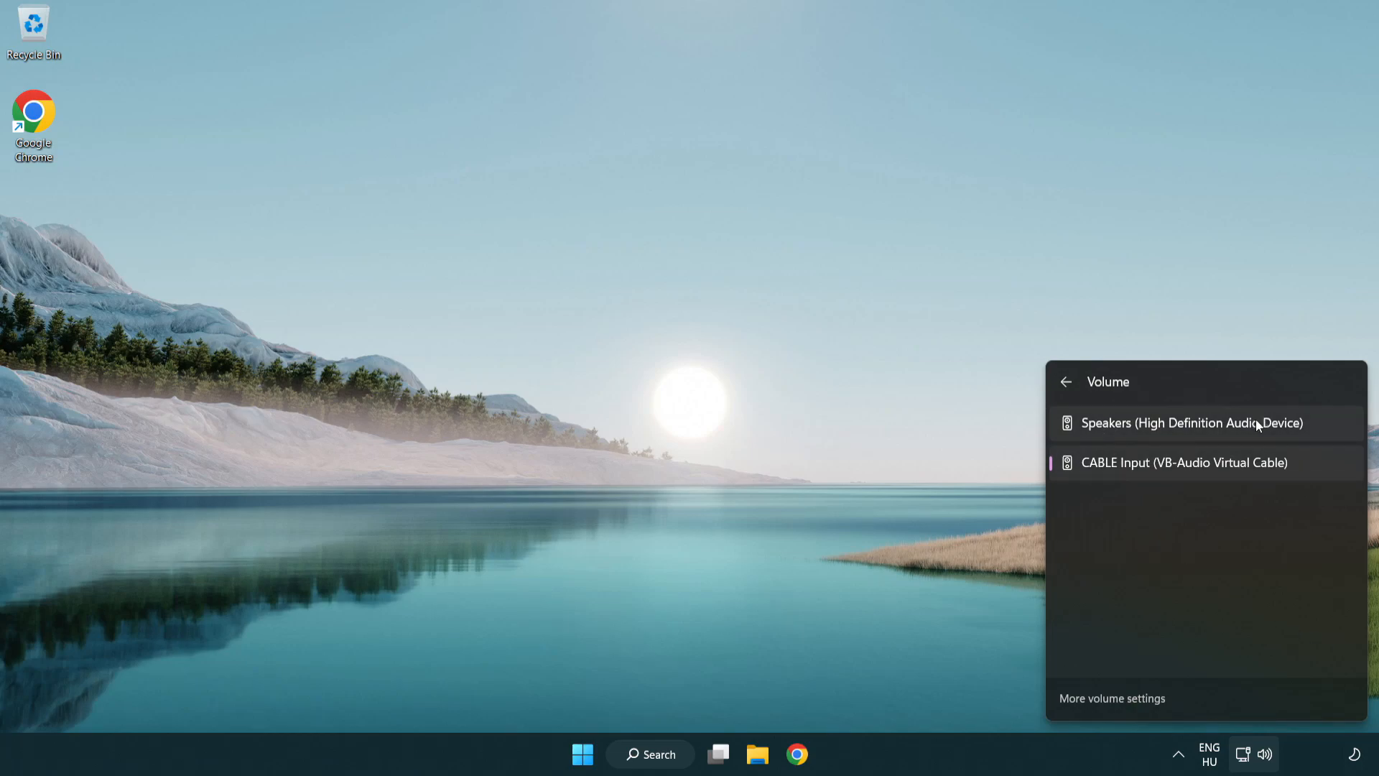
{"action": "mouse_move", "coordinate": [1324, 432]}
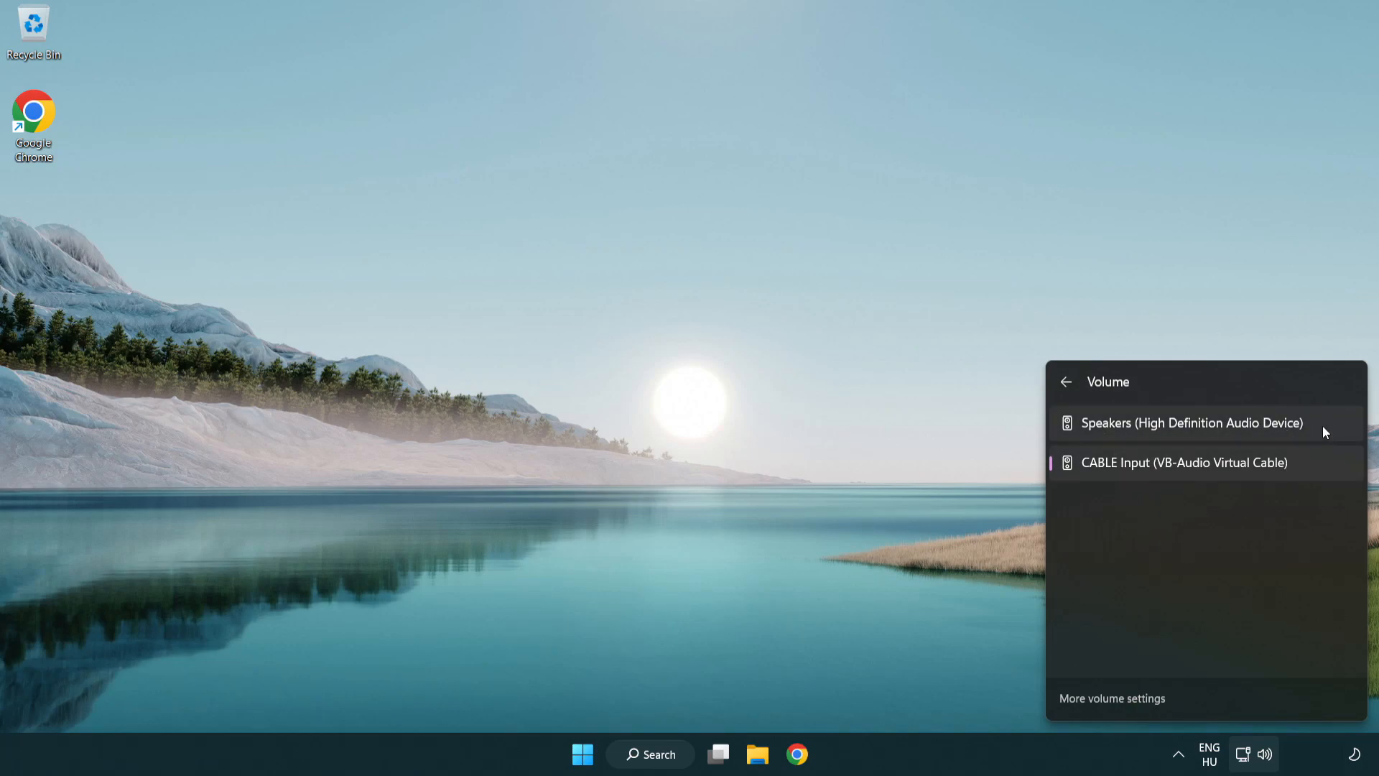
{"action": "left_click", "coordinate": [1190, 422]}
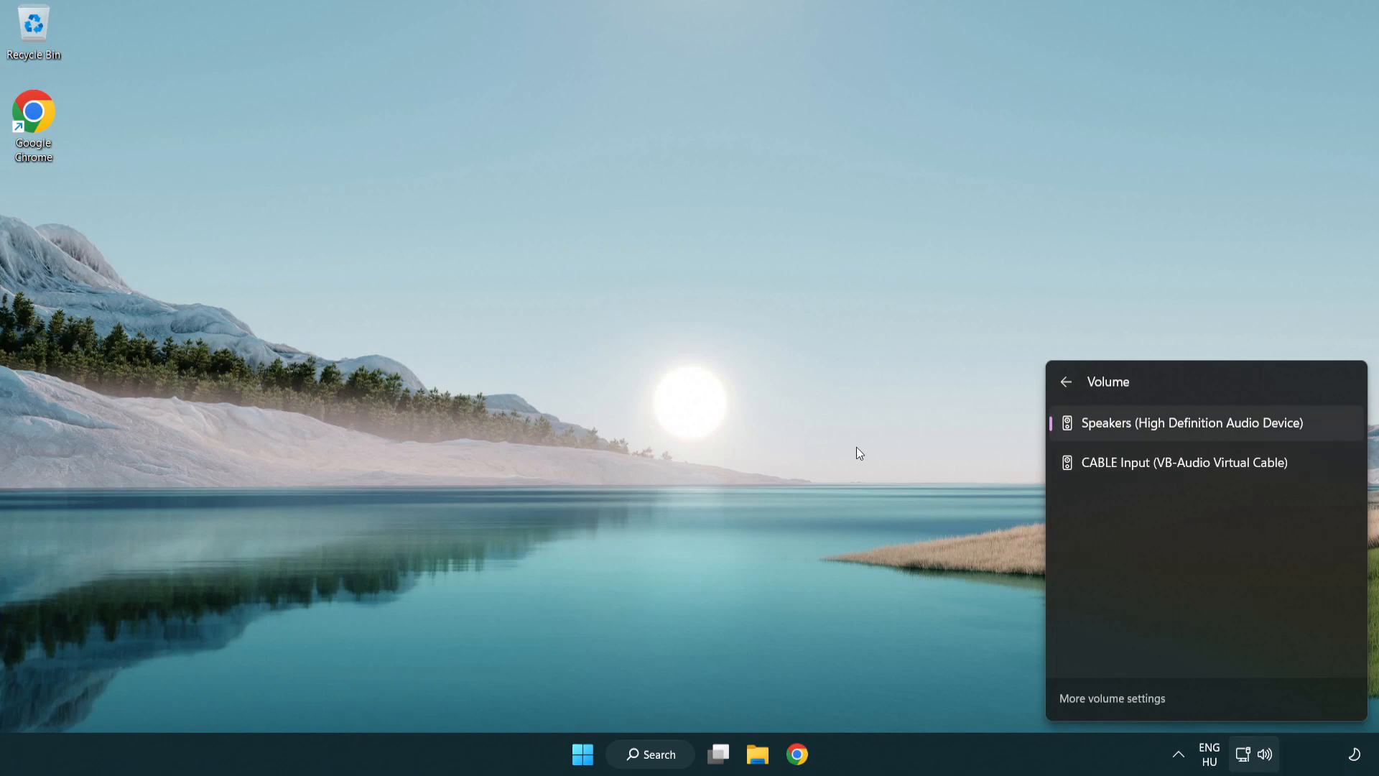
{"action": "left_click", "coordinate": [721, 413]}
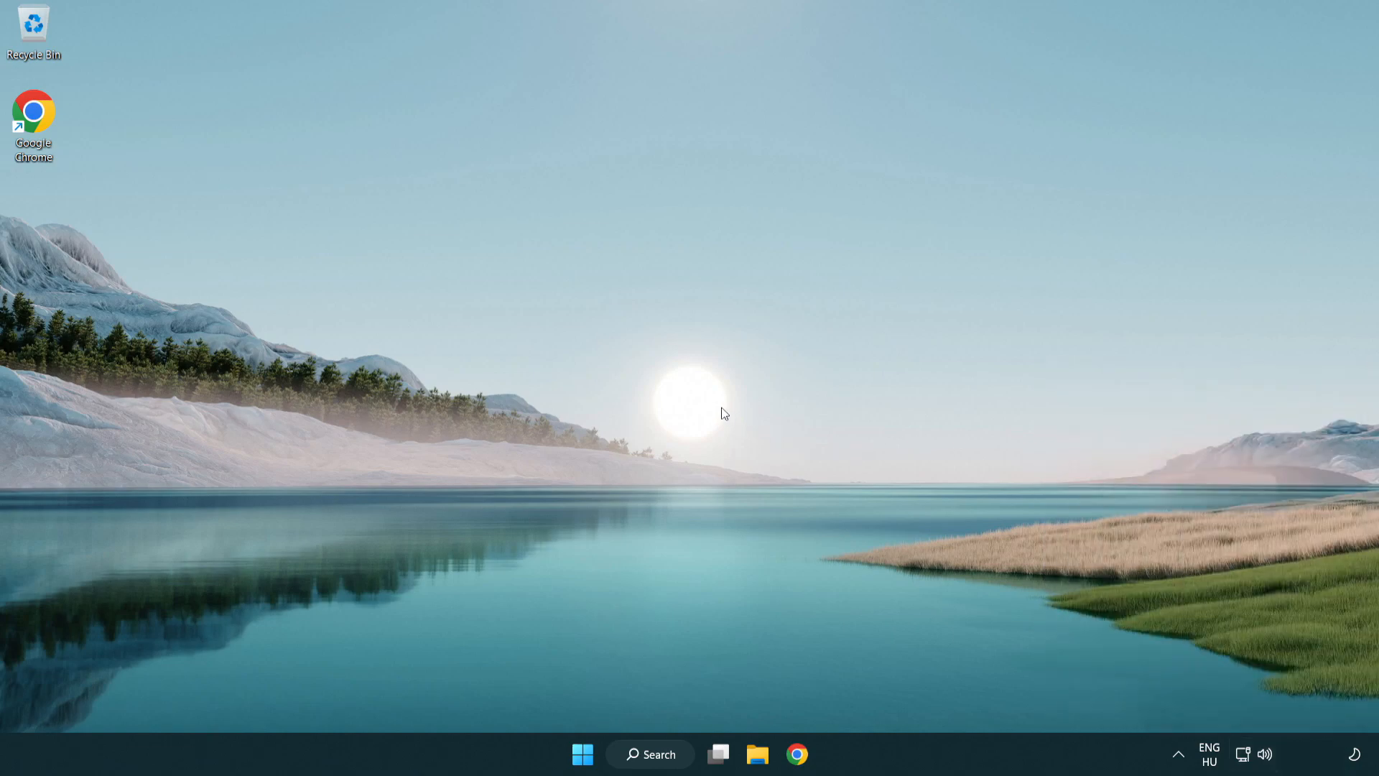
{"action": "mouse_move", "coordinate": [1267, 761]}
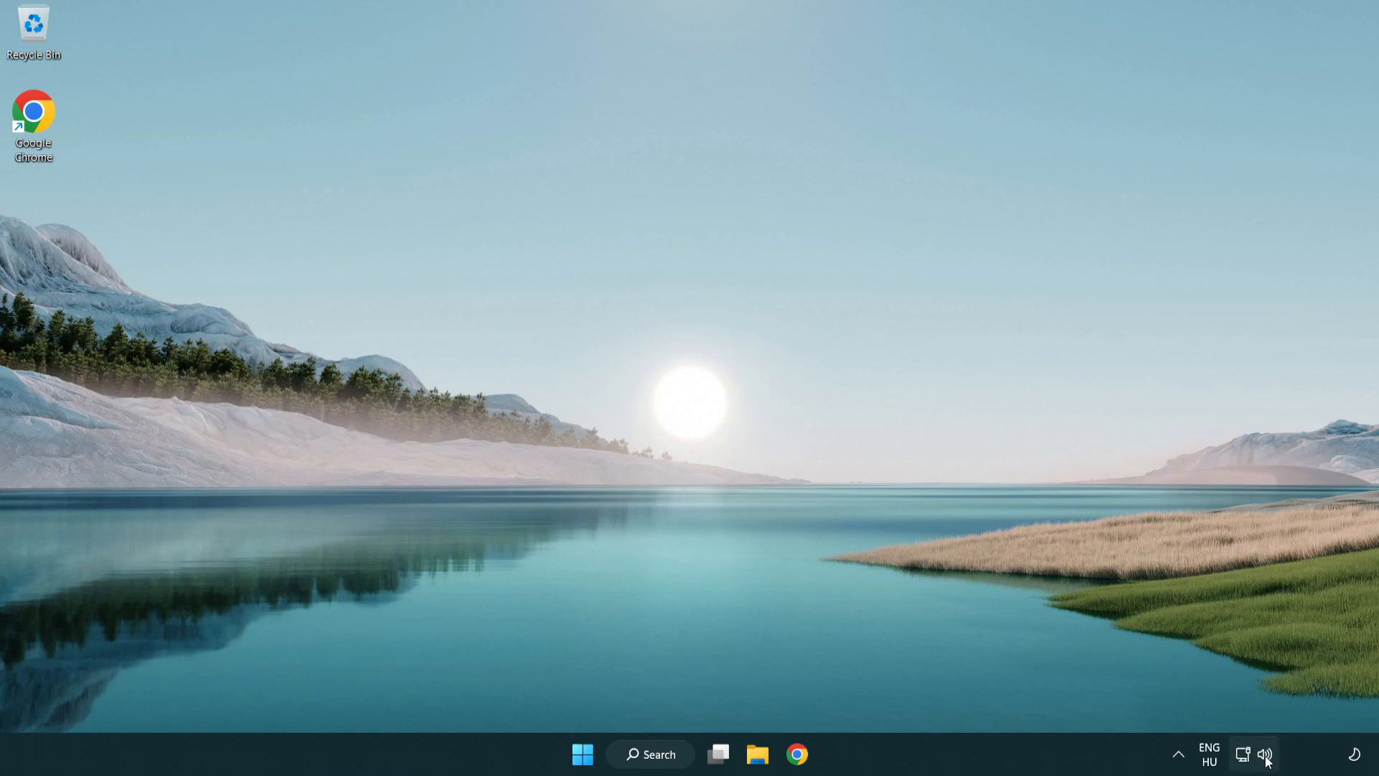
Reset sound devices and app volumes to defaults from the Volume mixer, then close Settings.
{"action": "right_click", "coordinate": [1264, 754]}
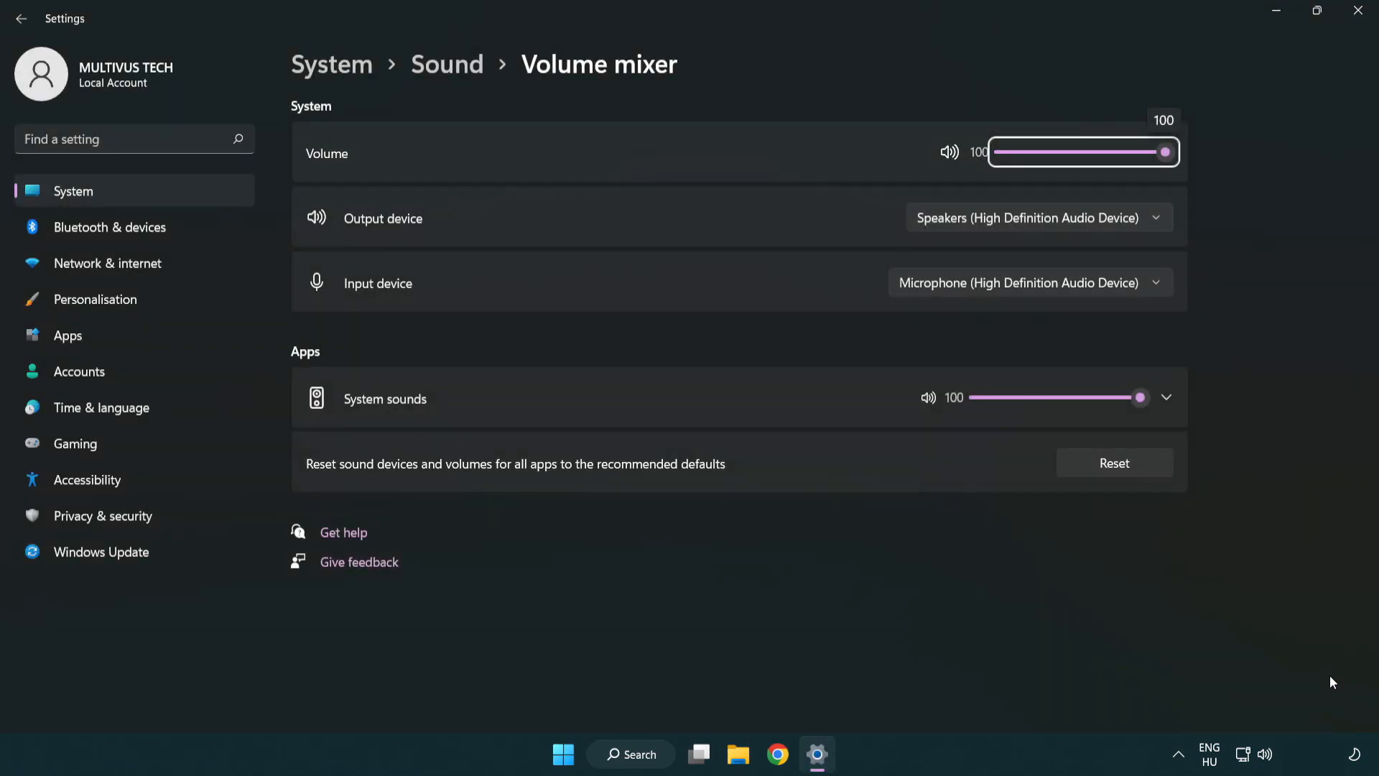
{"action": "mouse_move", "coordinate": [308, 484]}
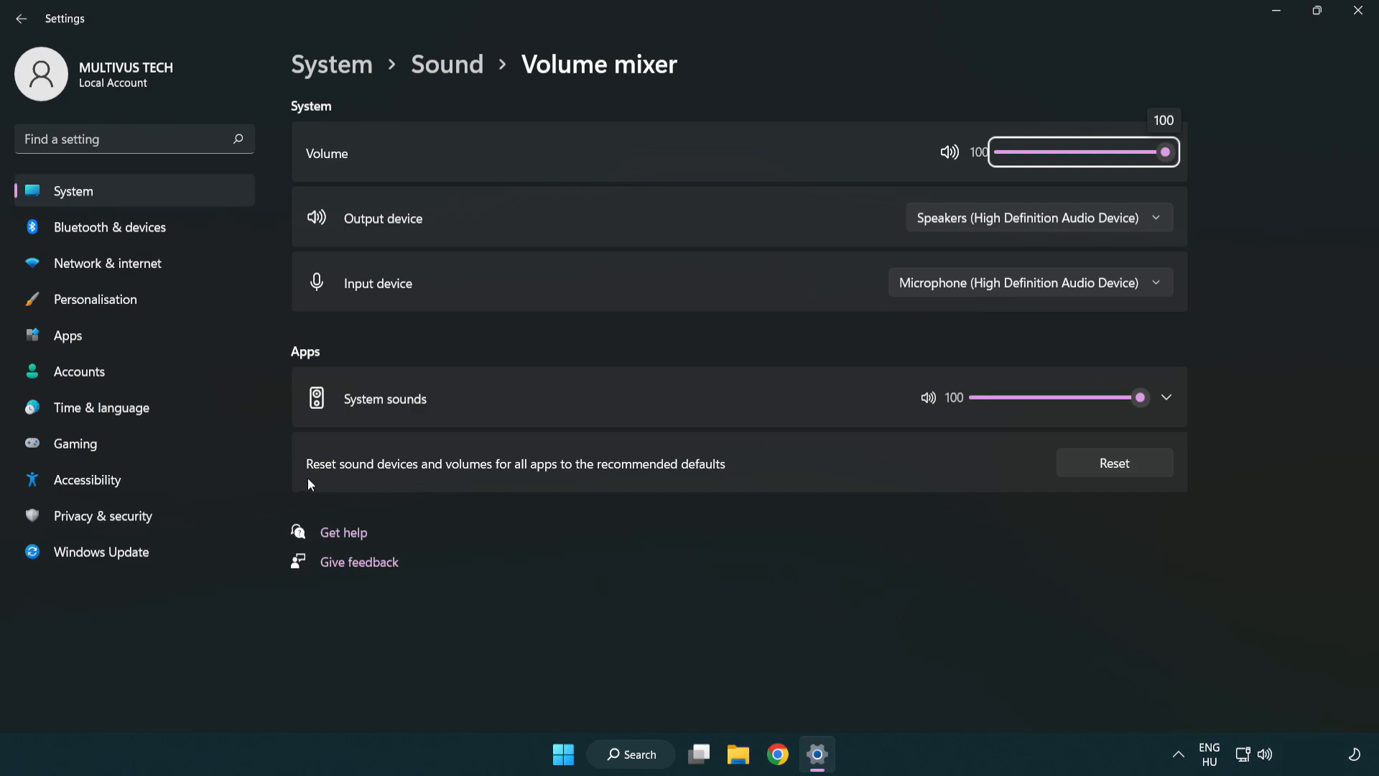
{"action": "mouse_move", "coordinate": [672, 477]}
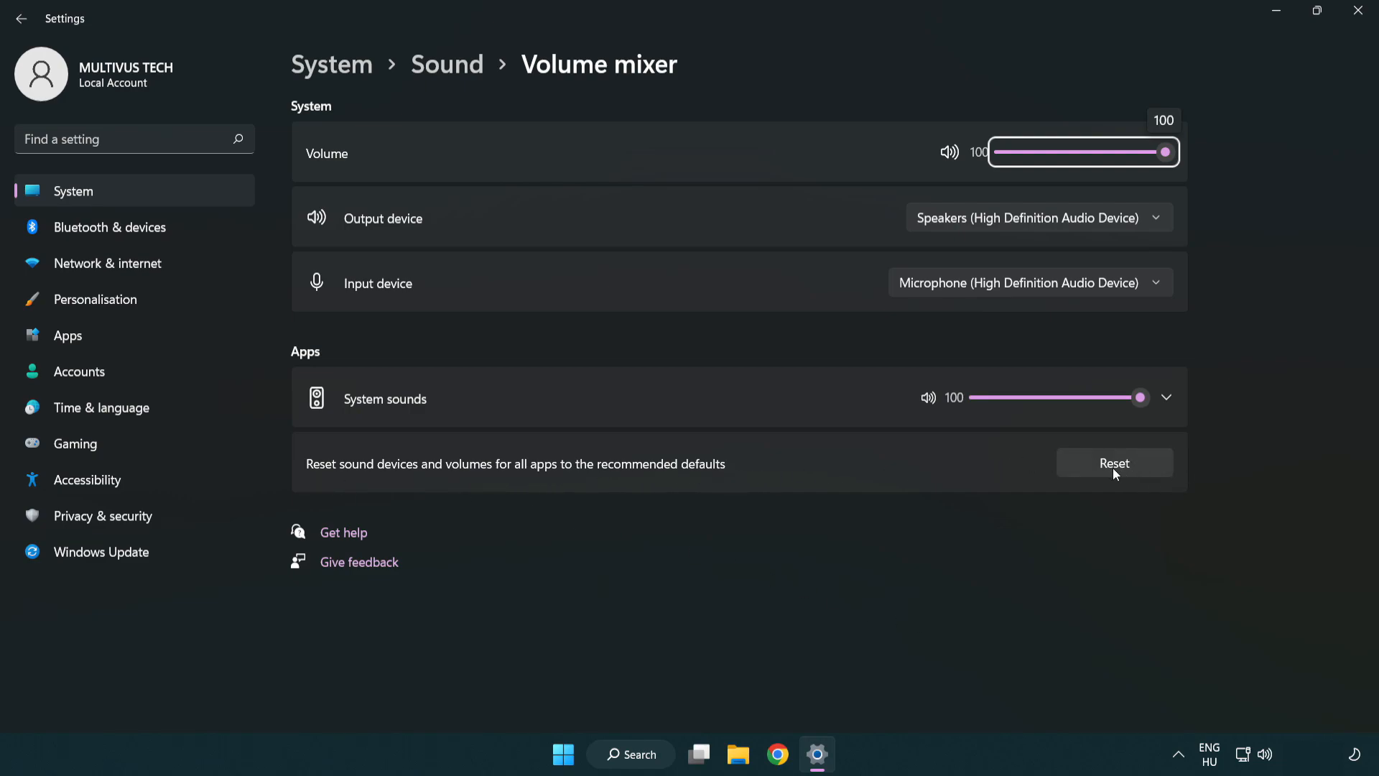
{"action": "left_click", "coordinate": [1113, 462]}
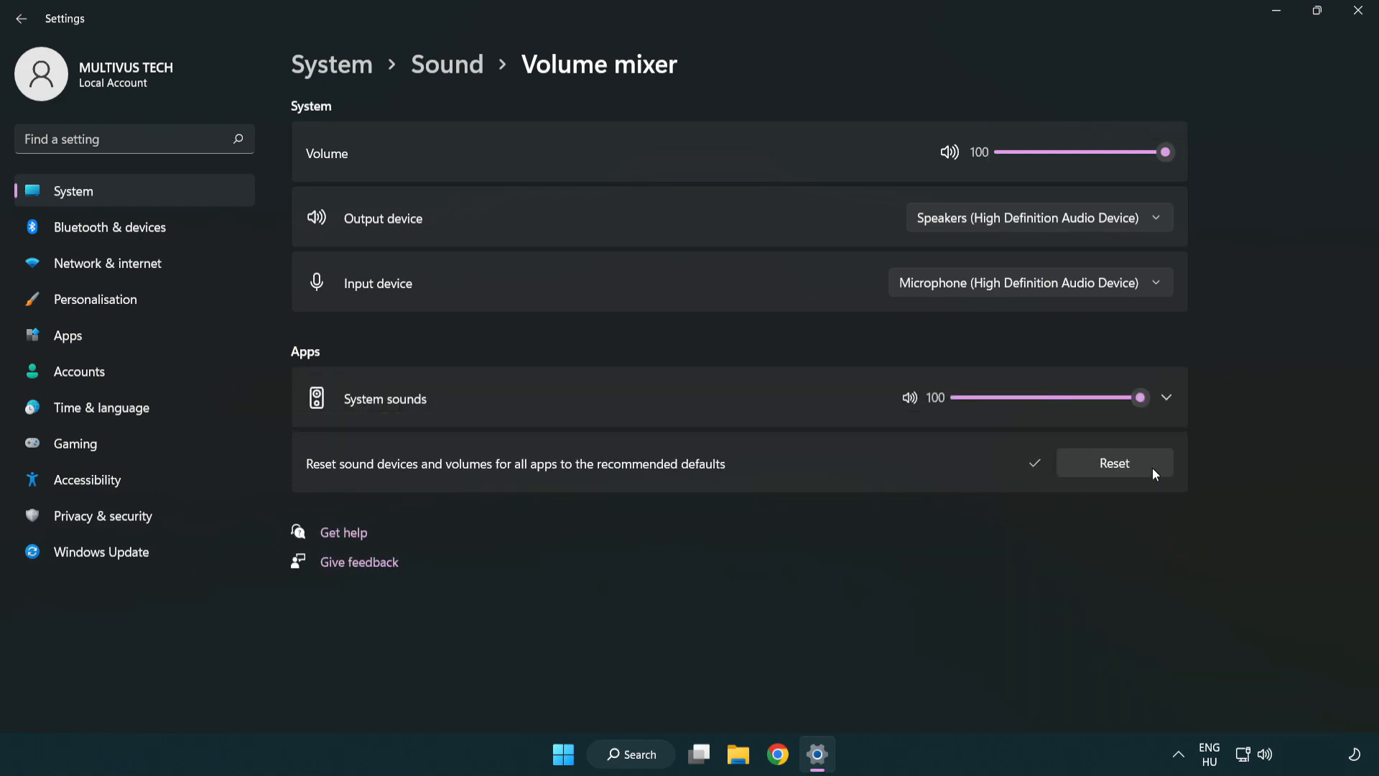
{"action": "mouse_move", "coordinate": [1047, 493]}
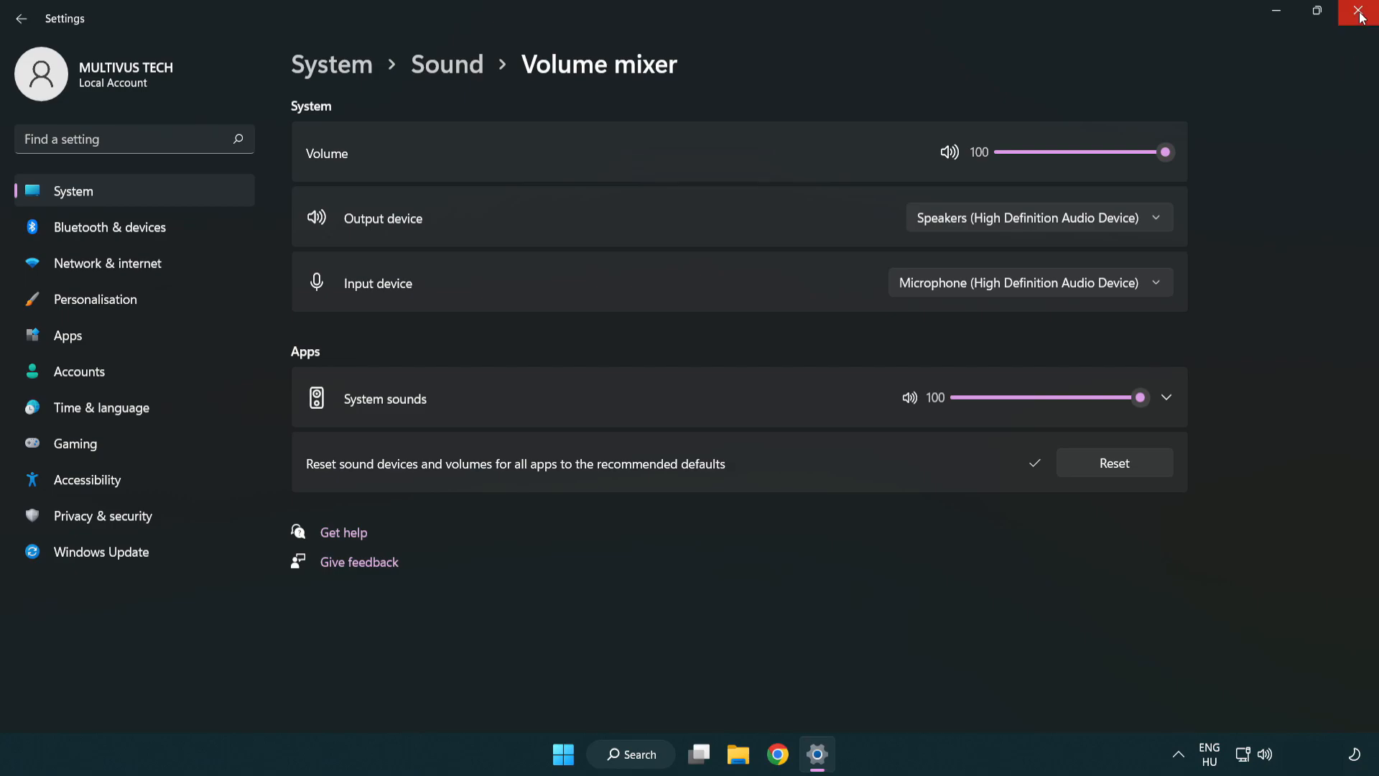
{"action": "mouse_move", "coordinate": [1360, 15]}
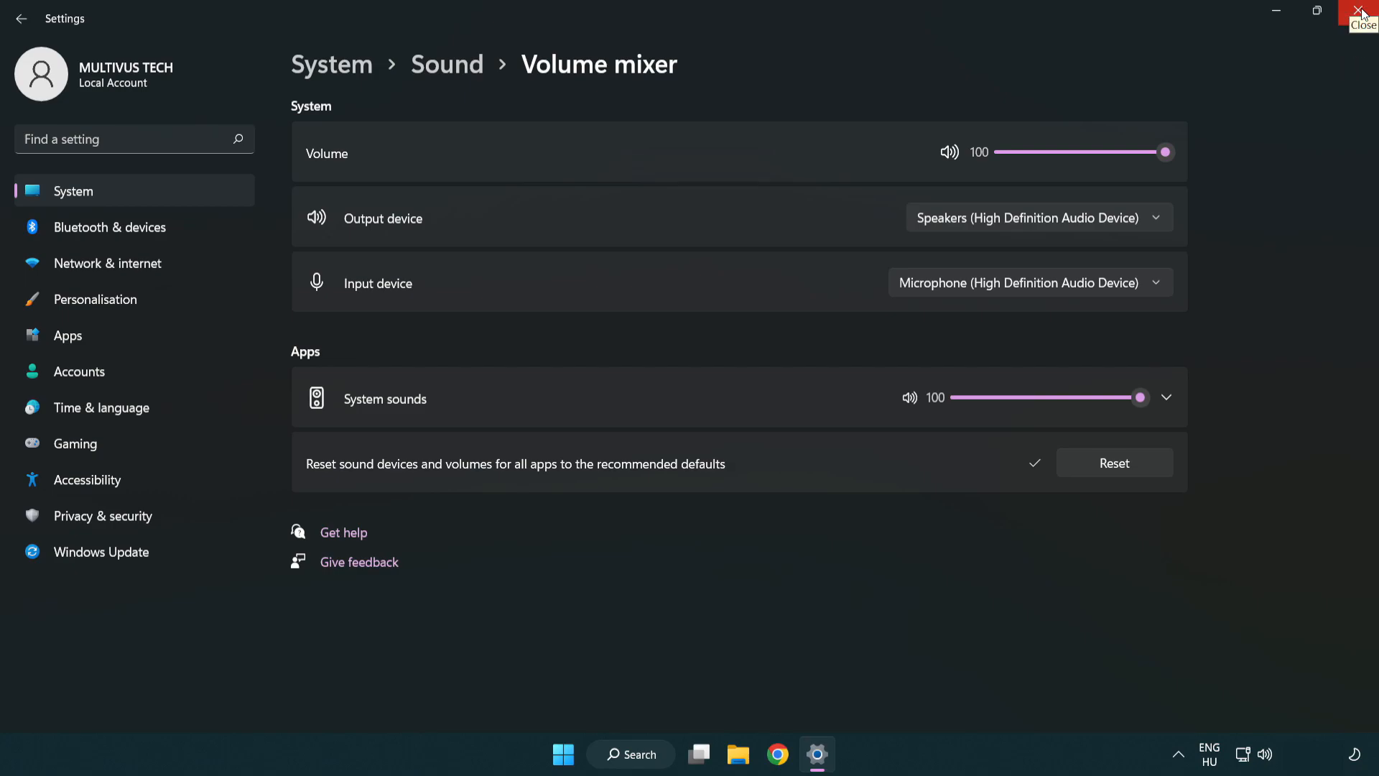
{"action": "left_click", "coordinate": [1362, 13]}
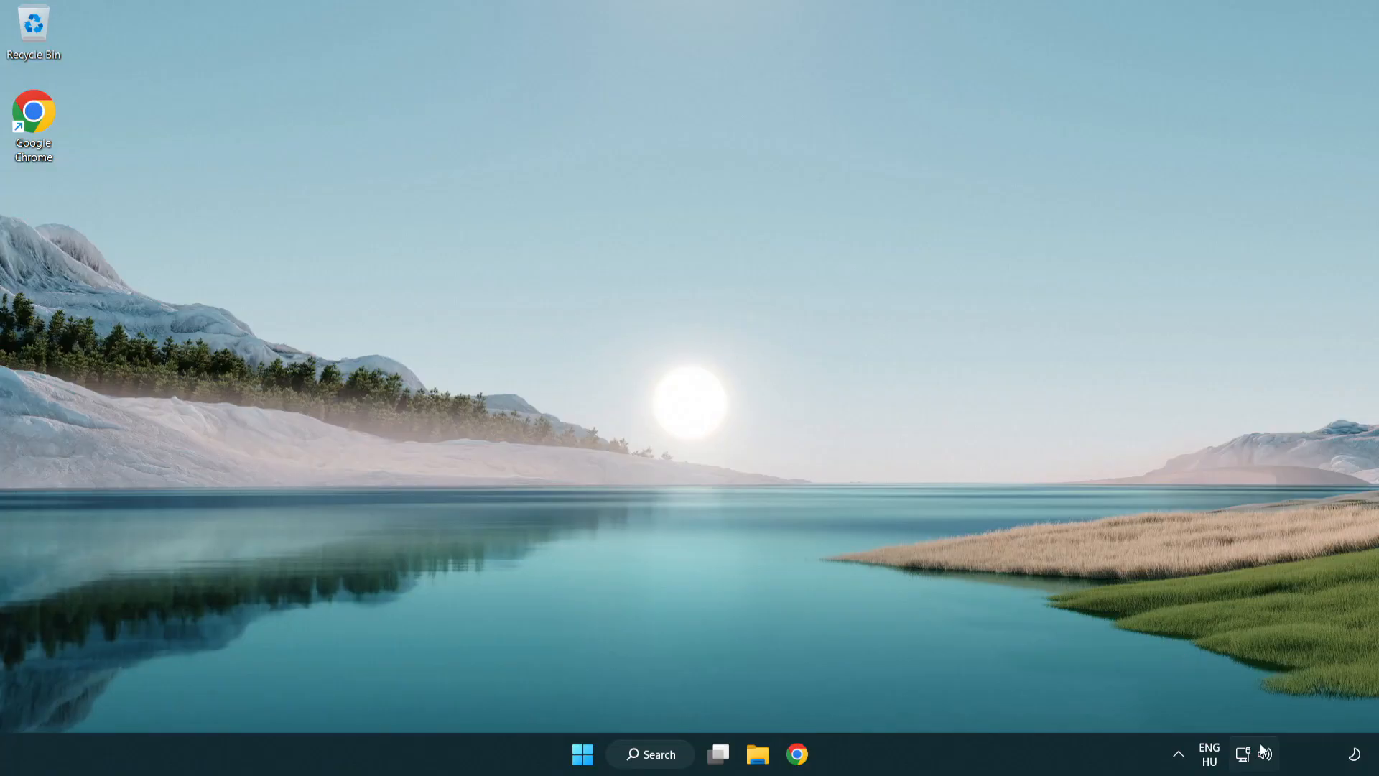
Reach the Sound settings page from the tray icon and scroll to its Advanced section.
{"action": "right_click", "coordinate": [1264, 754]}
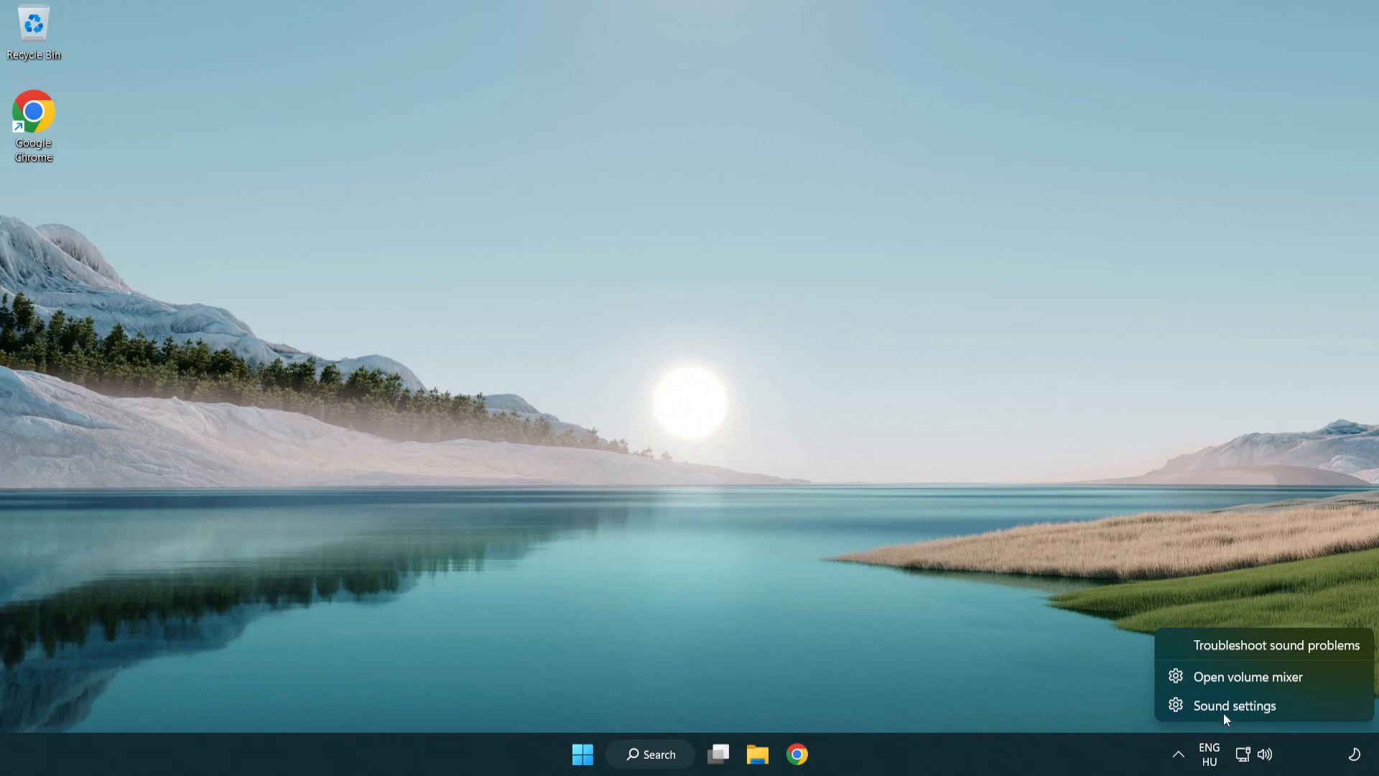
{"action": "mouse_move", "coordinate": [1320, 716]}
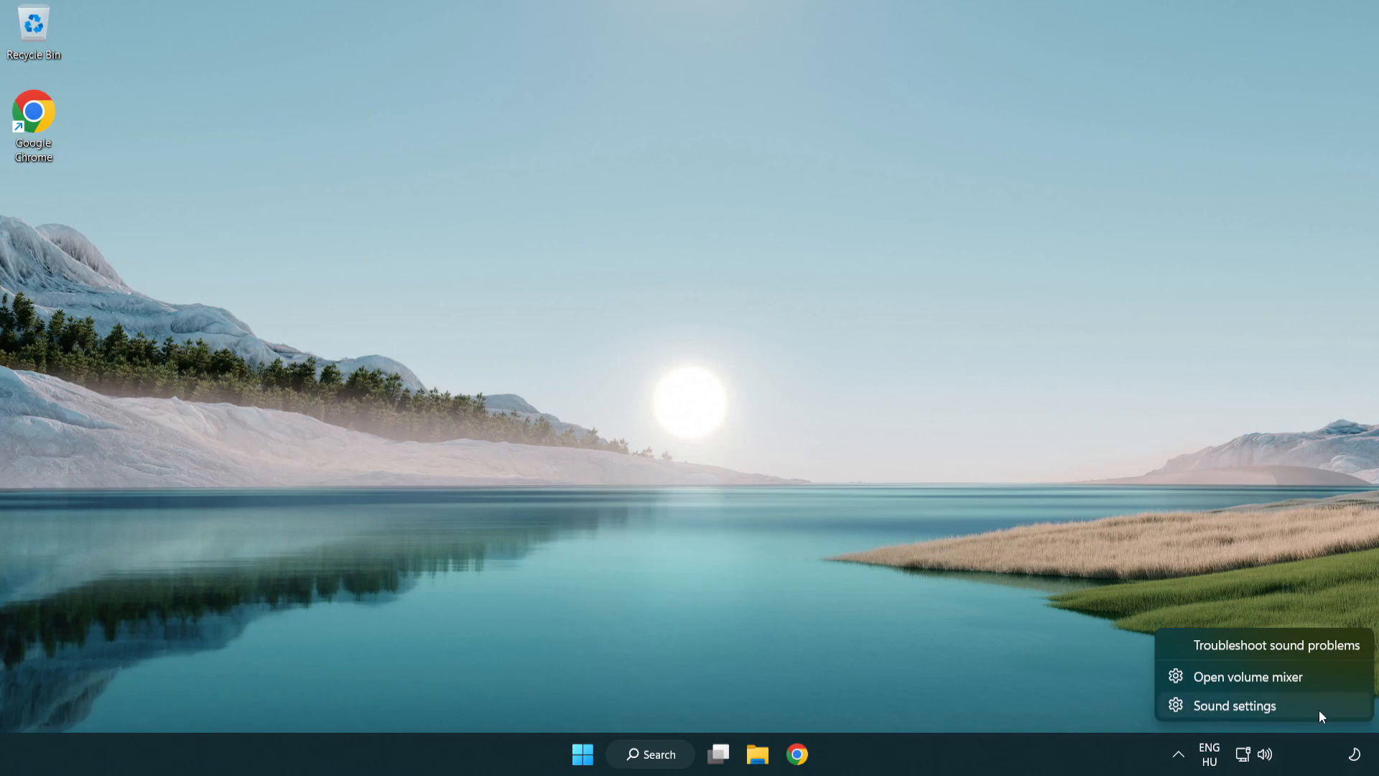
{"action": "left_click", "coordinate": [1234, 705]}
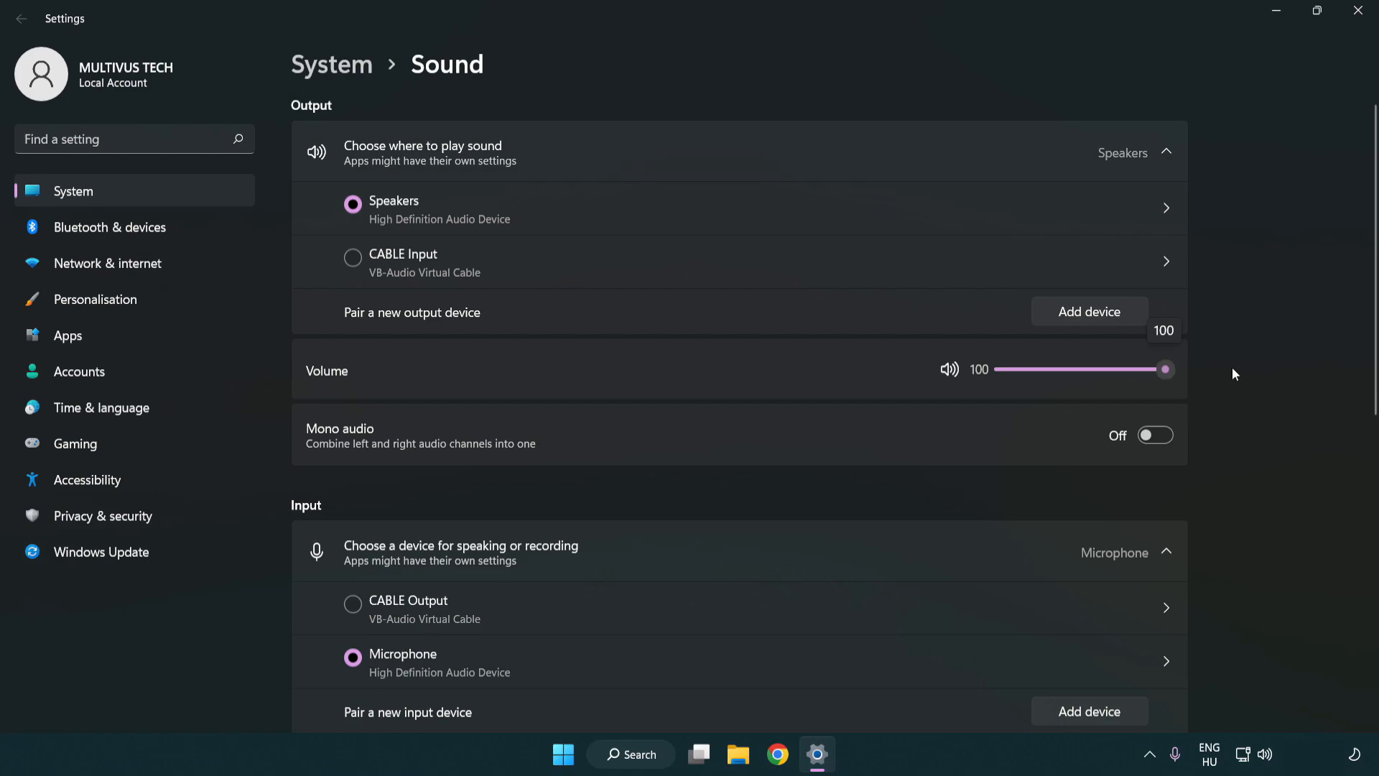
{"action": "mouse_move", "coordinate": [1374, 340]}
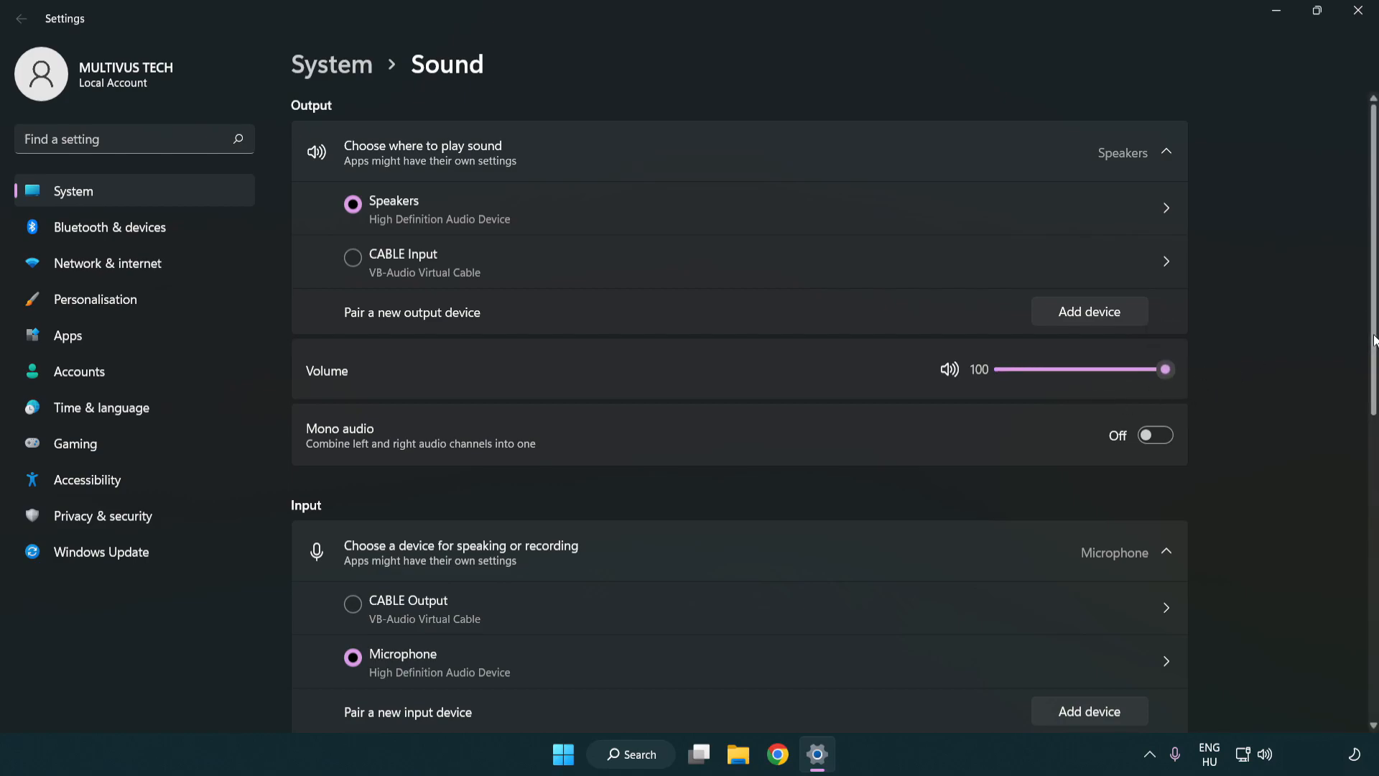
{"action": "scroll", "scroll_direction": "down", "scroll_amount": 3}
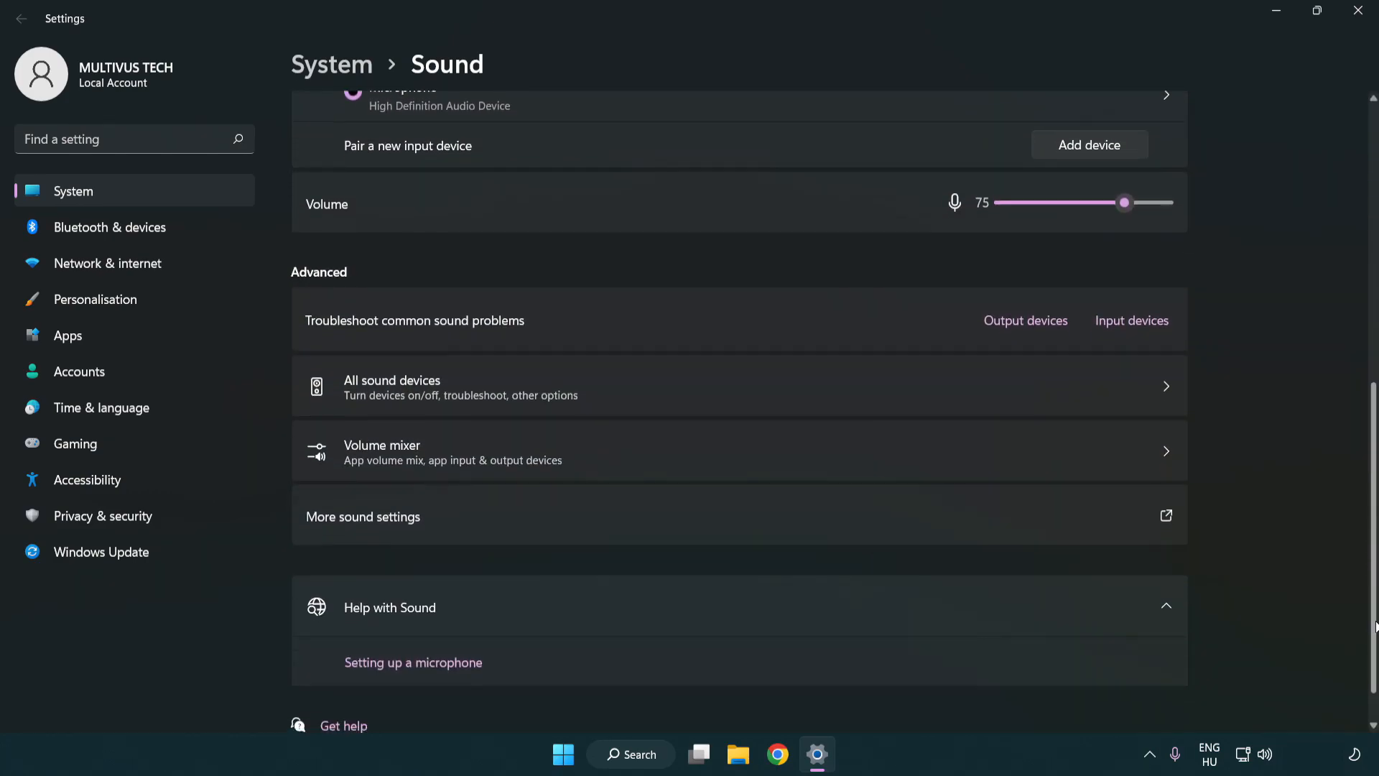
{"action": "scroll", "scroll_direction": "down", "scroll_amount": 3}
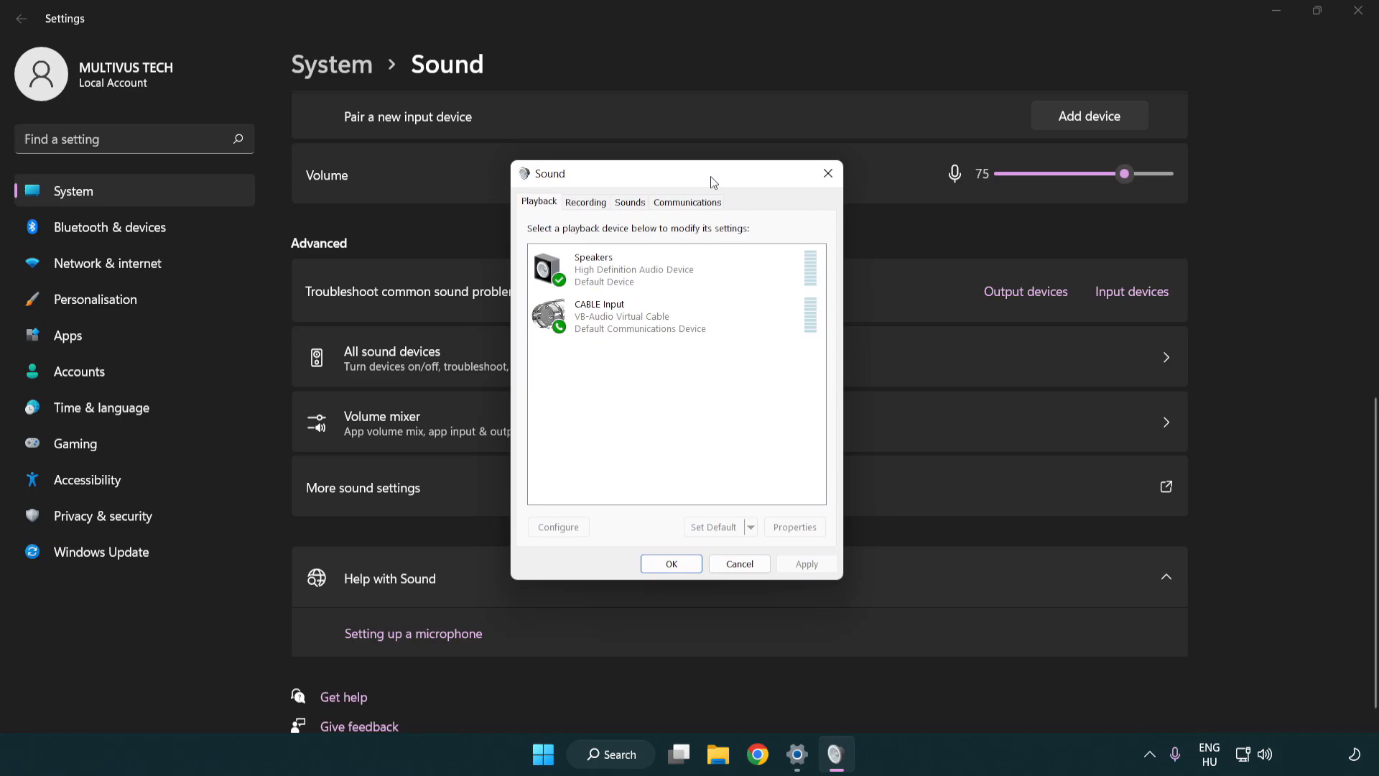
Disable the CABLE Input playback device and bring up the Speakers device's options.
{"action": "left_click", "coordinate": [642, 319]}
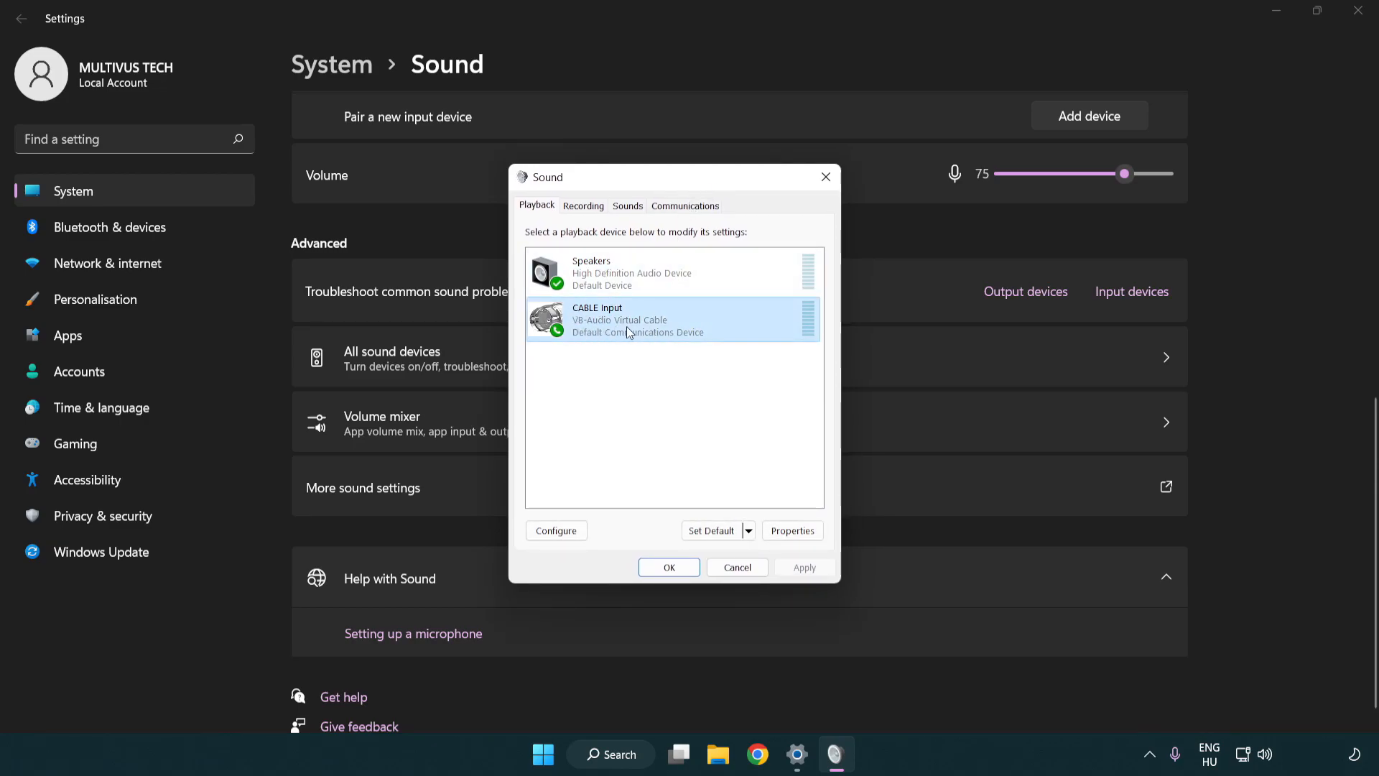
{"action": "right_click", "coordinate": [628, 319]}
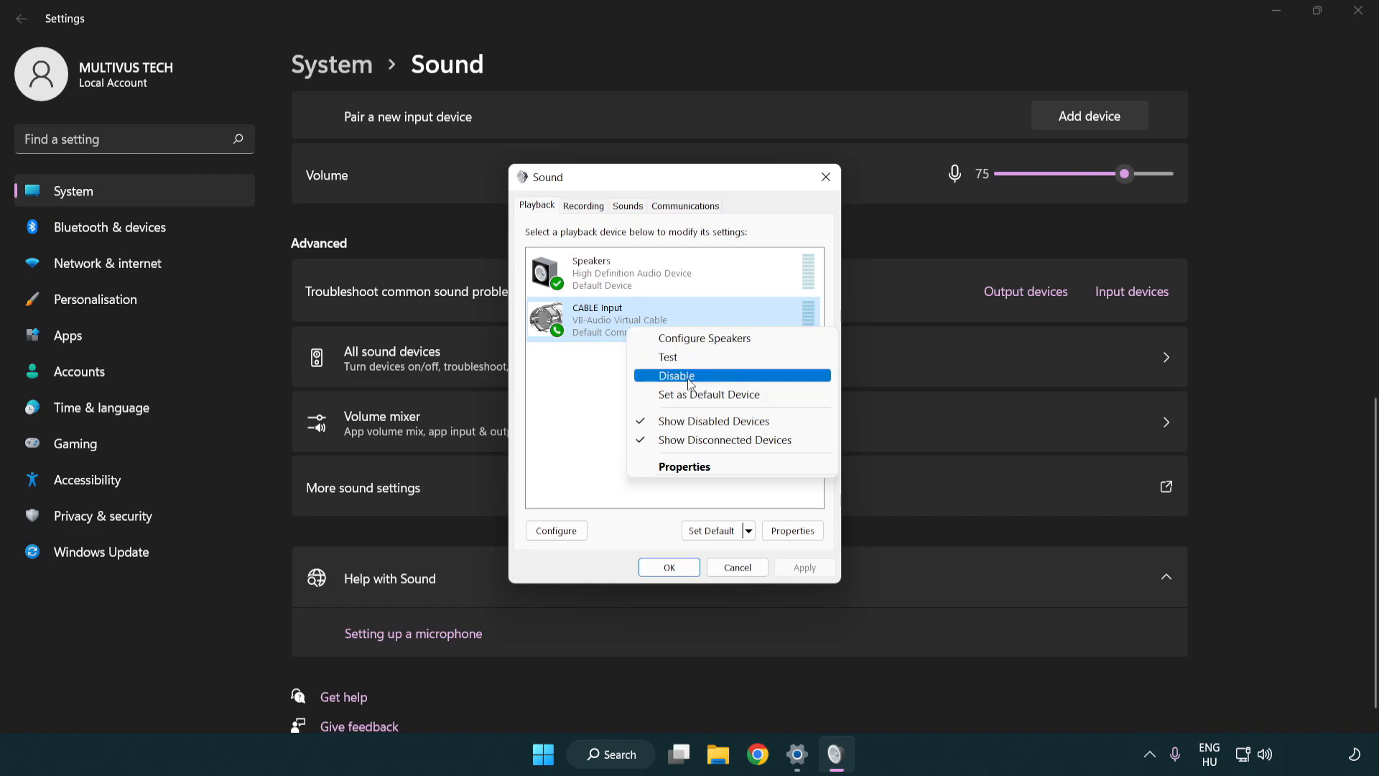
{"action": "left_click", "coordinate": [676, 375]}
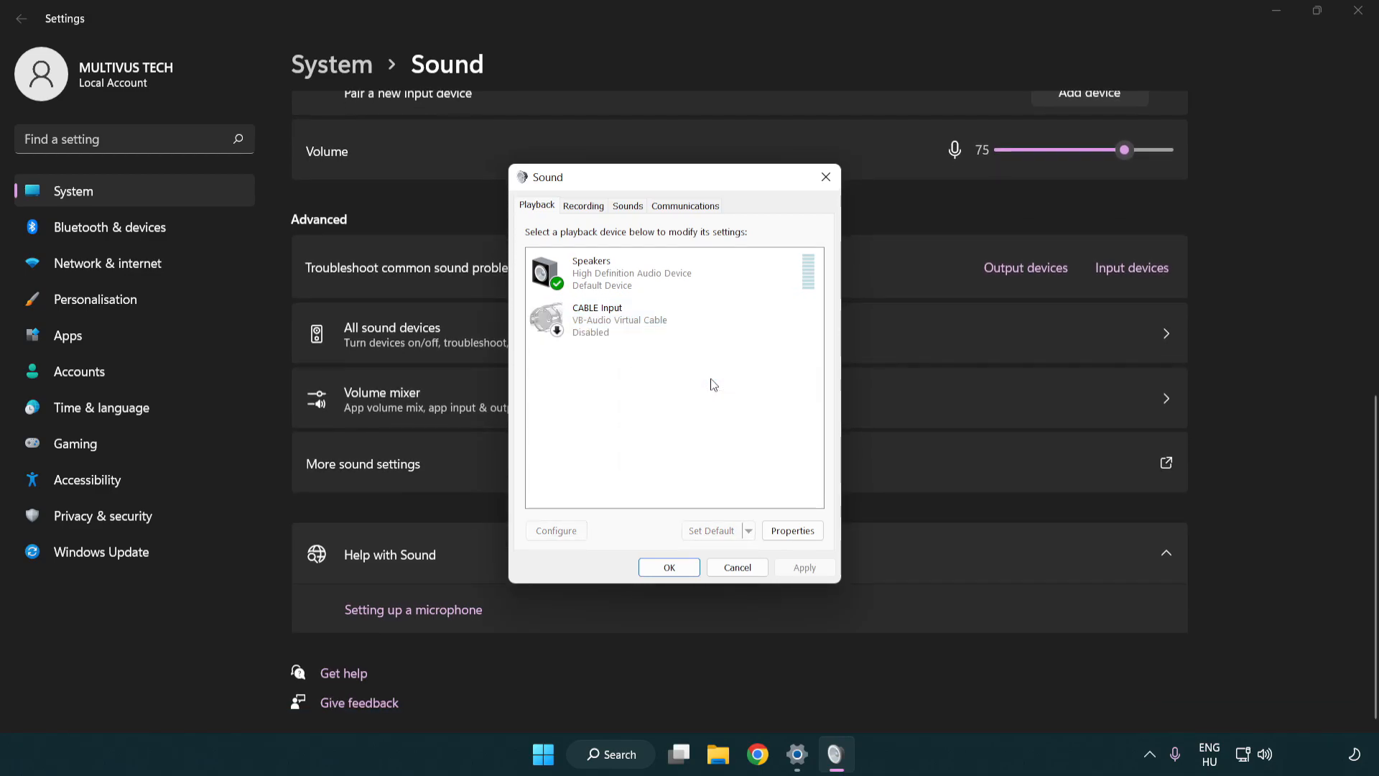
{"action": "left_click", "coordinate": [672, 273]}
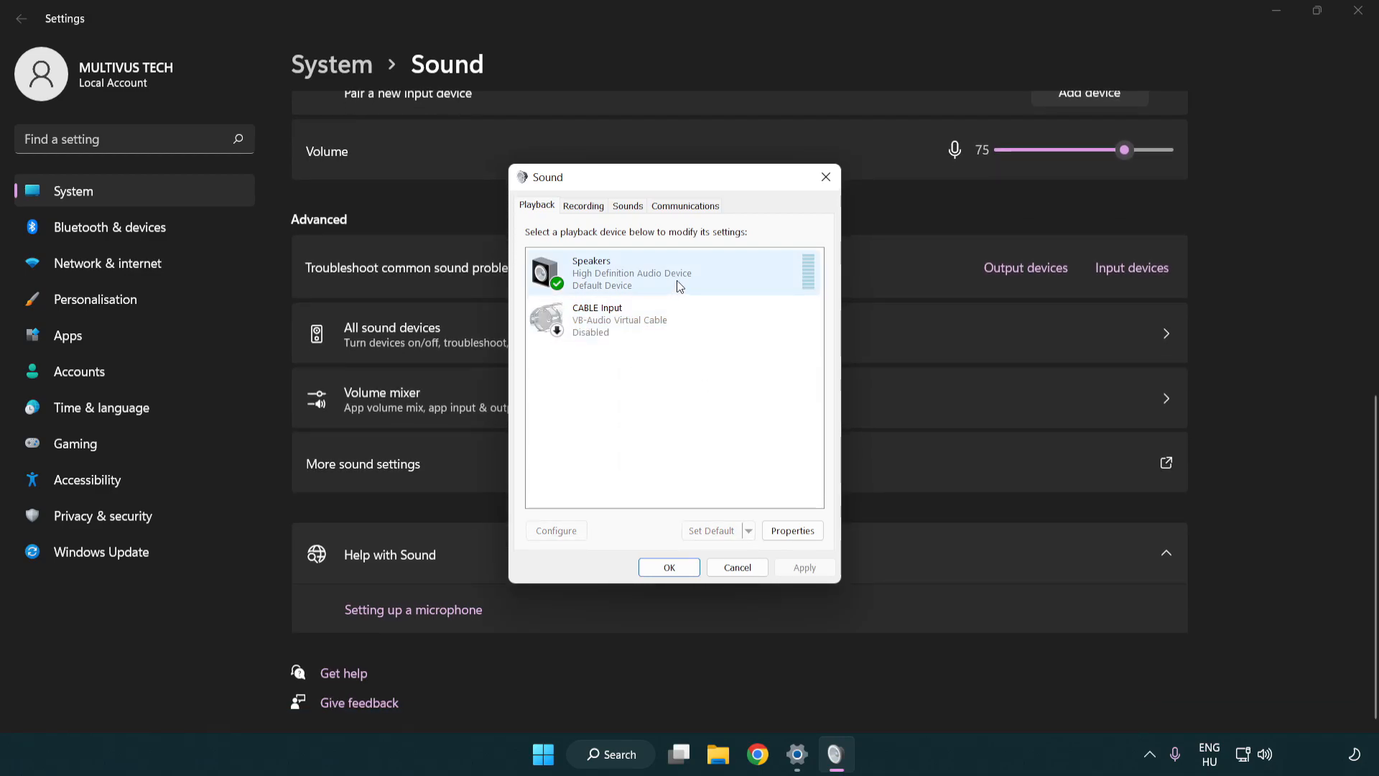
{"action": "right_click", "coordinate": [632, 273]}
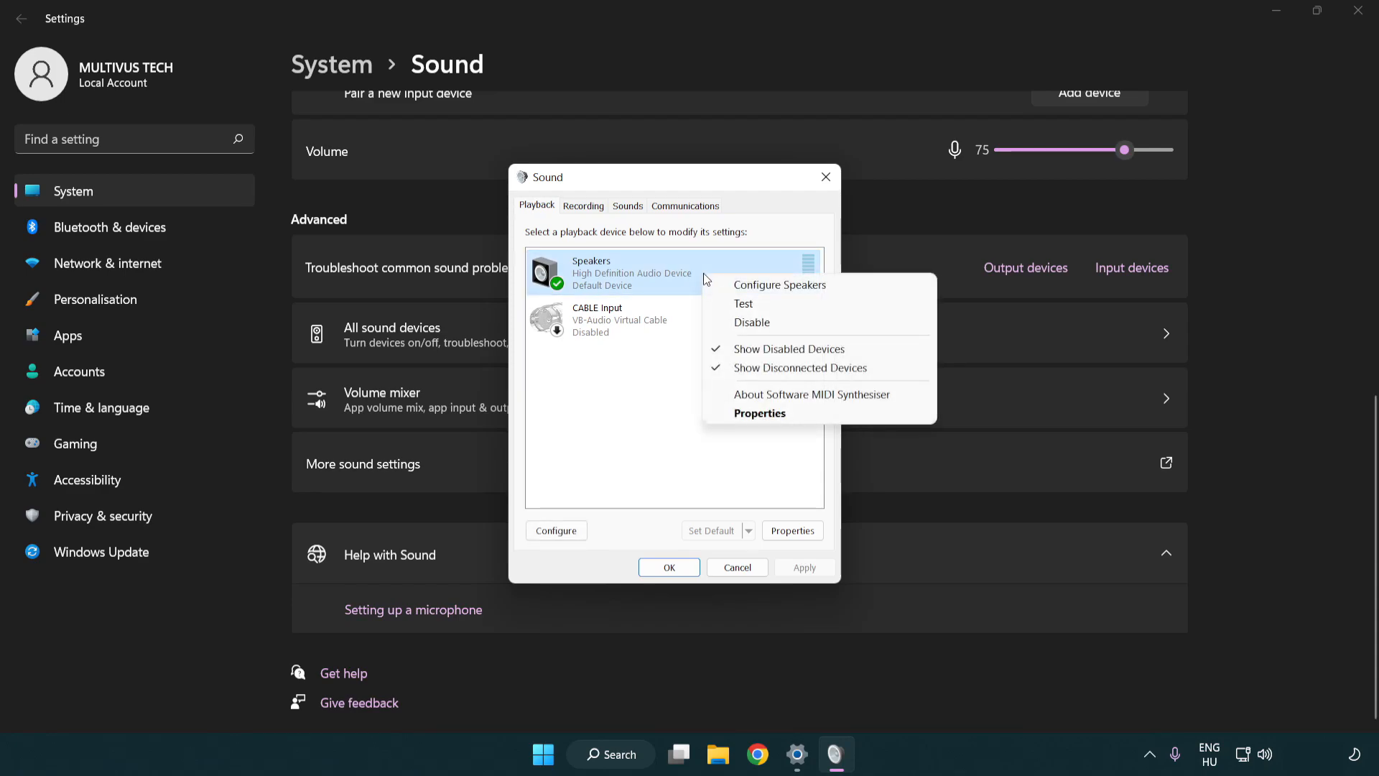
{"action": "mouse_move", "coordinate": [778, 285]}
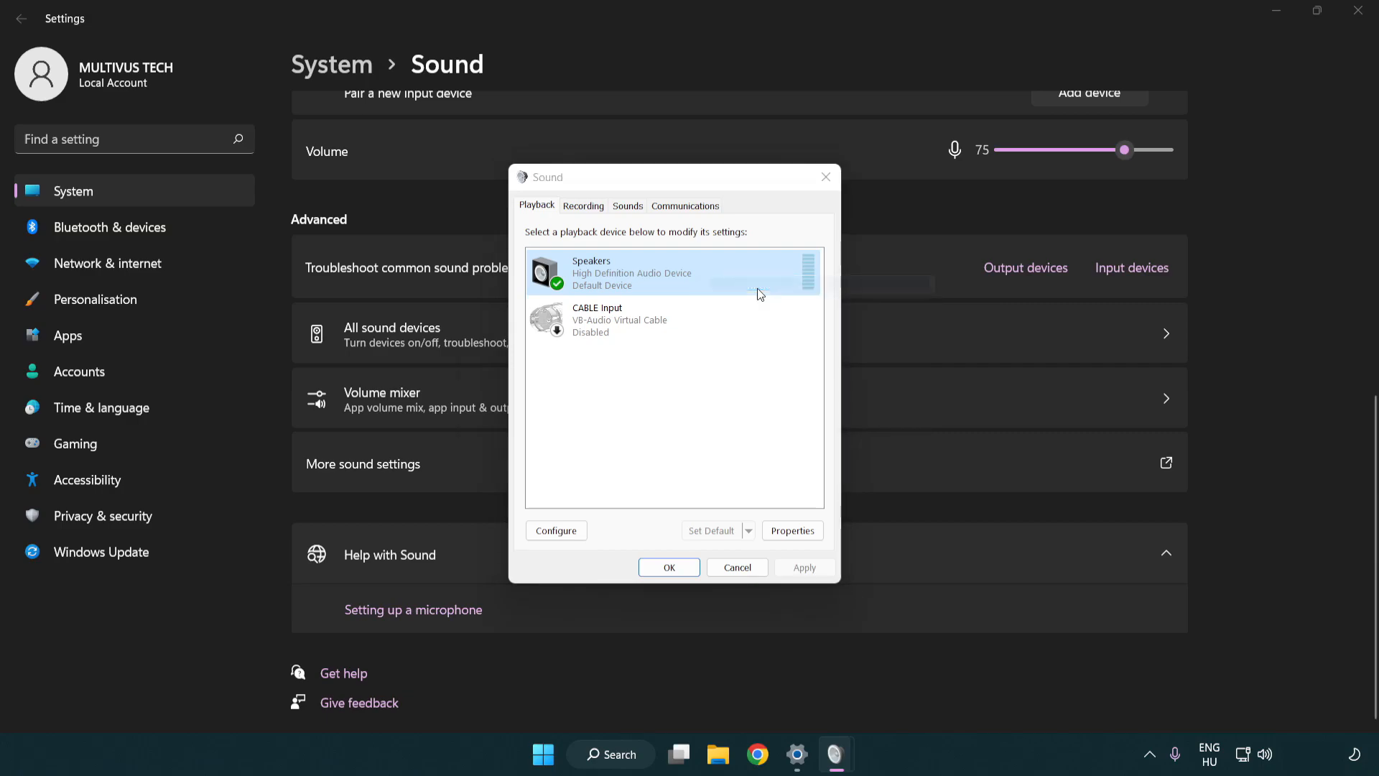
Configure the Speakers as 7.1 Surround with full-range front and surround speakers.
{"action": "left_click", "coordinate": [554, 530]}
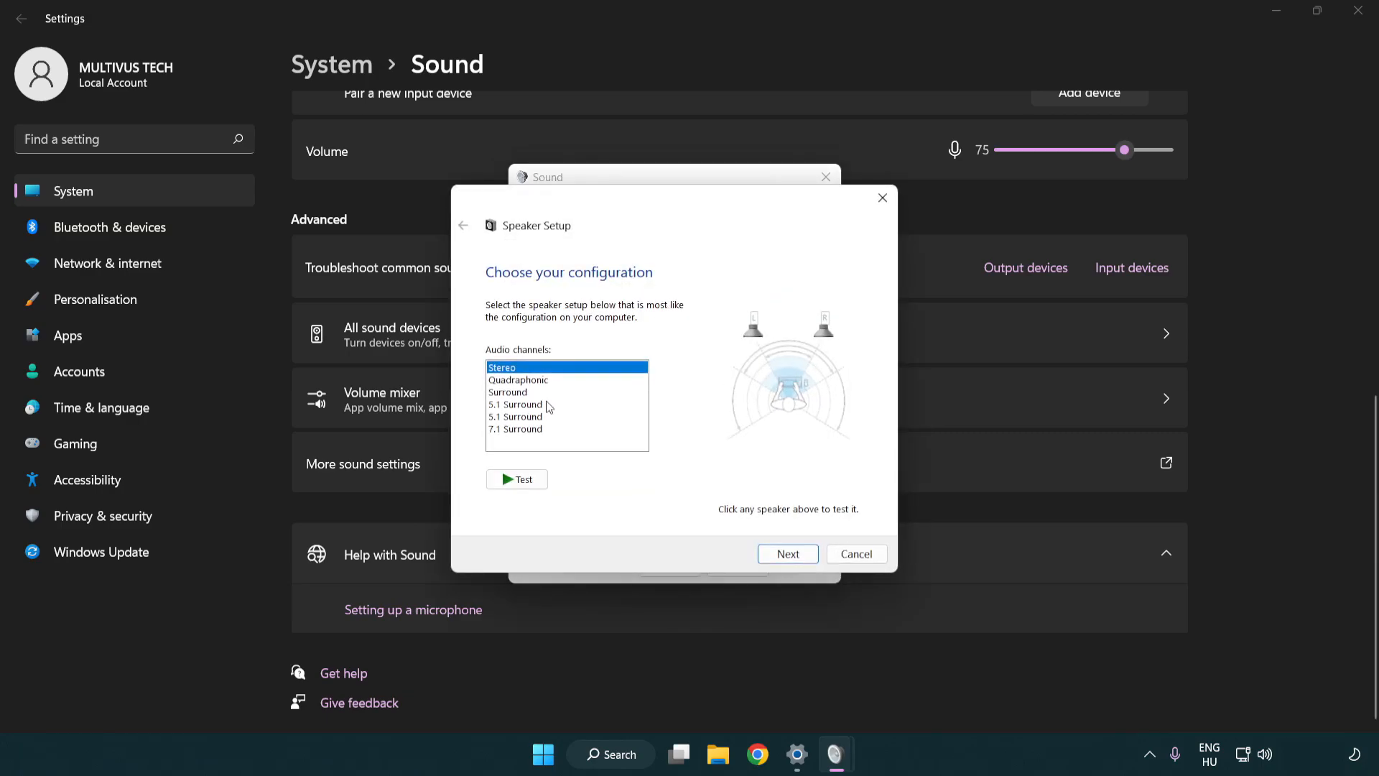
{"action": "left_click", "coordinate": [516, 429]}
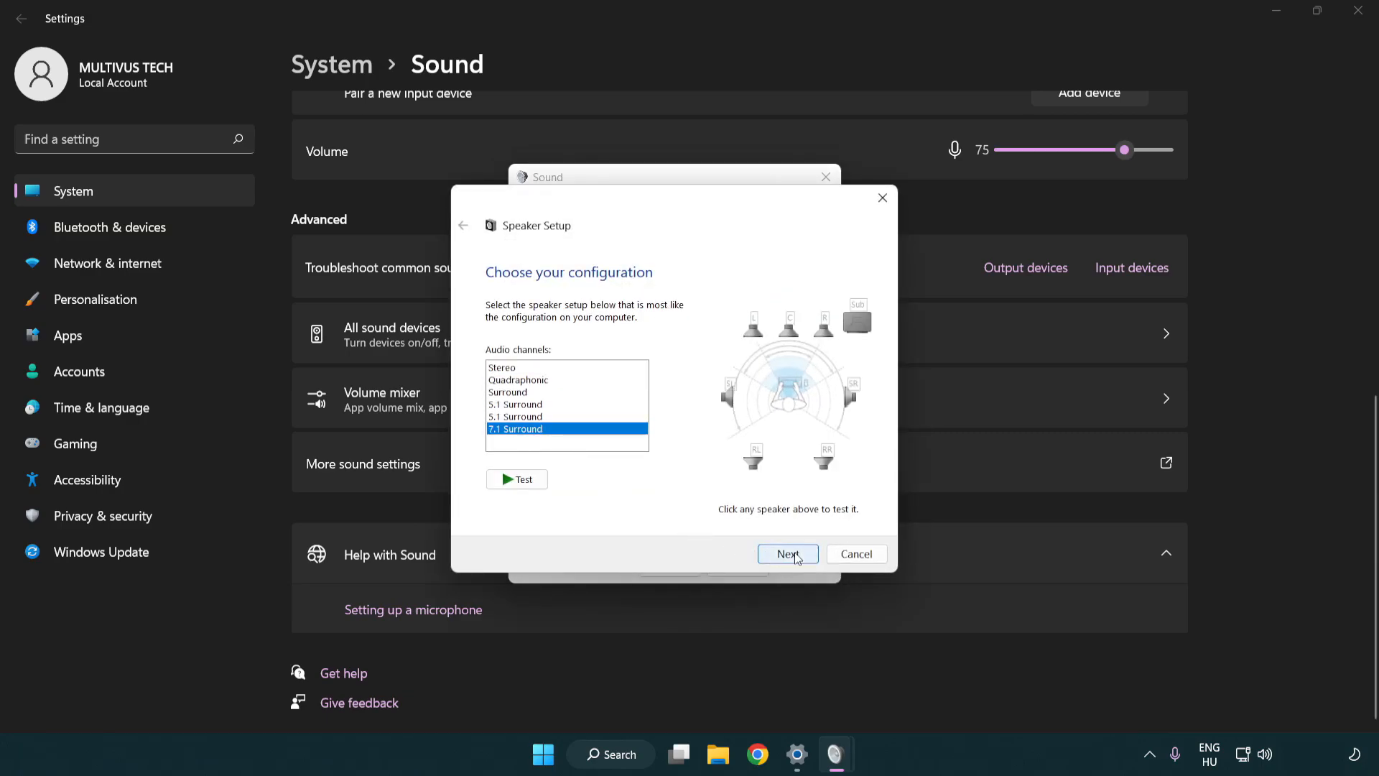
{"action": "left_click", "coordinate": [787, 553]}
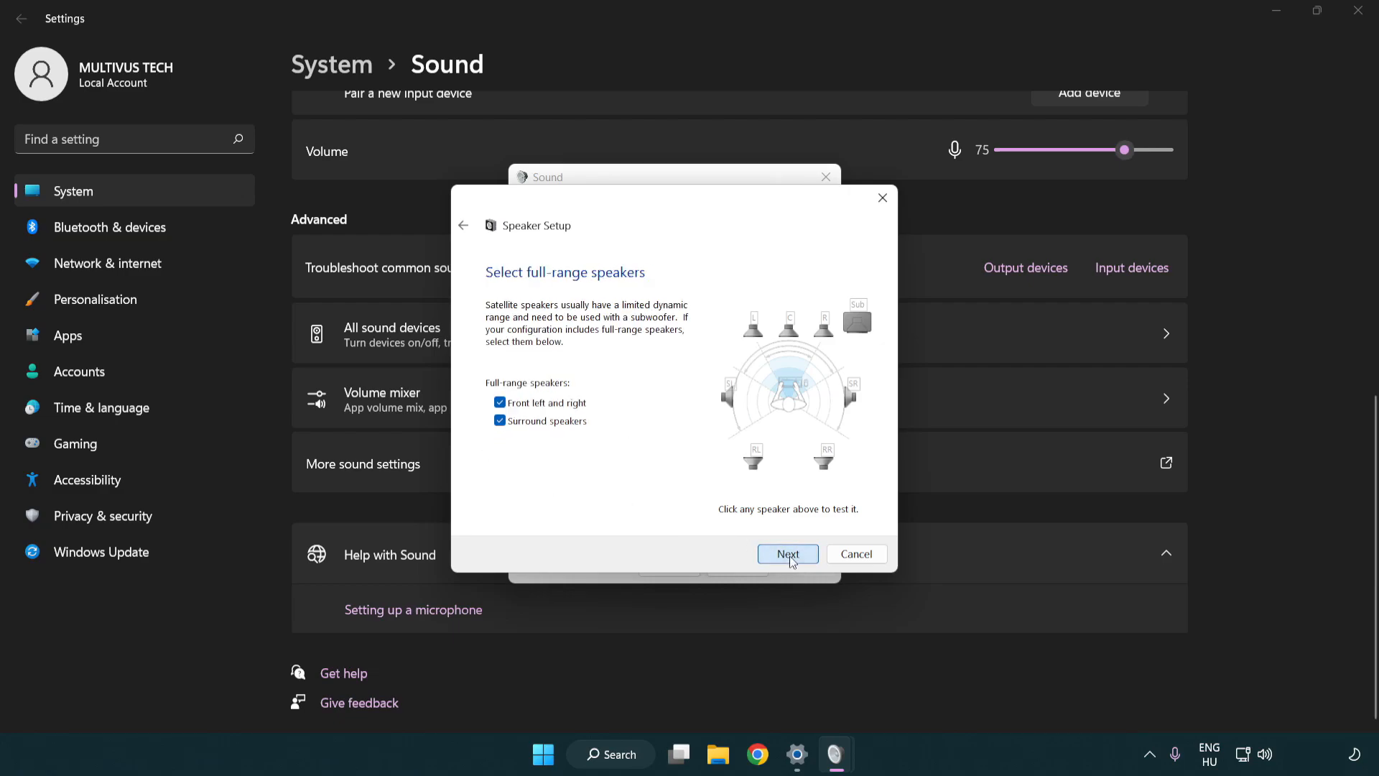
{"action": "left_click", "coordinate": [786, 553]}
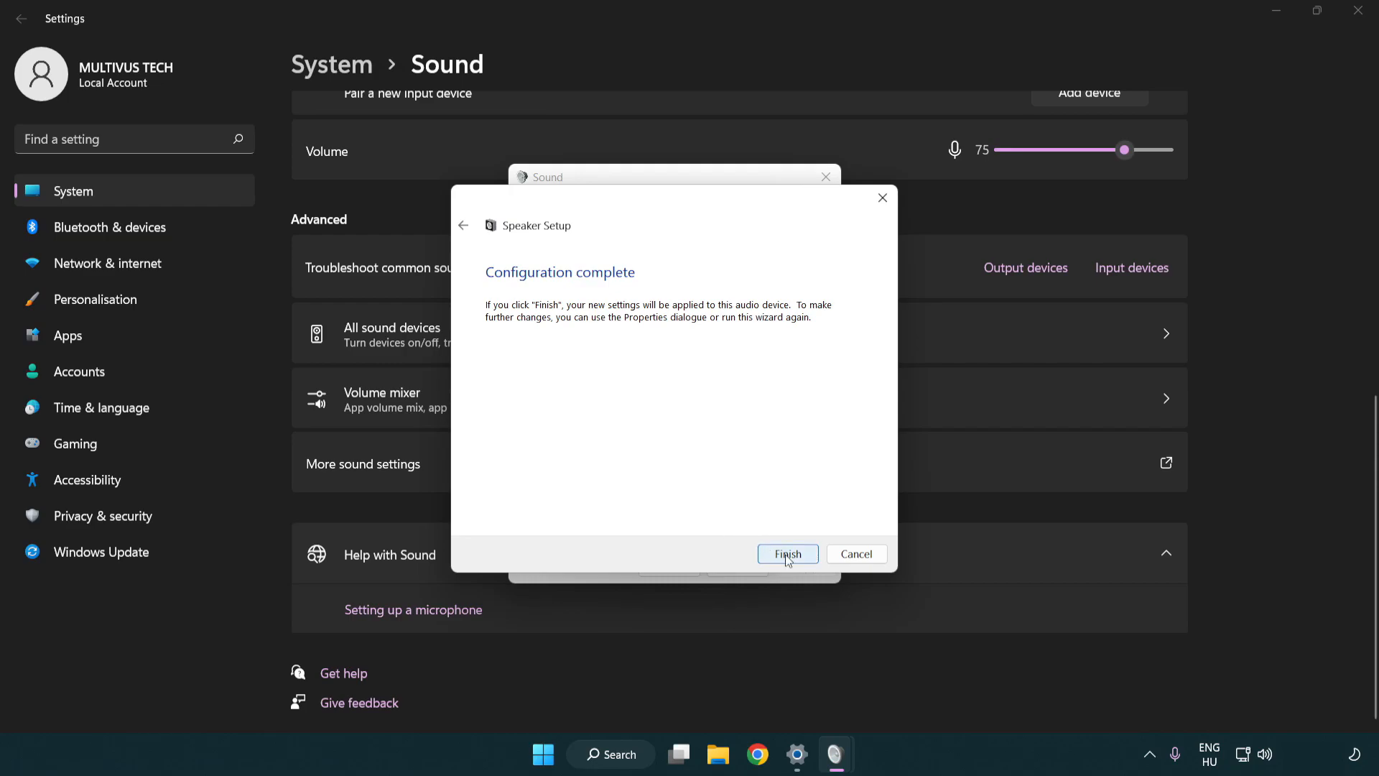
{"action": "left_click", "coordinate": [785, 553]}
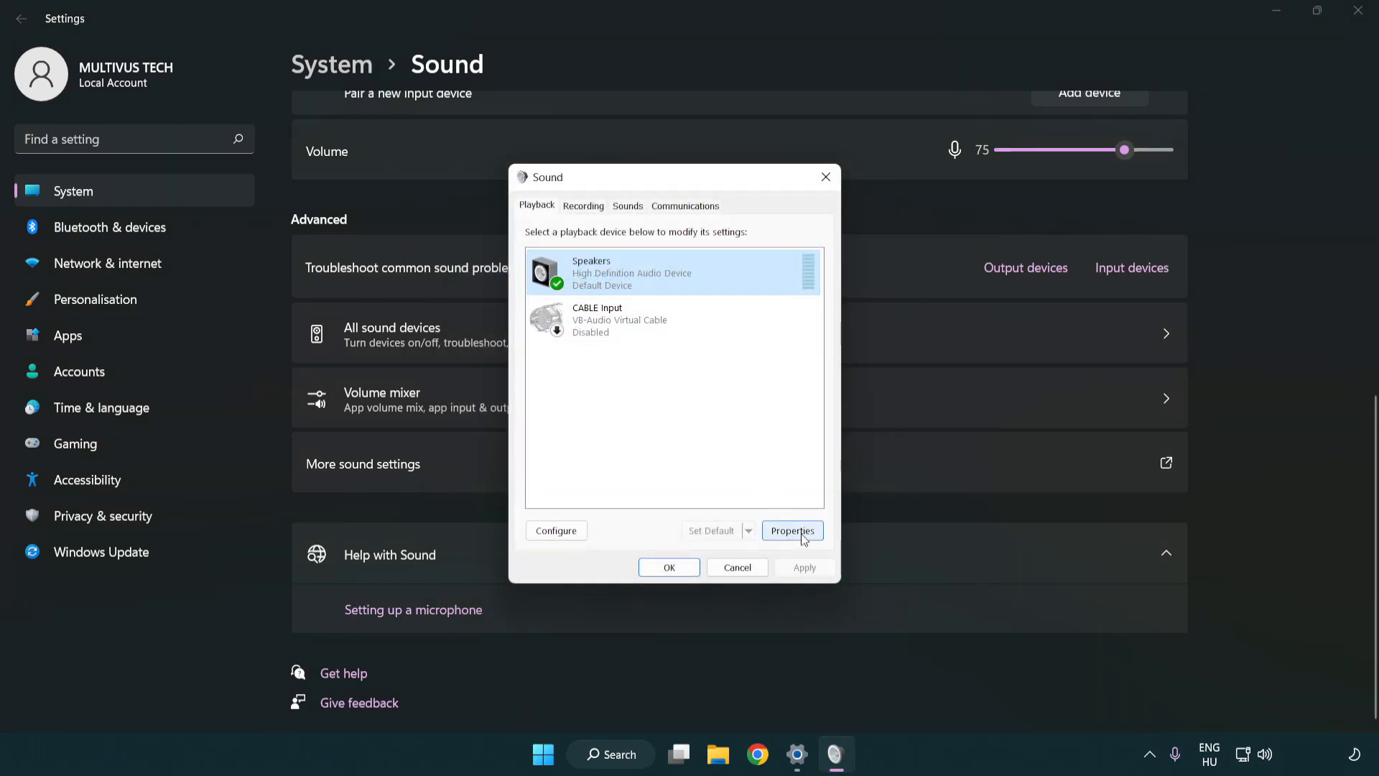
In Speakers Properties, set the default format to 16 bit, 48000 Hz and confirm both dialogs.
{"action": "left_click", "coordinate": [790, 530]}
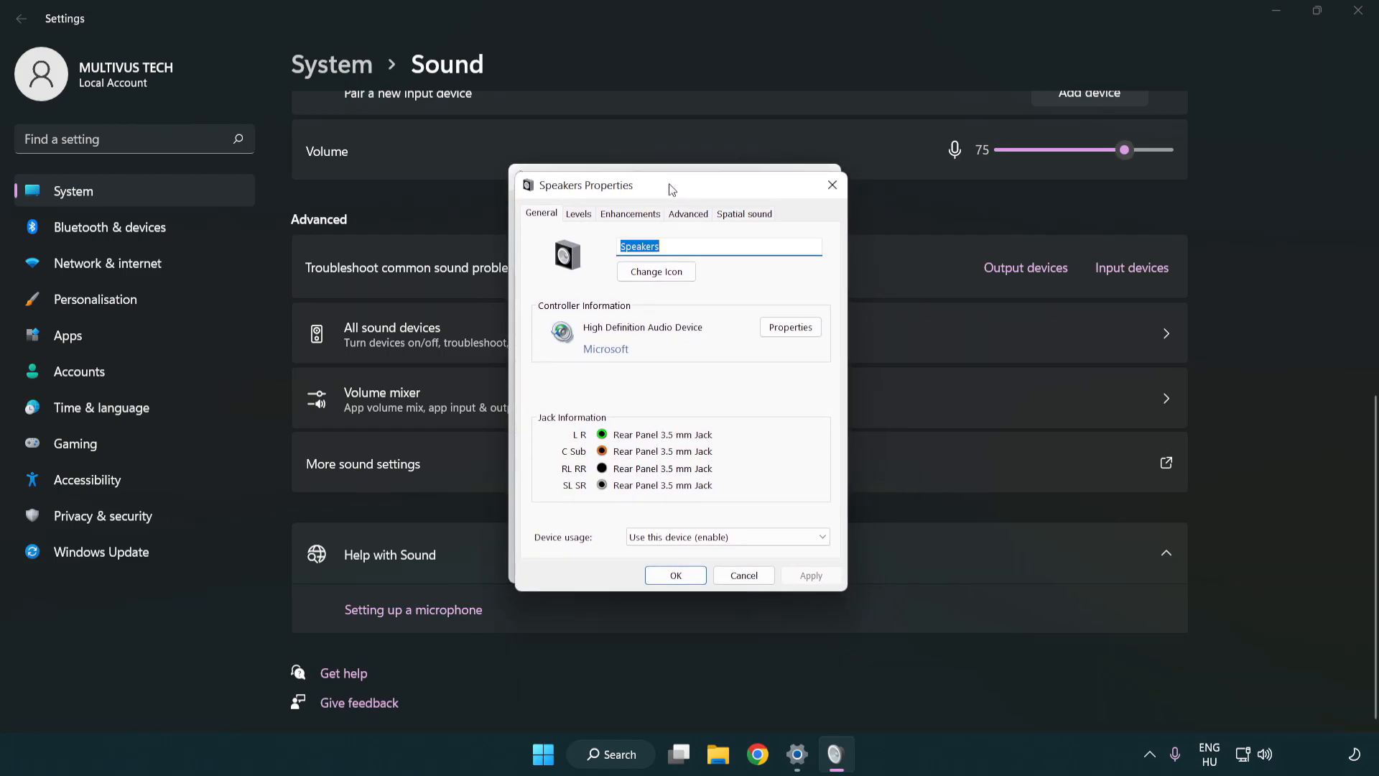
{"action": "left_click", "coordinate": [629, 212]}
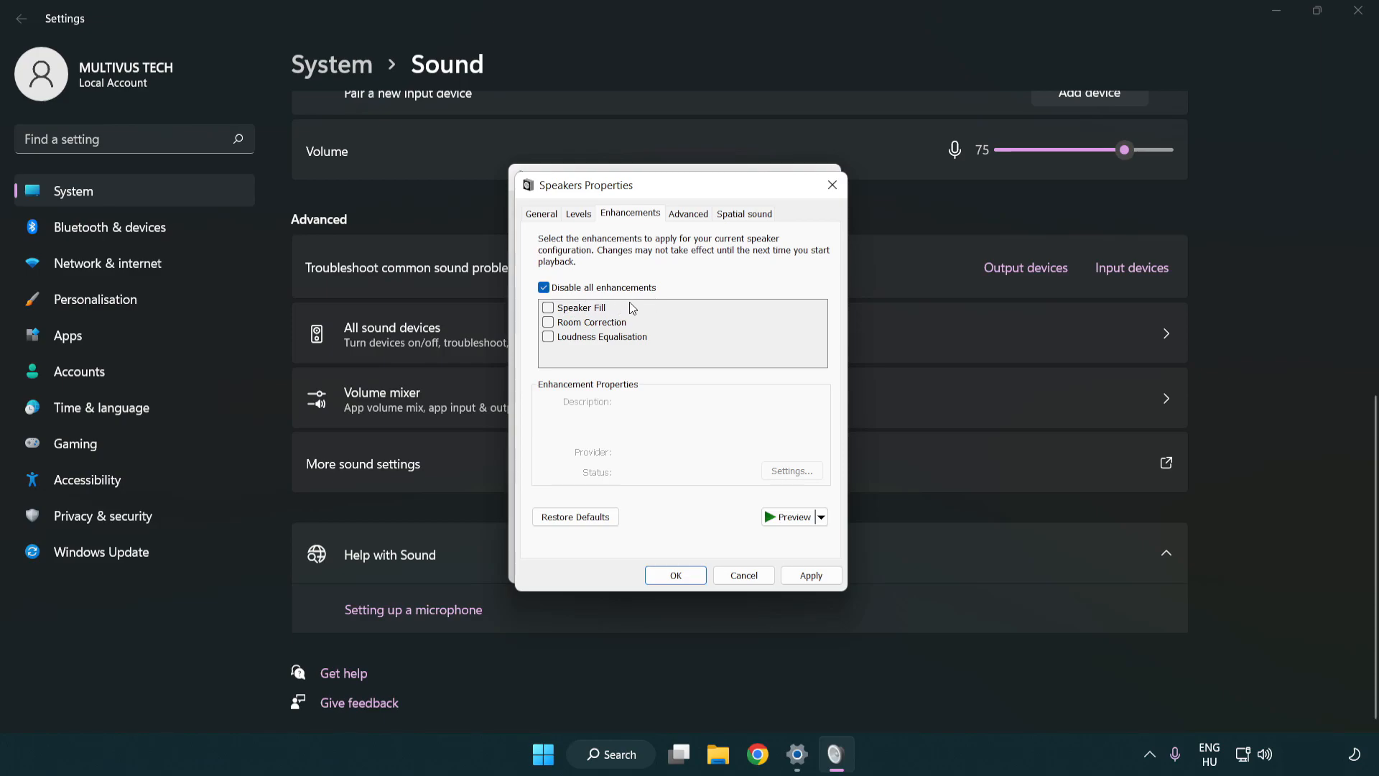
{"action": "mouse_move", "coordinate": [691, 218]}
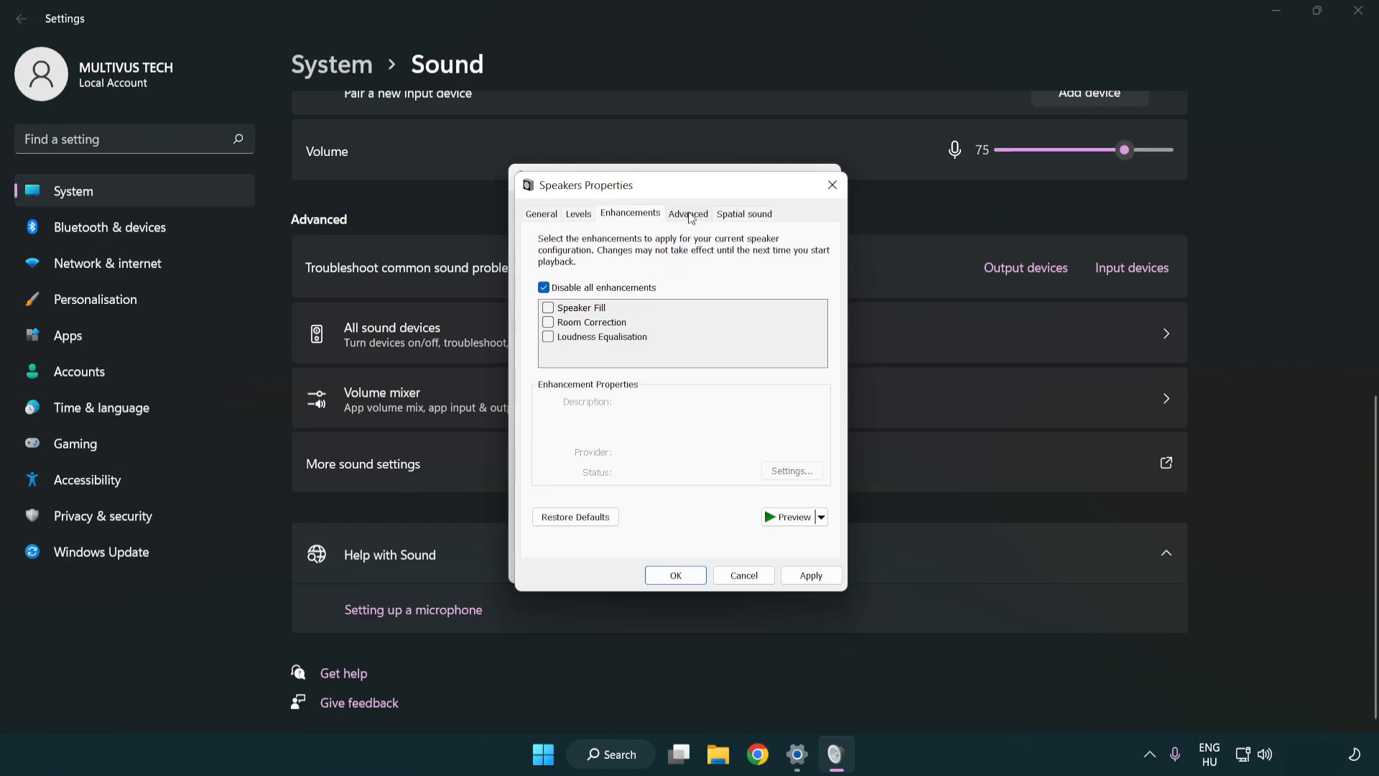
{"action": "left_click", "coordinate": [688, 212]}
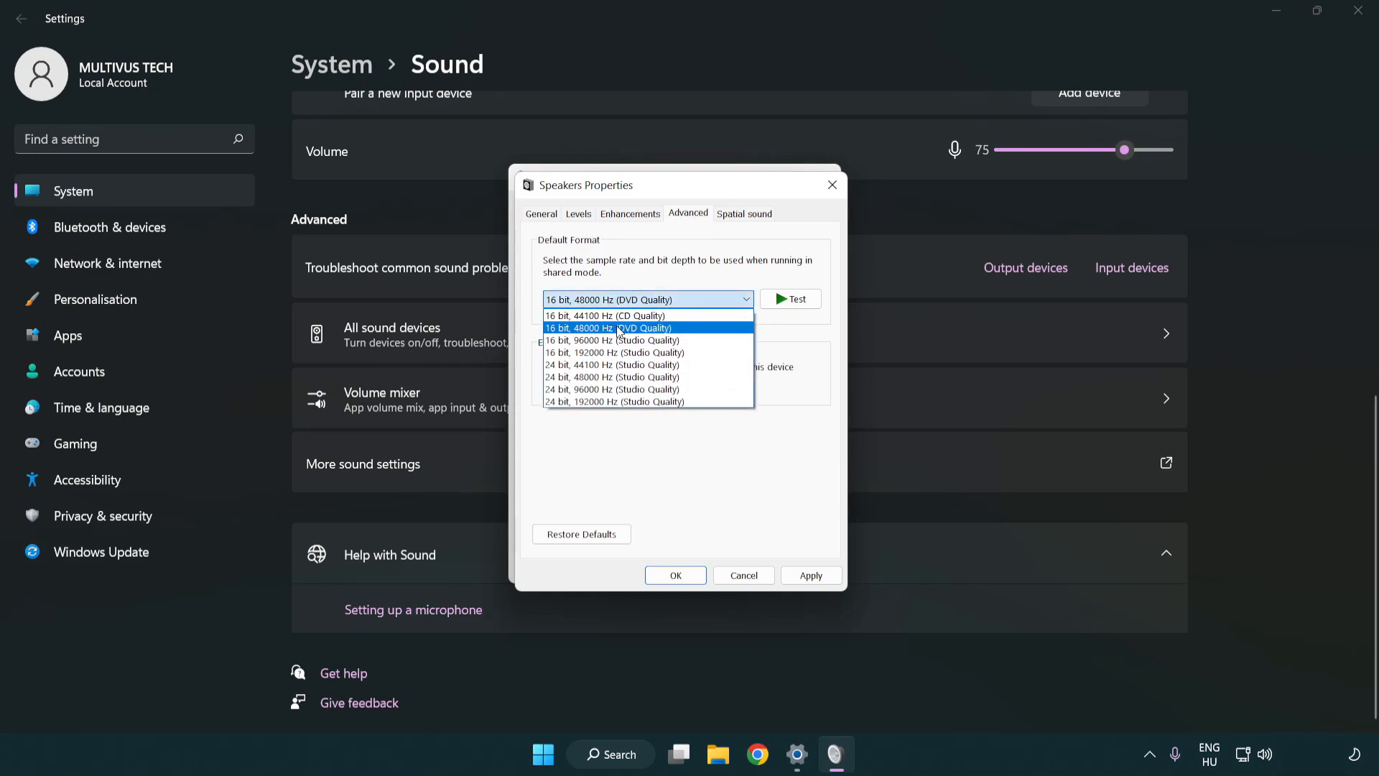
{"action": "left_click", "coordinate": [609, 328]}
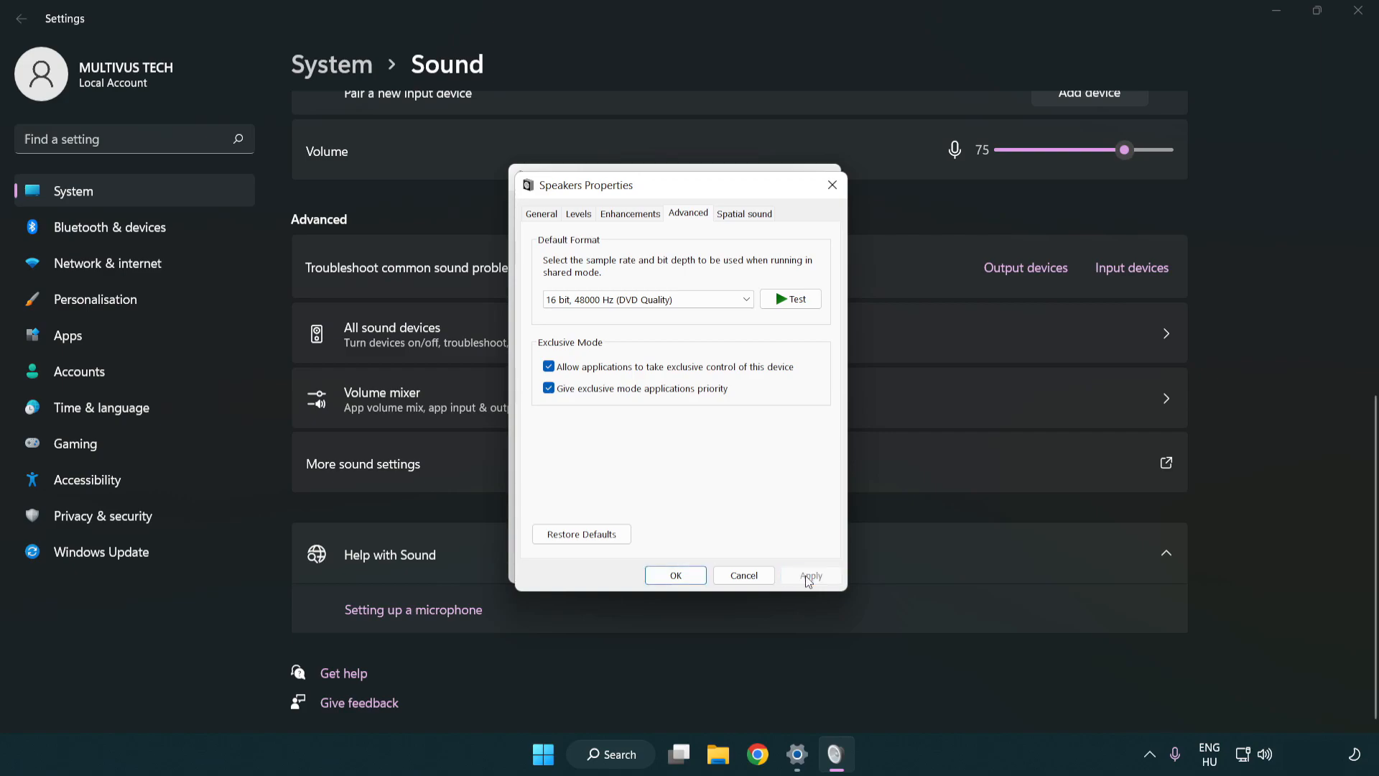
{"action": "mouse_move", "coordinate": [675, 575]}
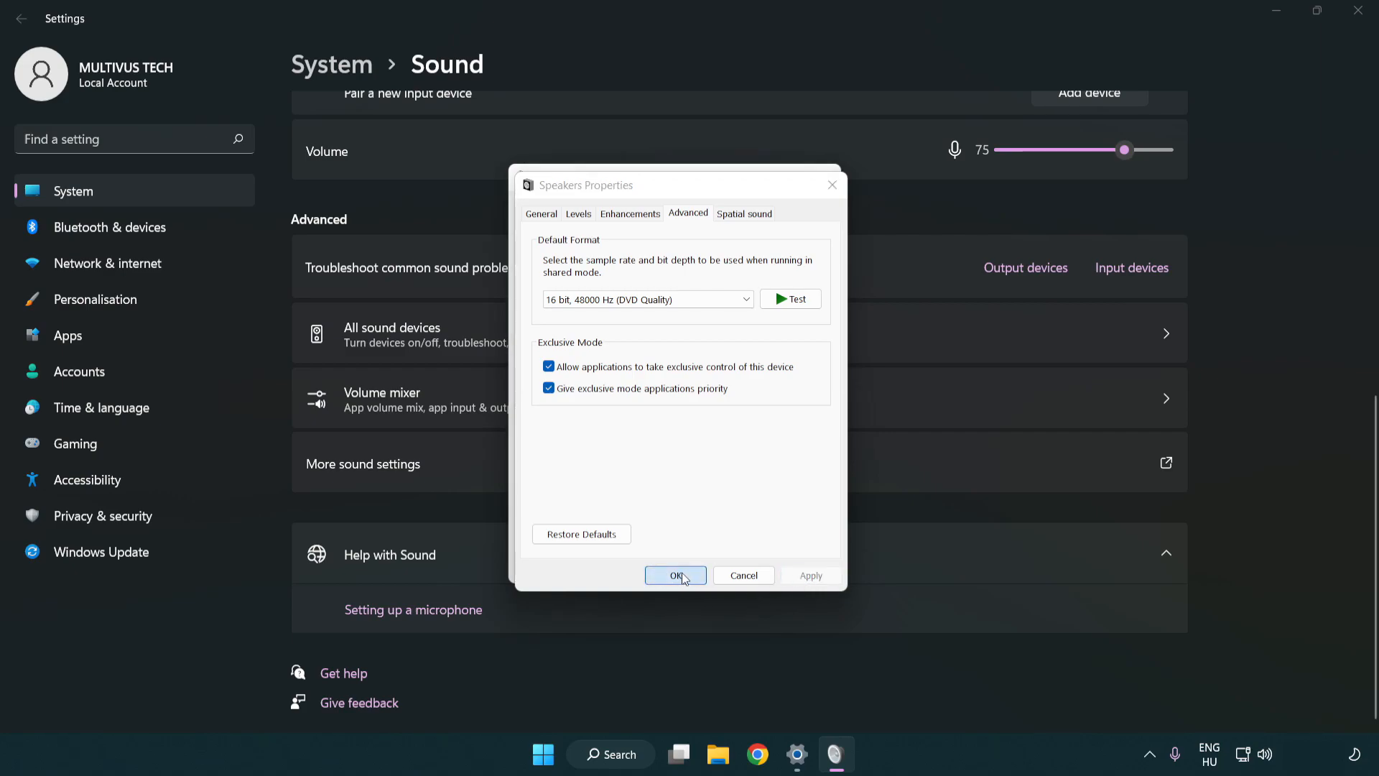
{"action": "left_click", "coordinate": [675, 574]}
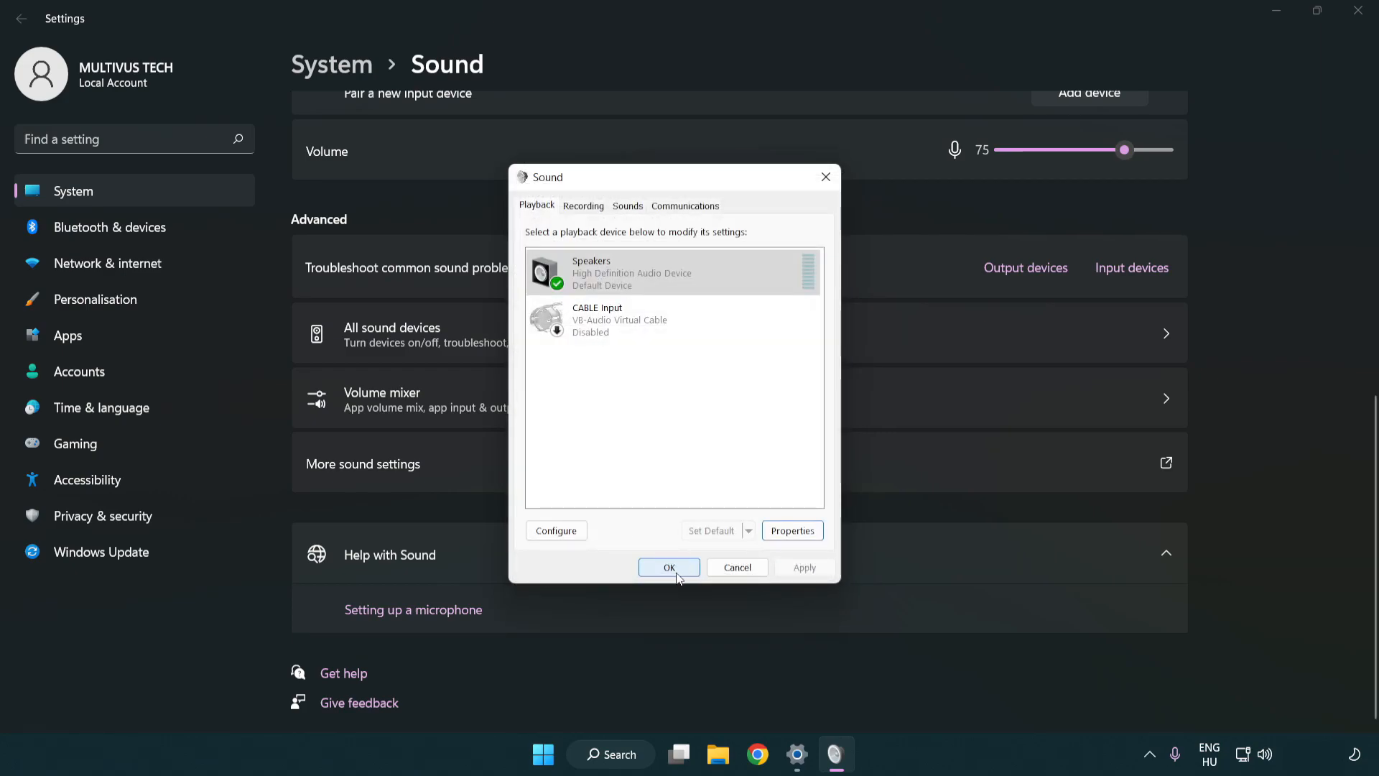
{"action": "left_click", "coordinate": [668, 566]}
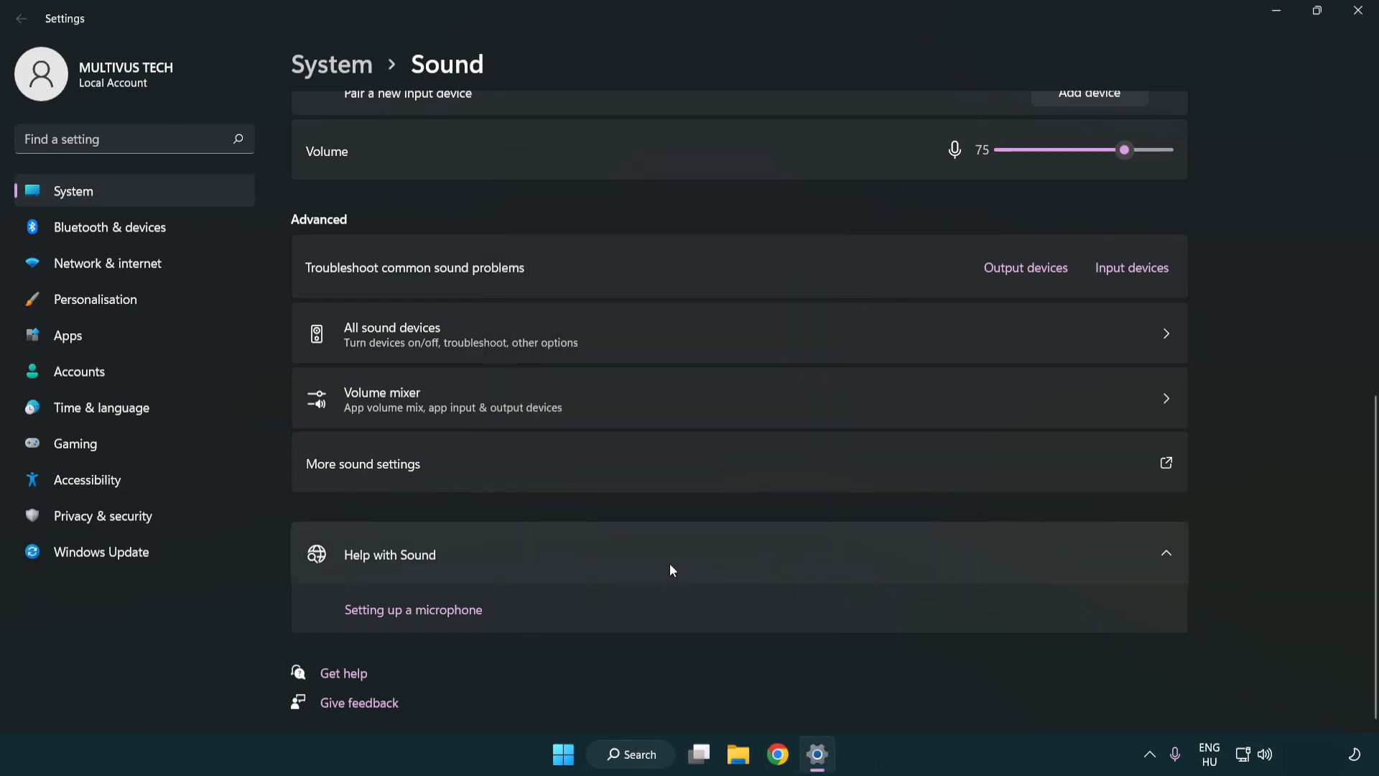
{"action": "mouse_move", "coordinate": [1358, 13]}
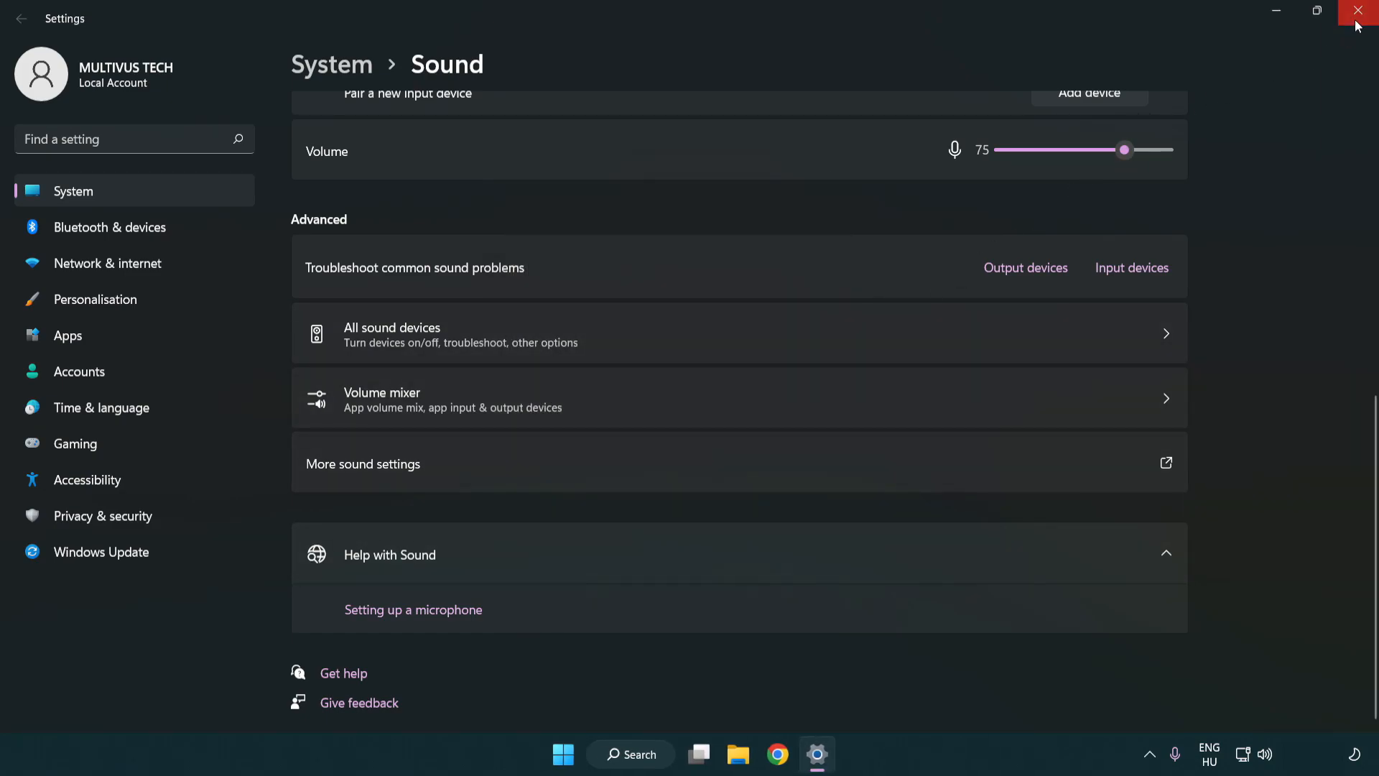
Close the Settings window, leaving the desktop clear.
{"action": "left_click", "coordinate": [1361, 11]}
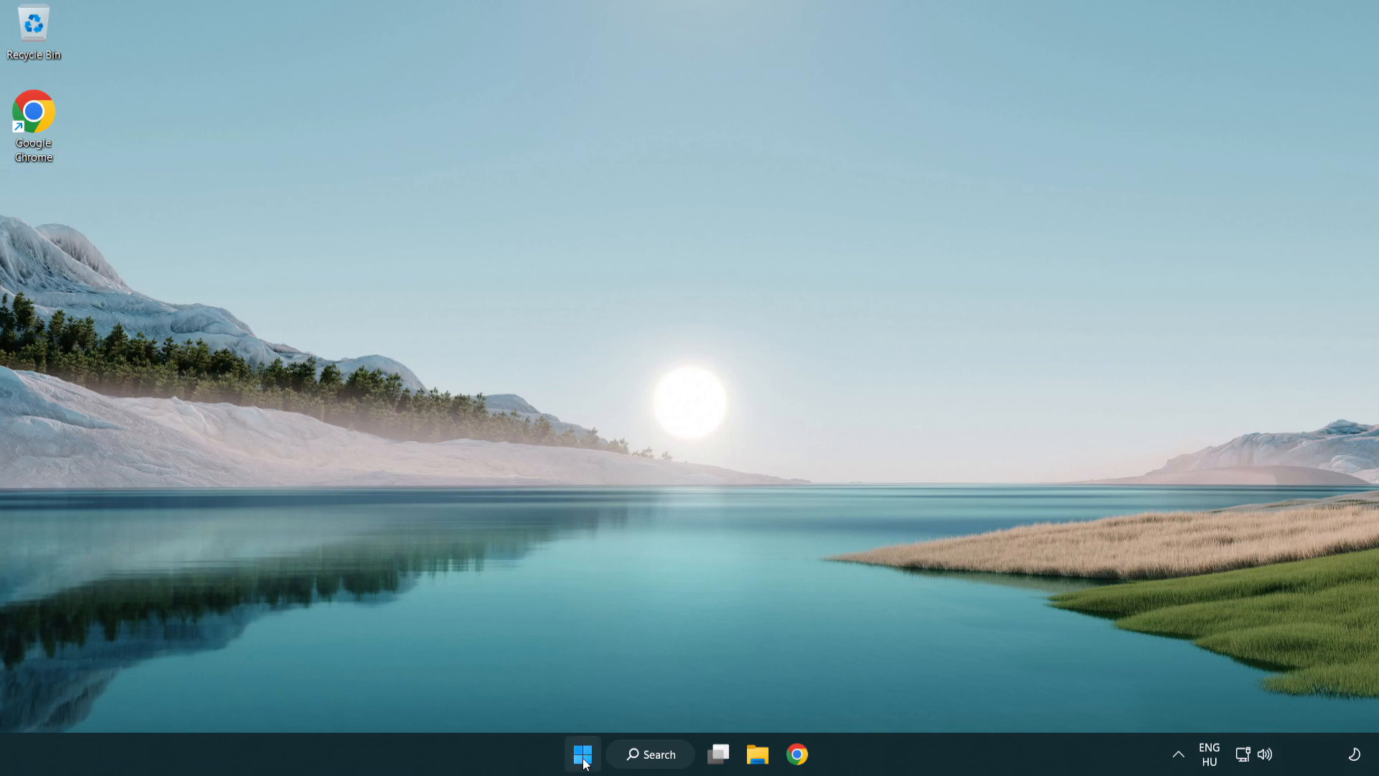
{"action": "left_click", "coordinate": [912, 693]}
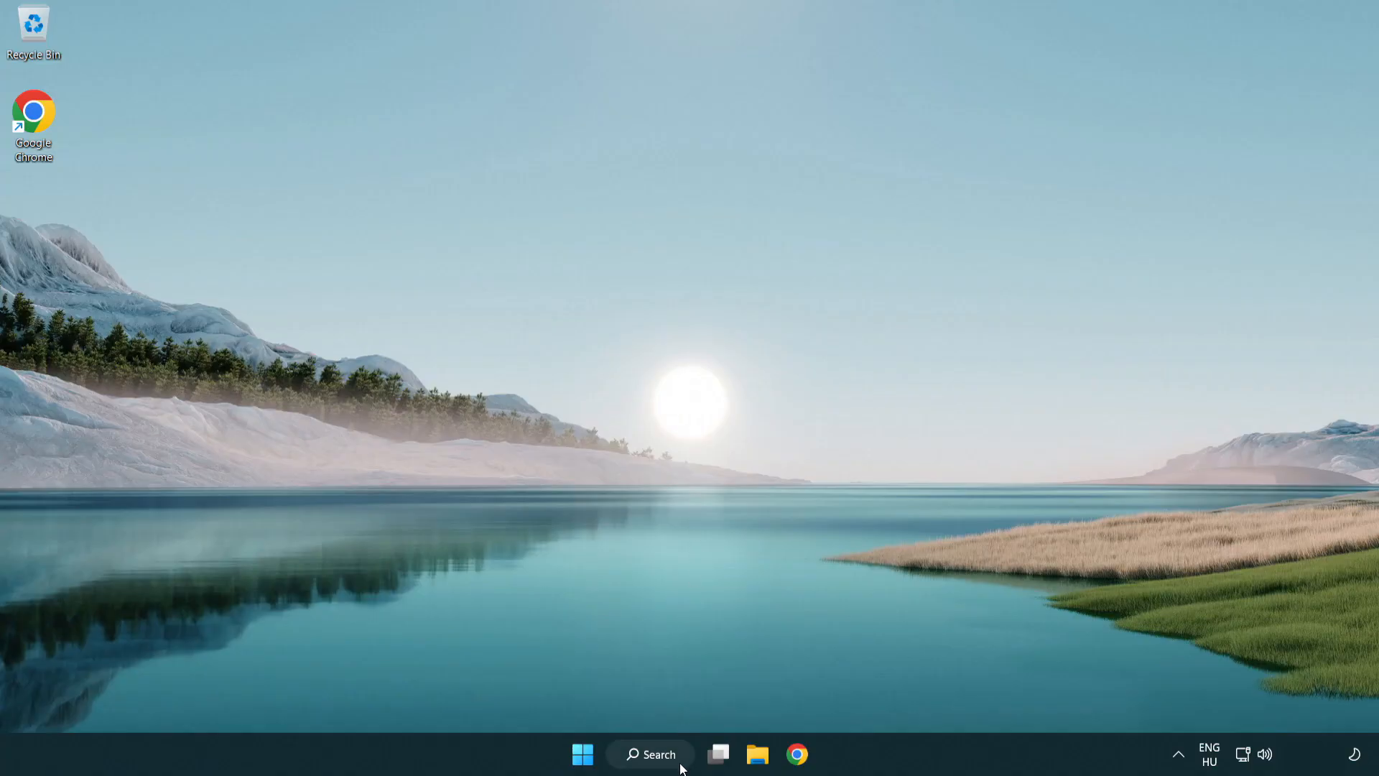
Search Windows for 'device manager'.
{"action": "left_click", "coordinate": [649, 754]}
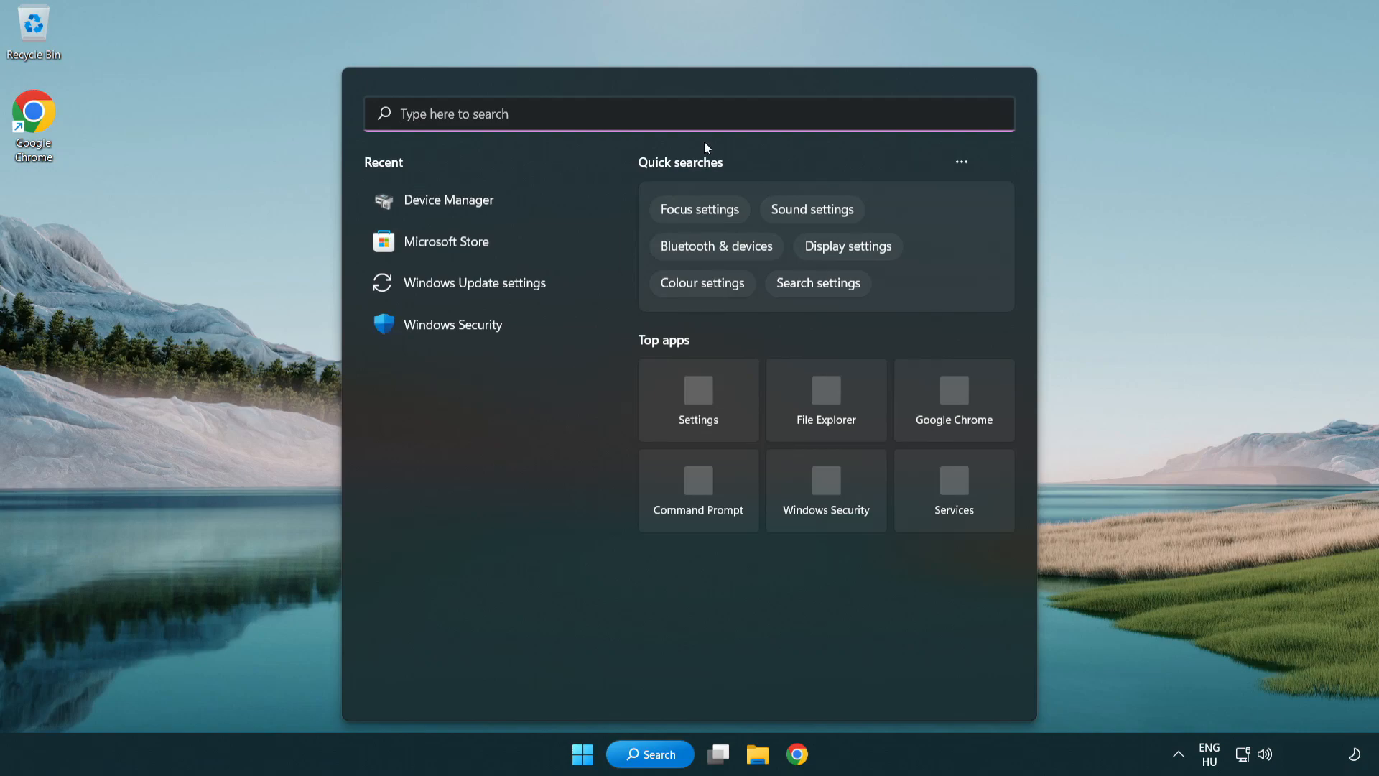
{"action": "type", "text": "device manager"}
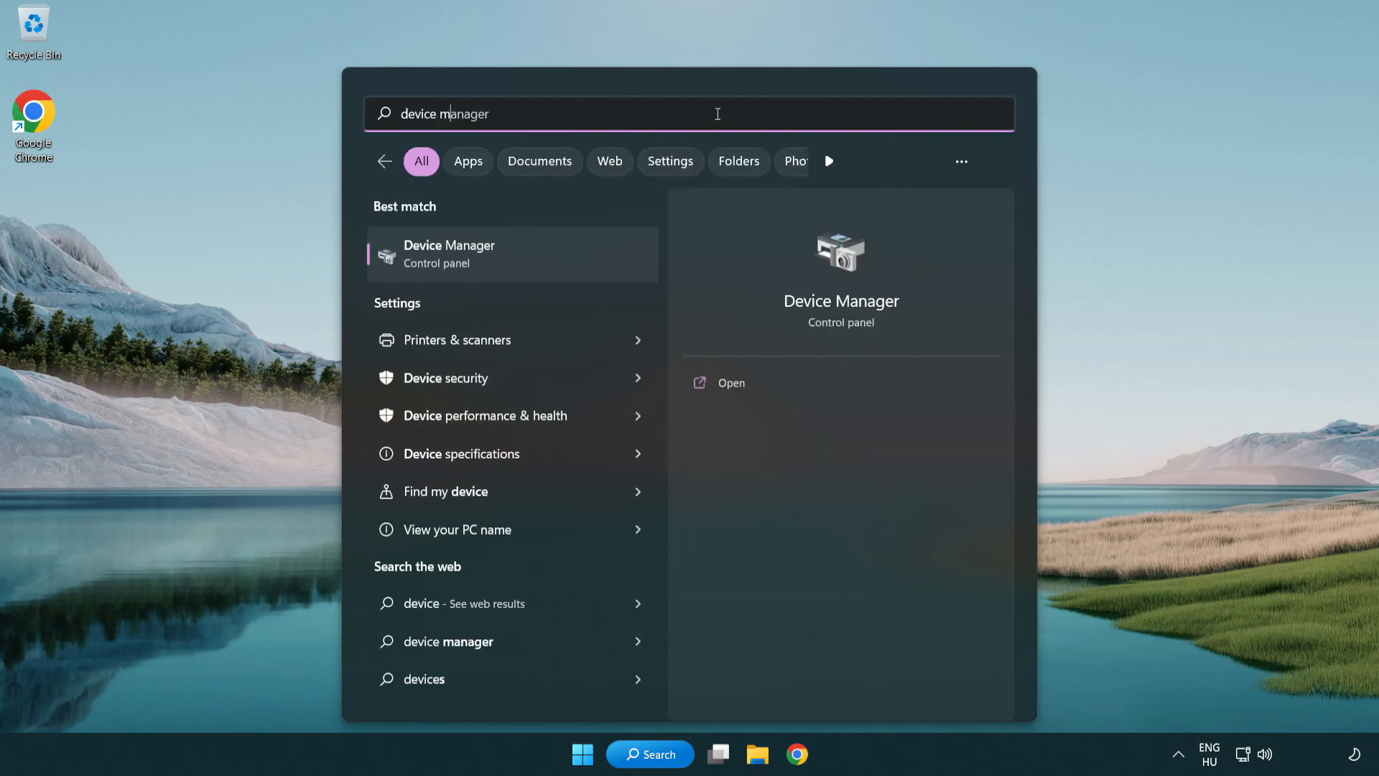
{"action": "type", "text": "r"}
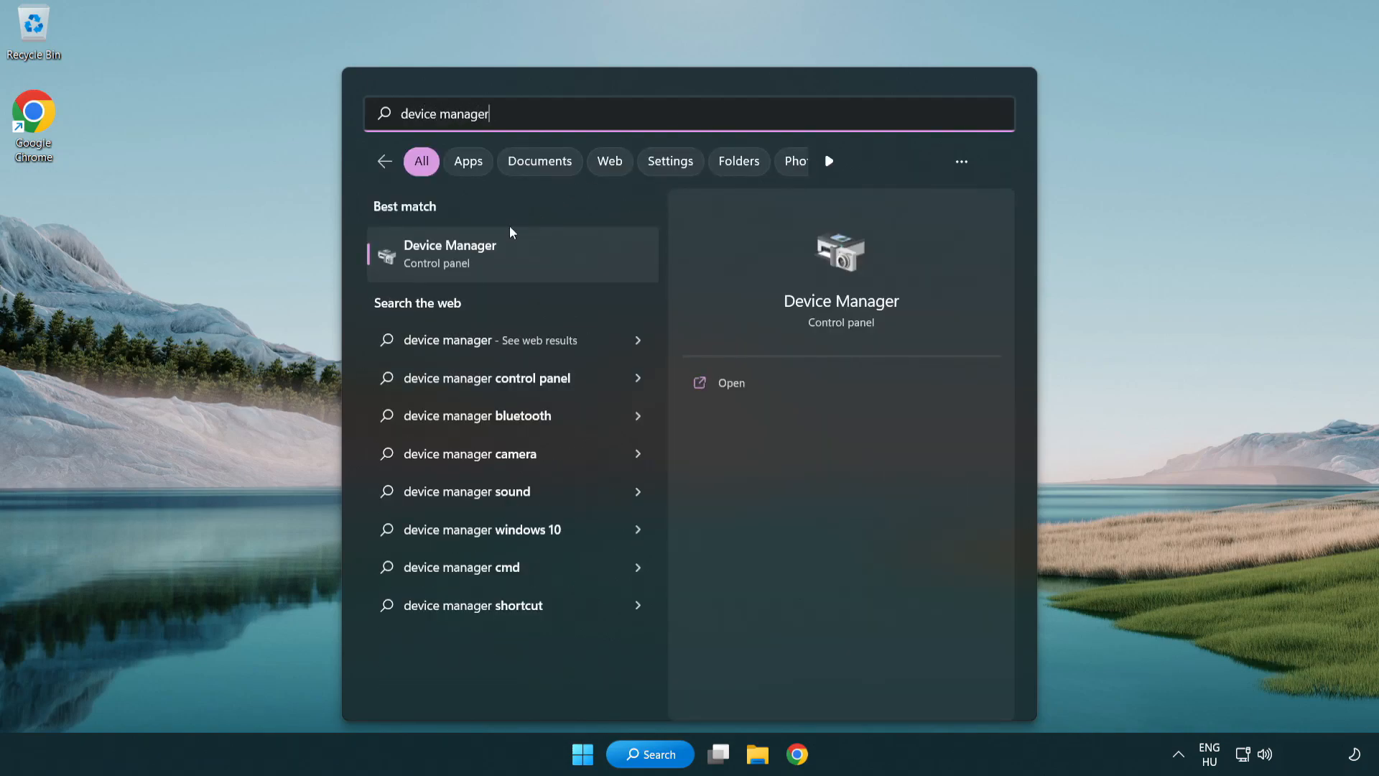
{"action": "mouse_move", "coordinate": [566, 265]}
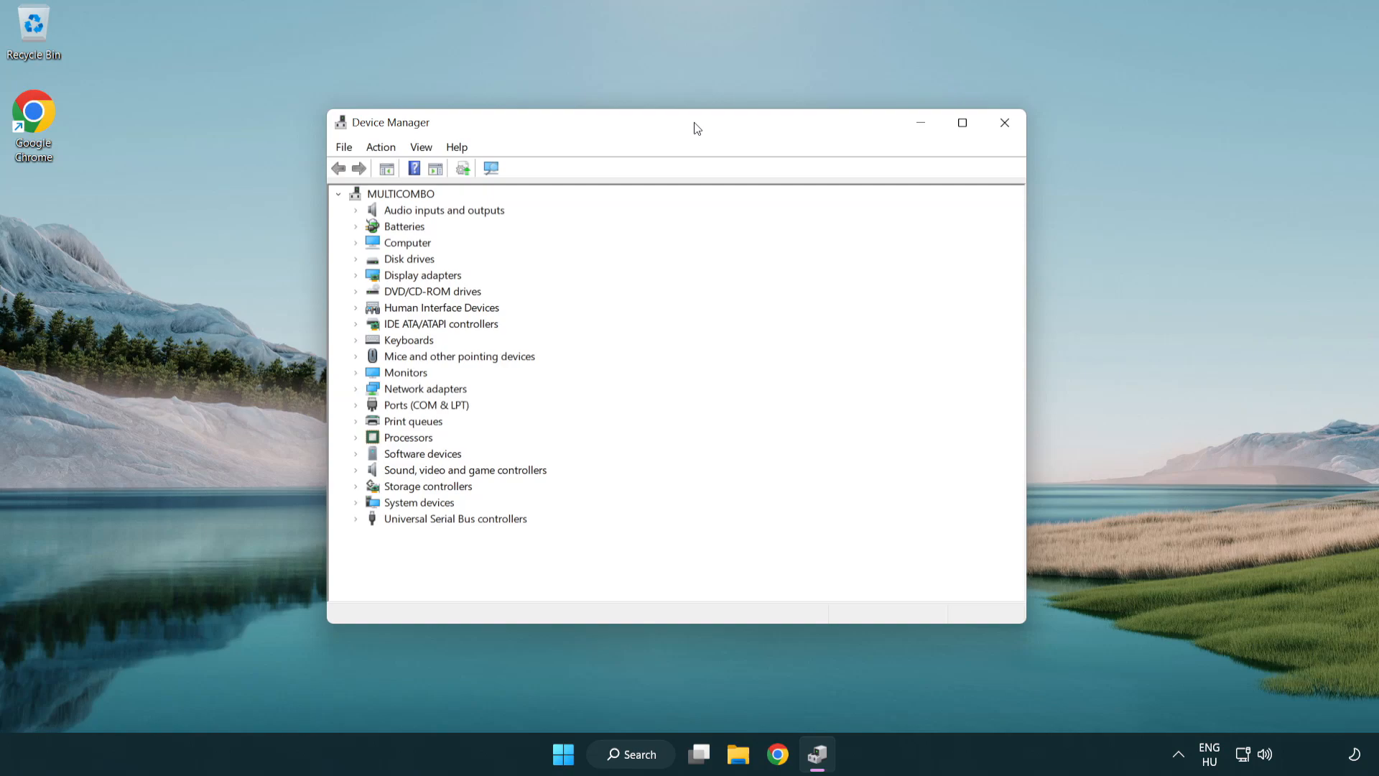
Expand Sound, video and game controllers and bring up actions for High Definition Audio Device.
{"action": "left_click", "coordinate": [464, 469]}
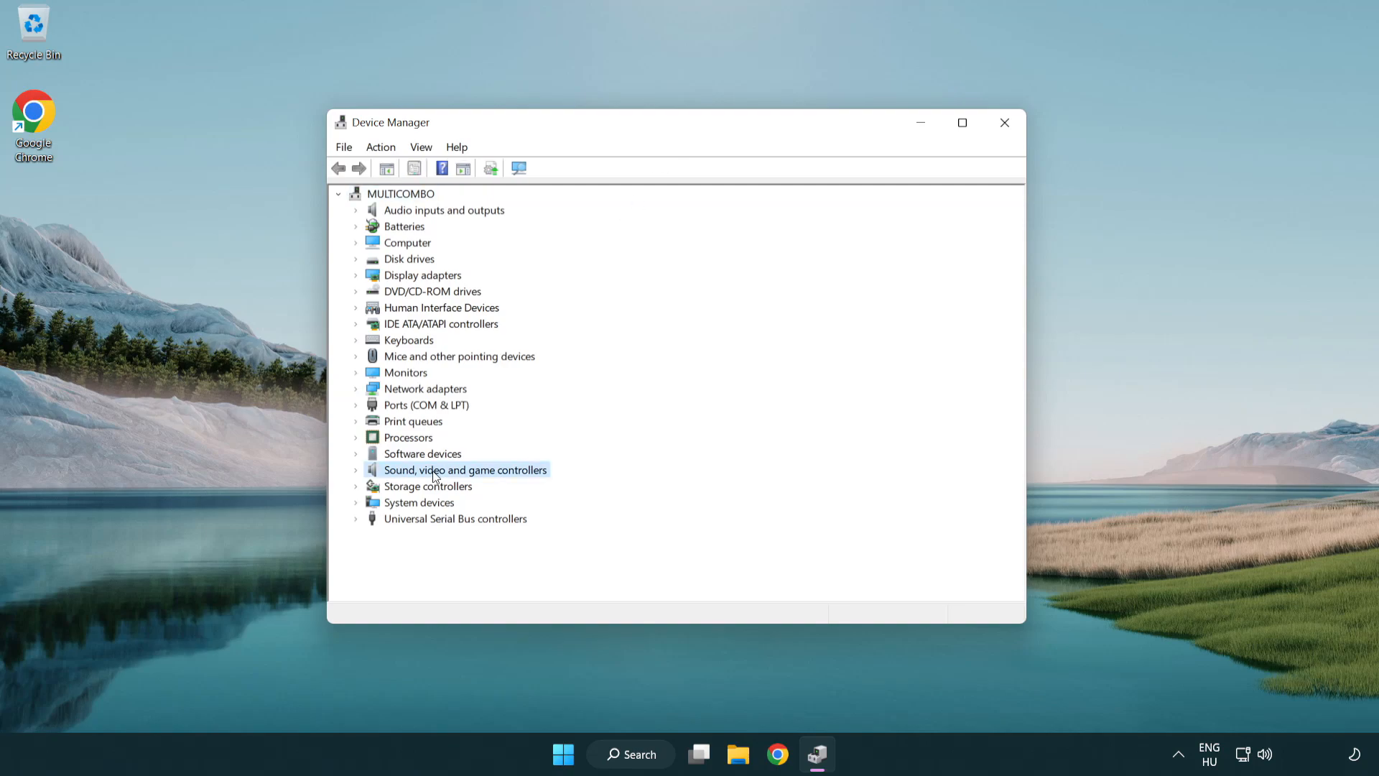
{"action": "left_click", "coordinate": [358, 469]}
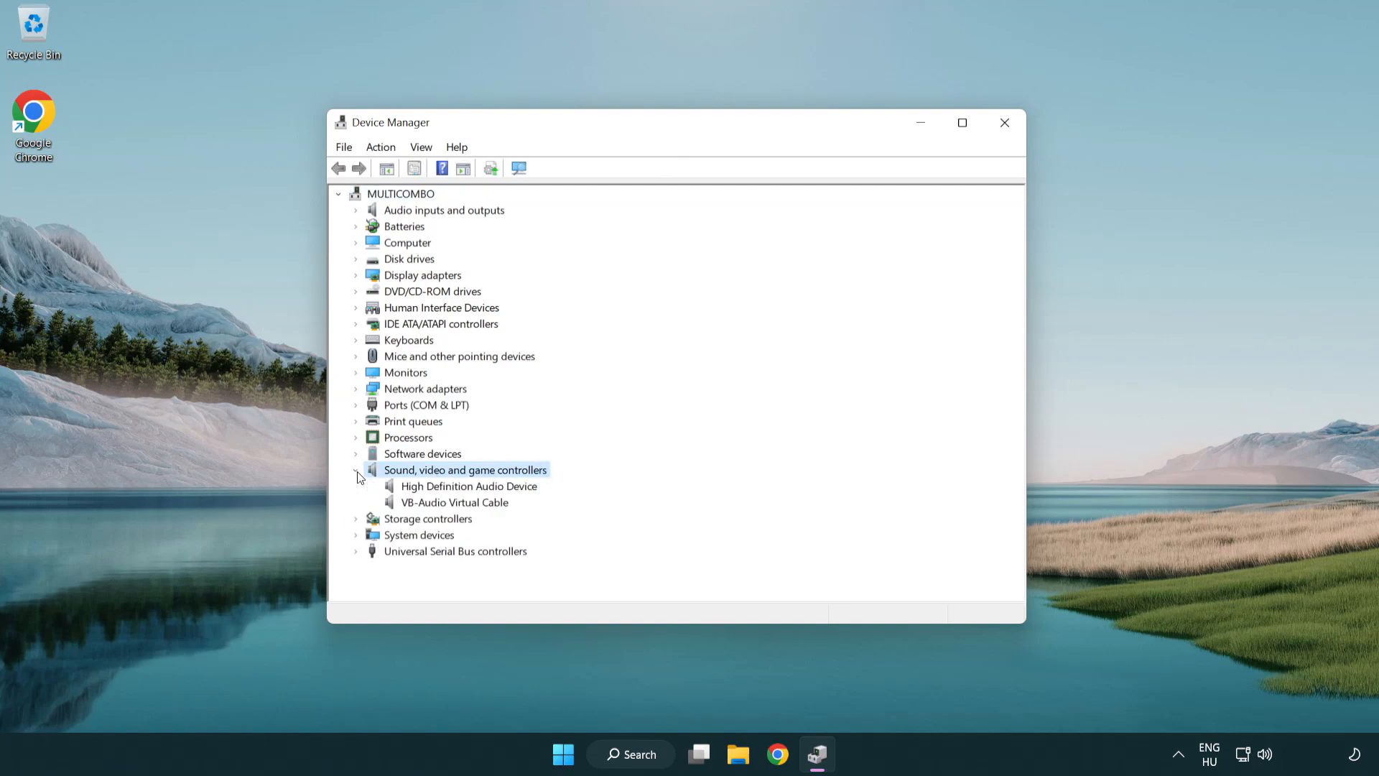
{"action": "mouse_move", "coordinate": [428, 492]}
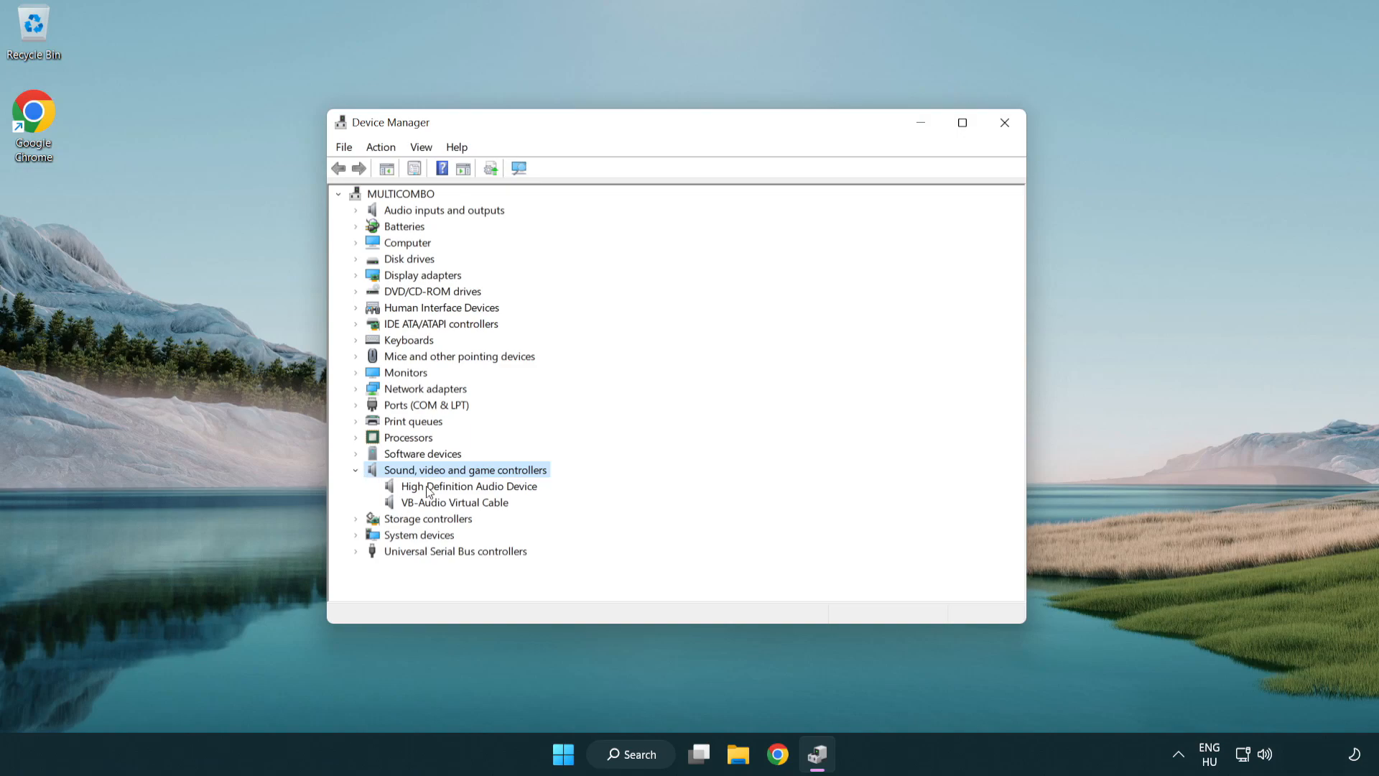
{"action": "left_click", "coordinate": [469, 486]}
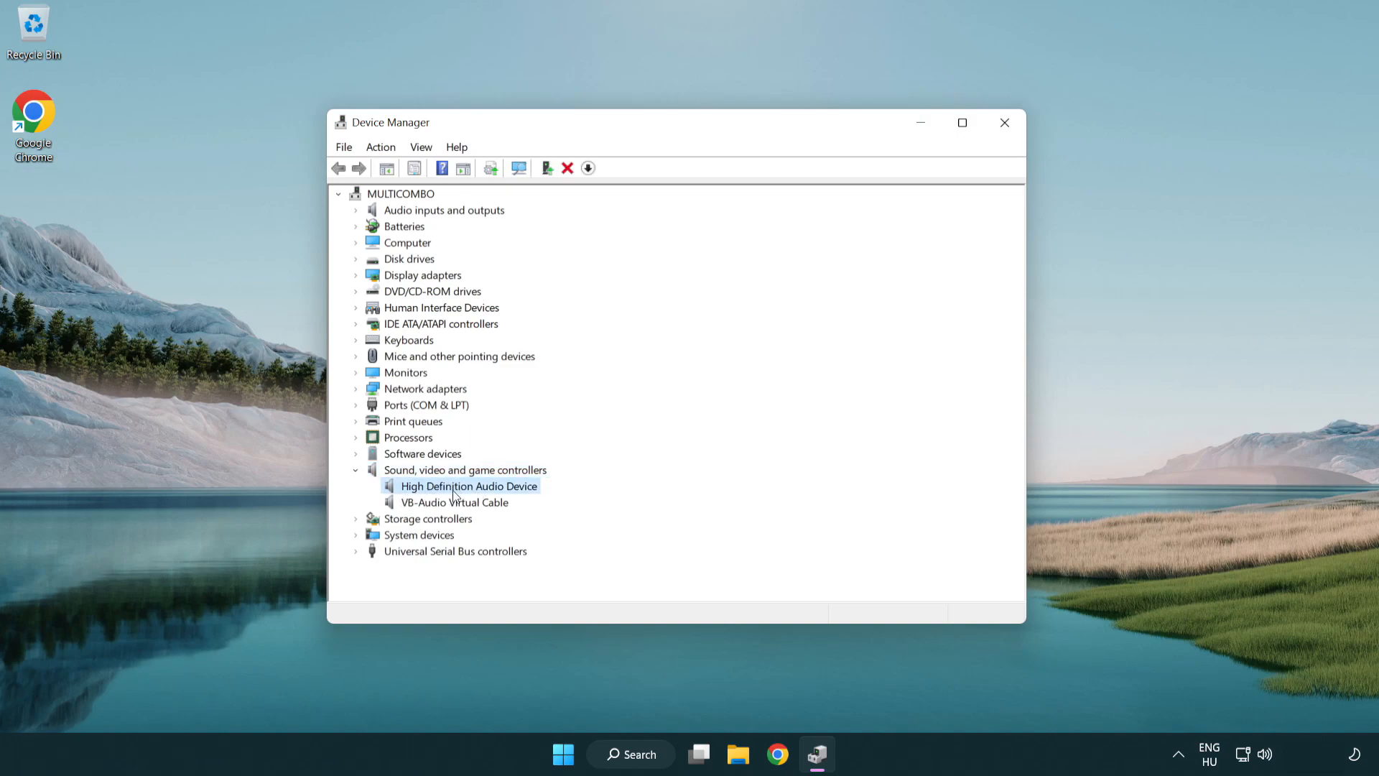
{"action": "right_click", "coordinate": [466, 485]}
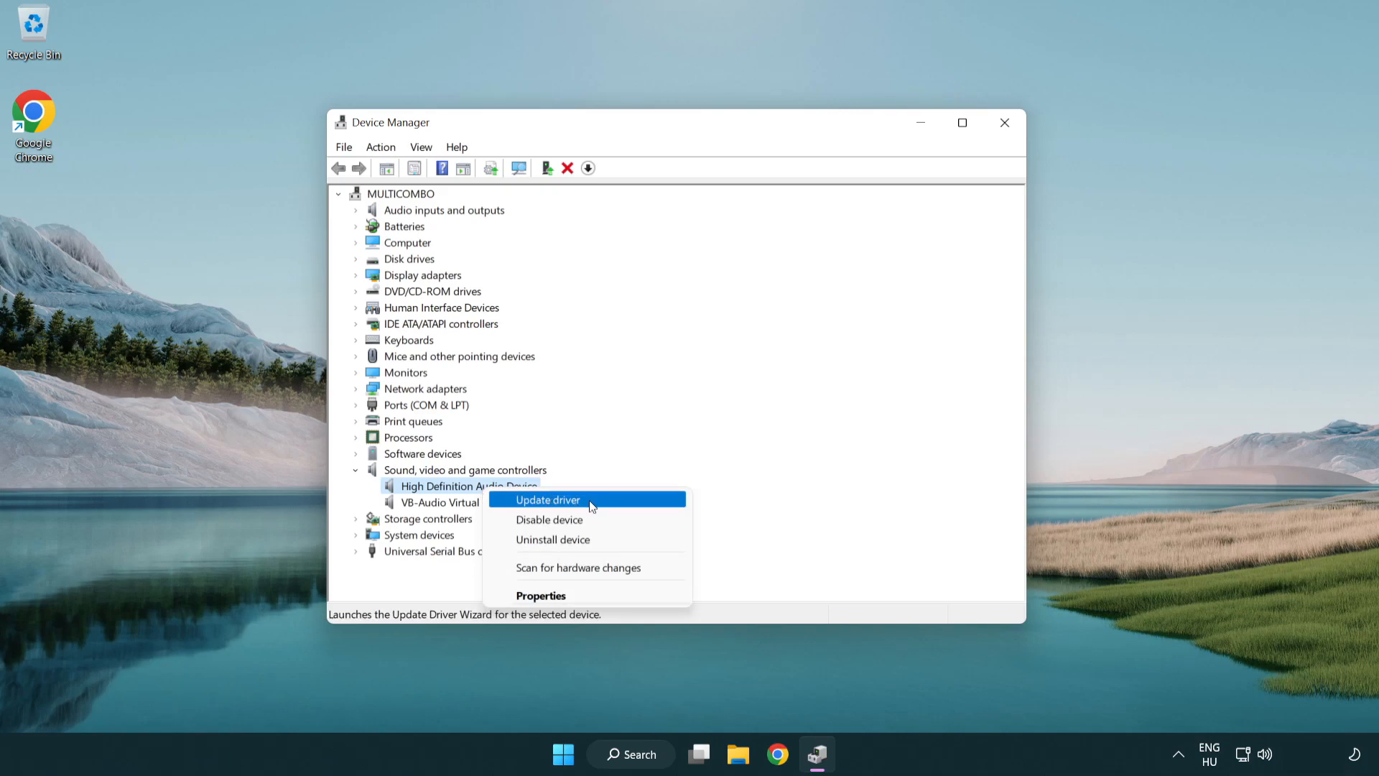
Update the driver by picking High Definition Audio Device from the compatible list and confirming.
{"action": "left_click", "coordinate": [546, 500]}
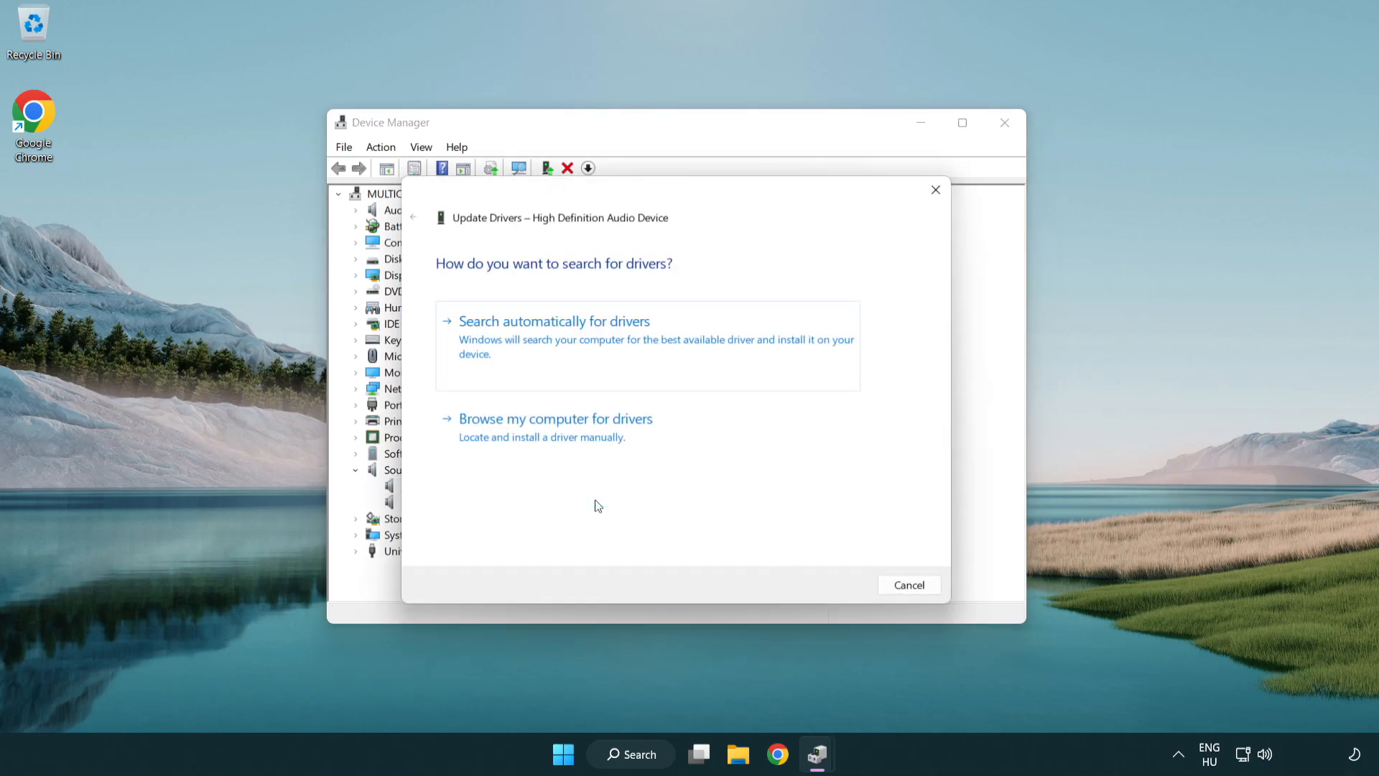
{"action": "mouse_move", "coordinate": [735, 346]}
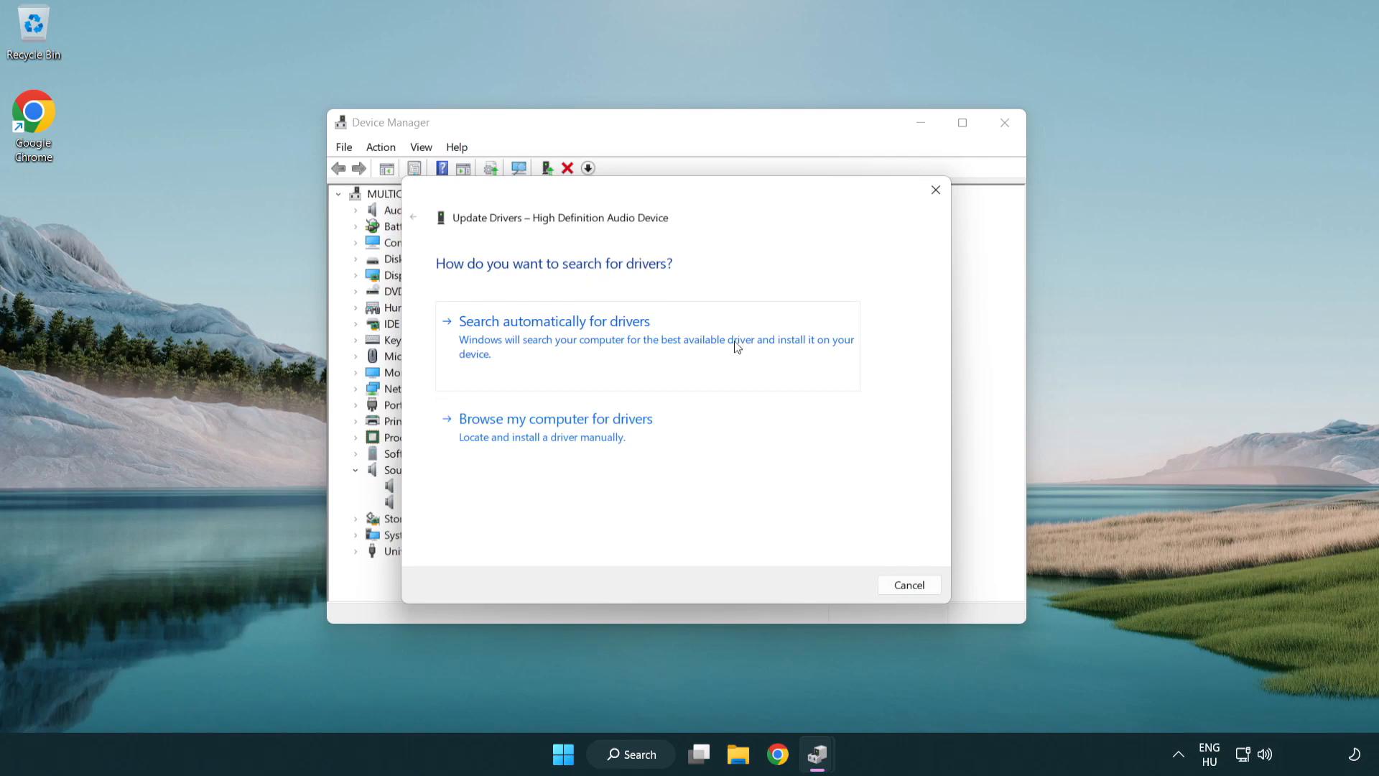
{"action": "mouse_move", "coordinate": [556, 451]}
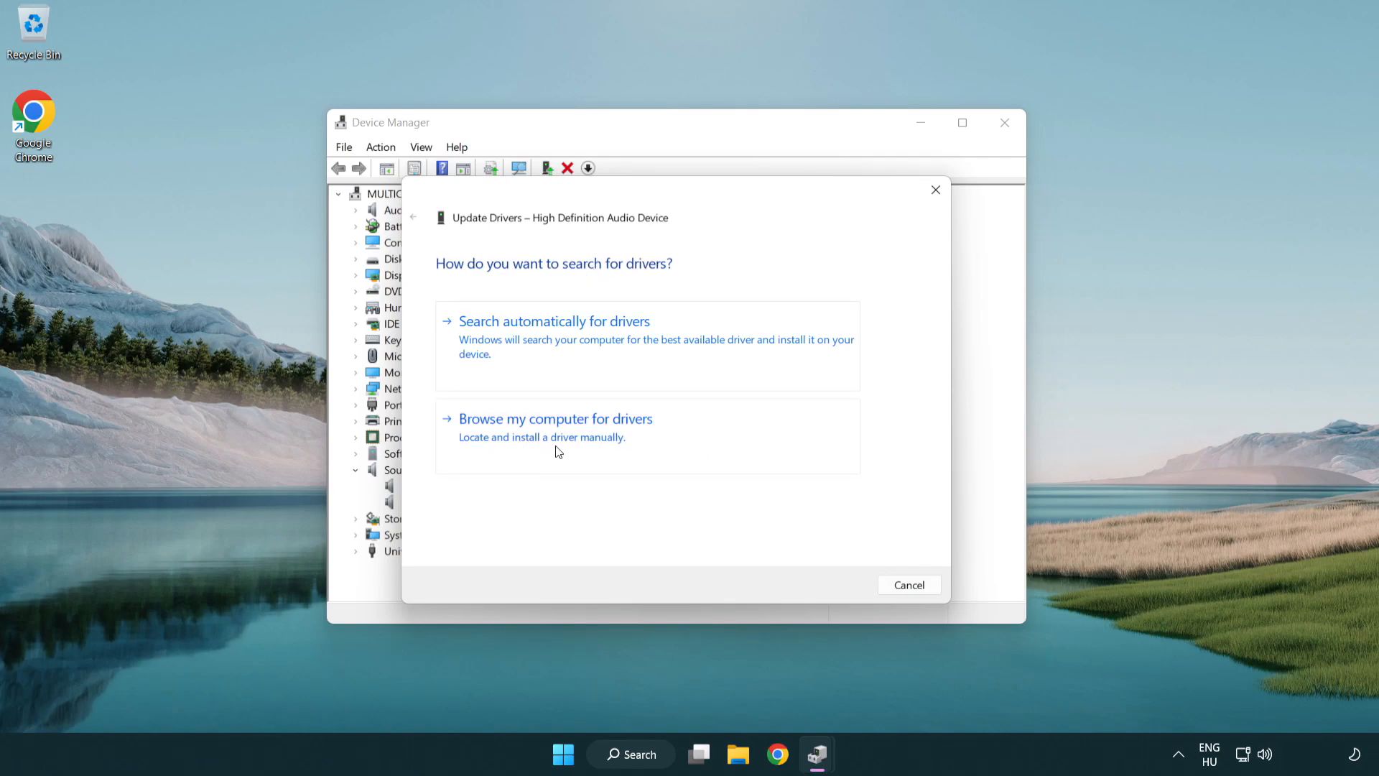
{"action": "left_click", "coordinate": [556, 418]}
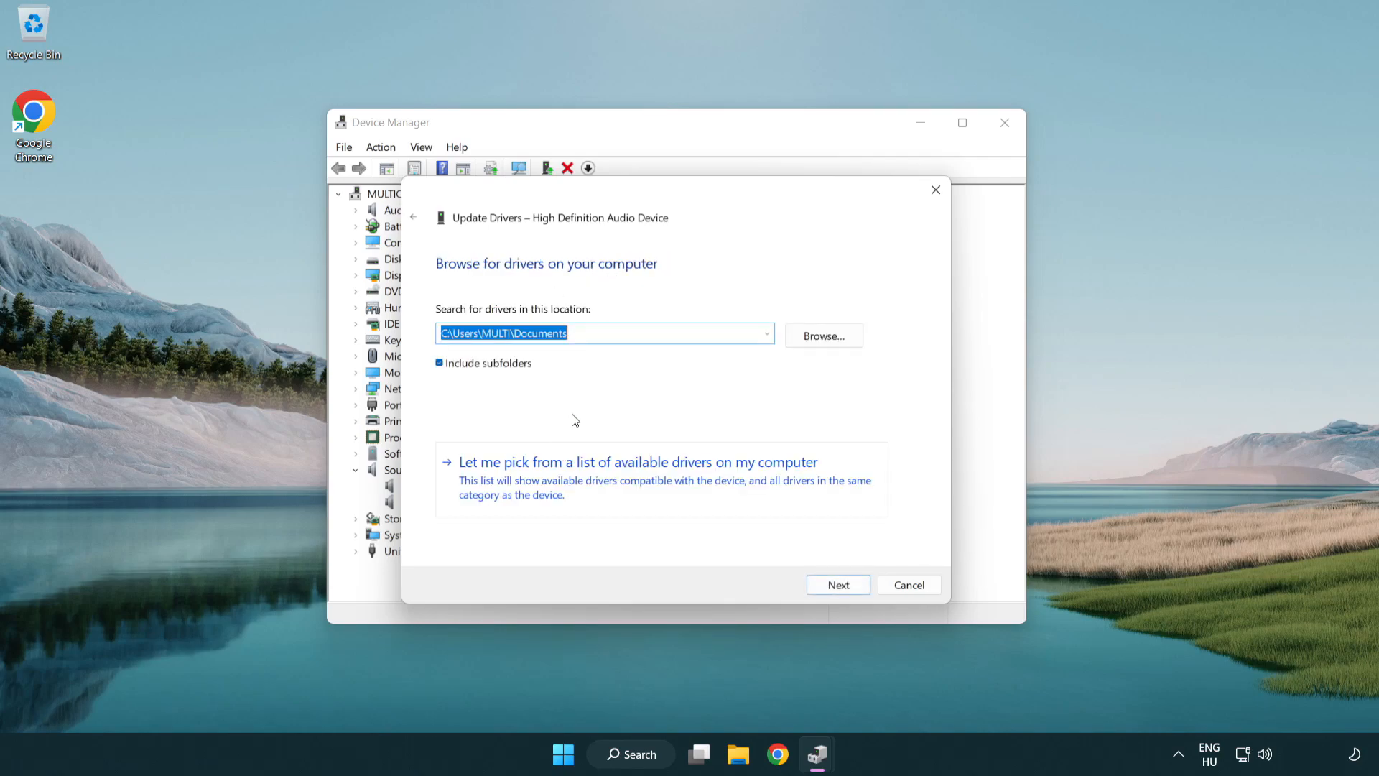
{"action": "mouse_move", "coordinate": [541, 489]}
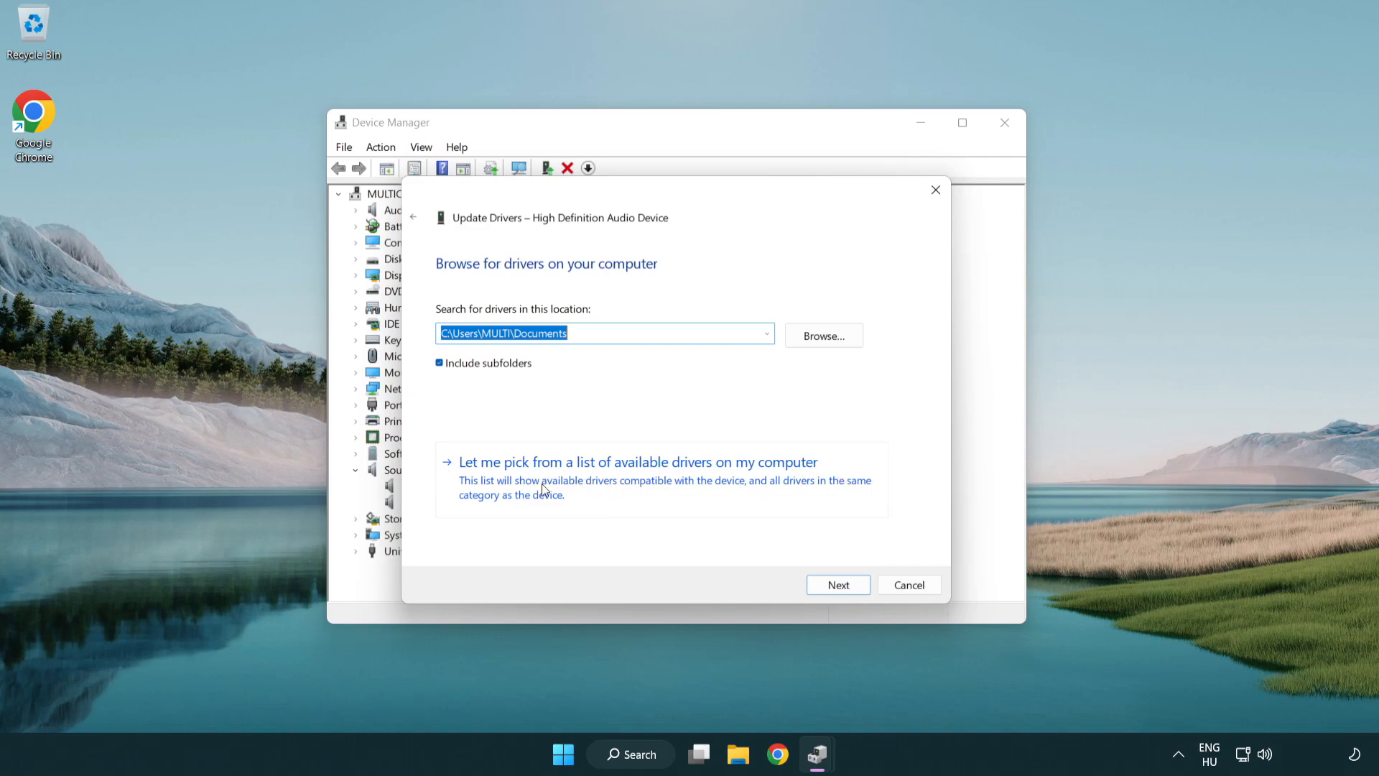
{"action": "mouse_move", "coordinate": [664, 492]}
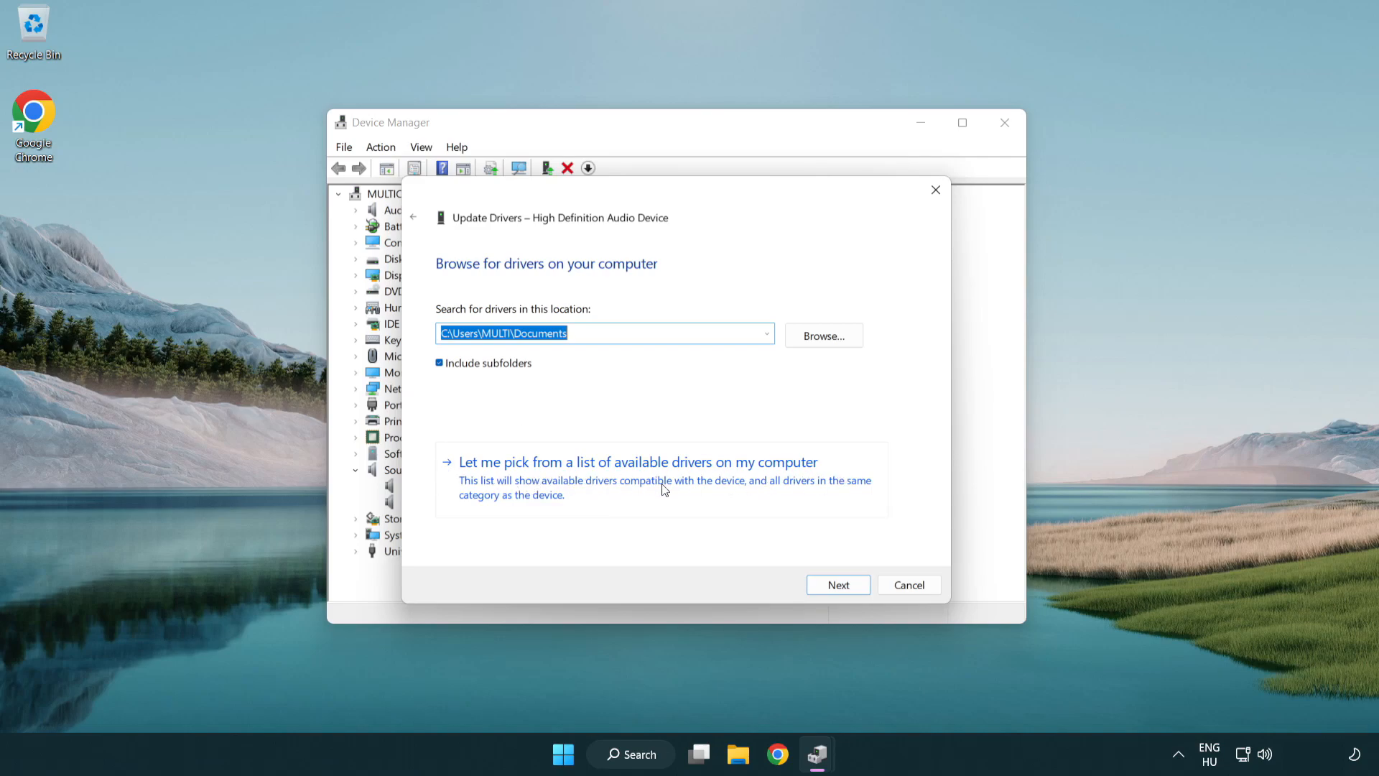
{"action": "left_click", "coordinate": [637, 461]}
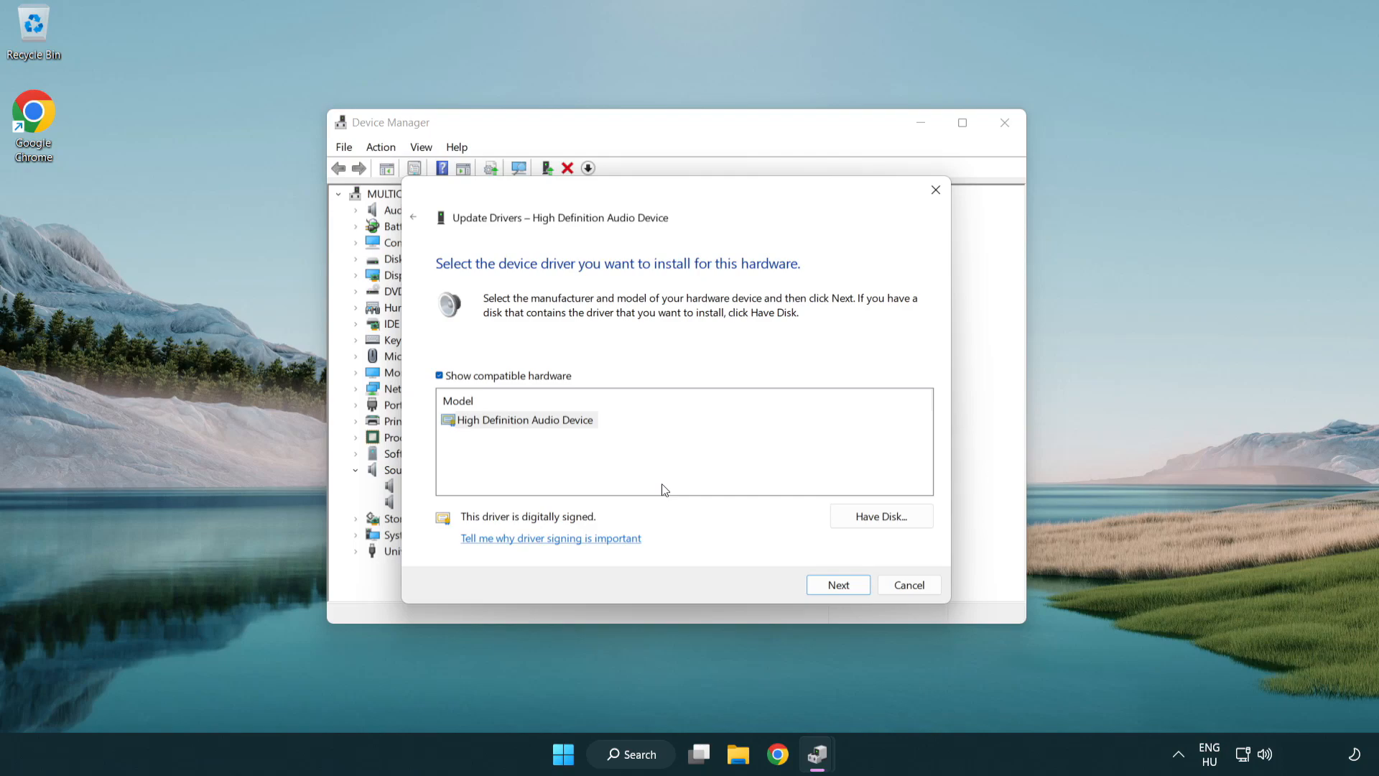
{"action": "left_click", "coordinate": [526, 419]}
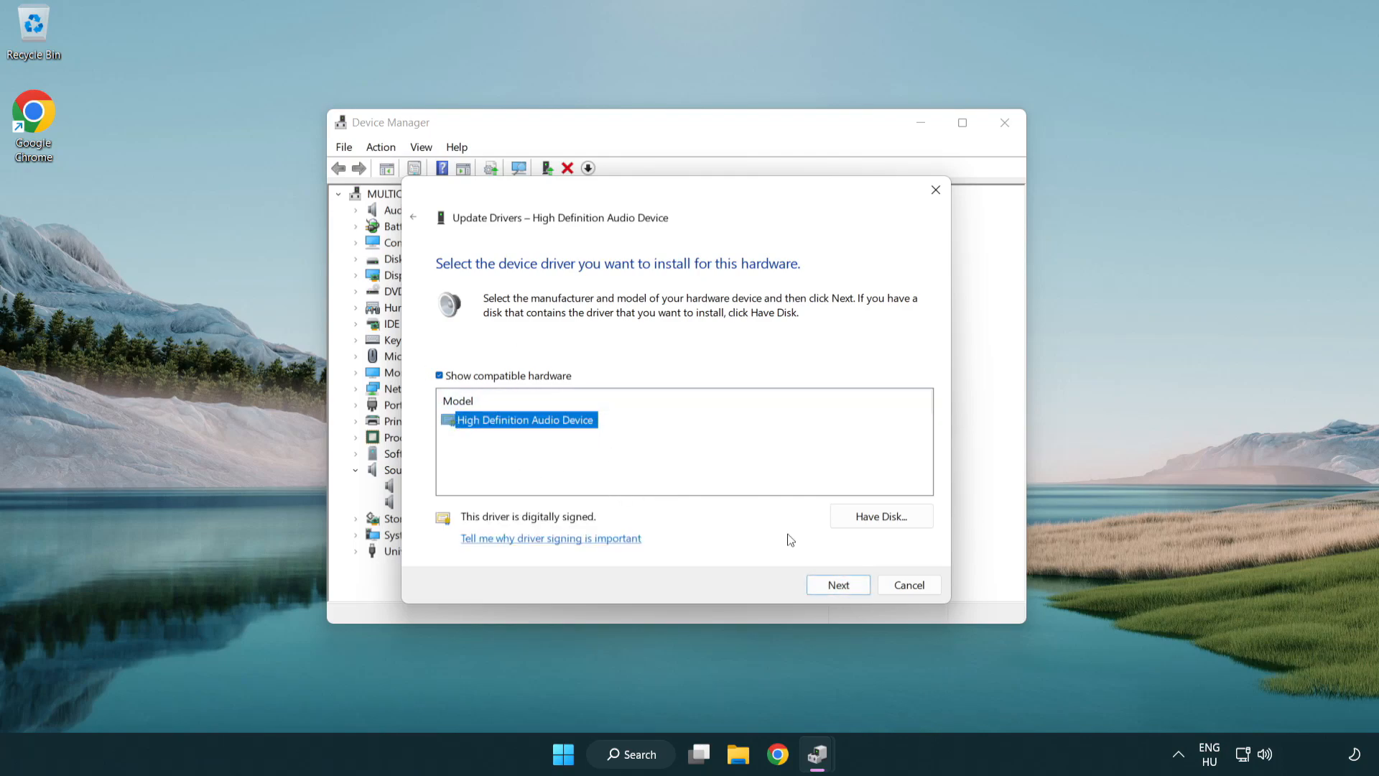
{"action": "left_click", "coordinate": [836, 585]}
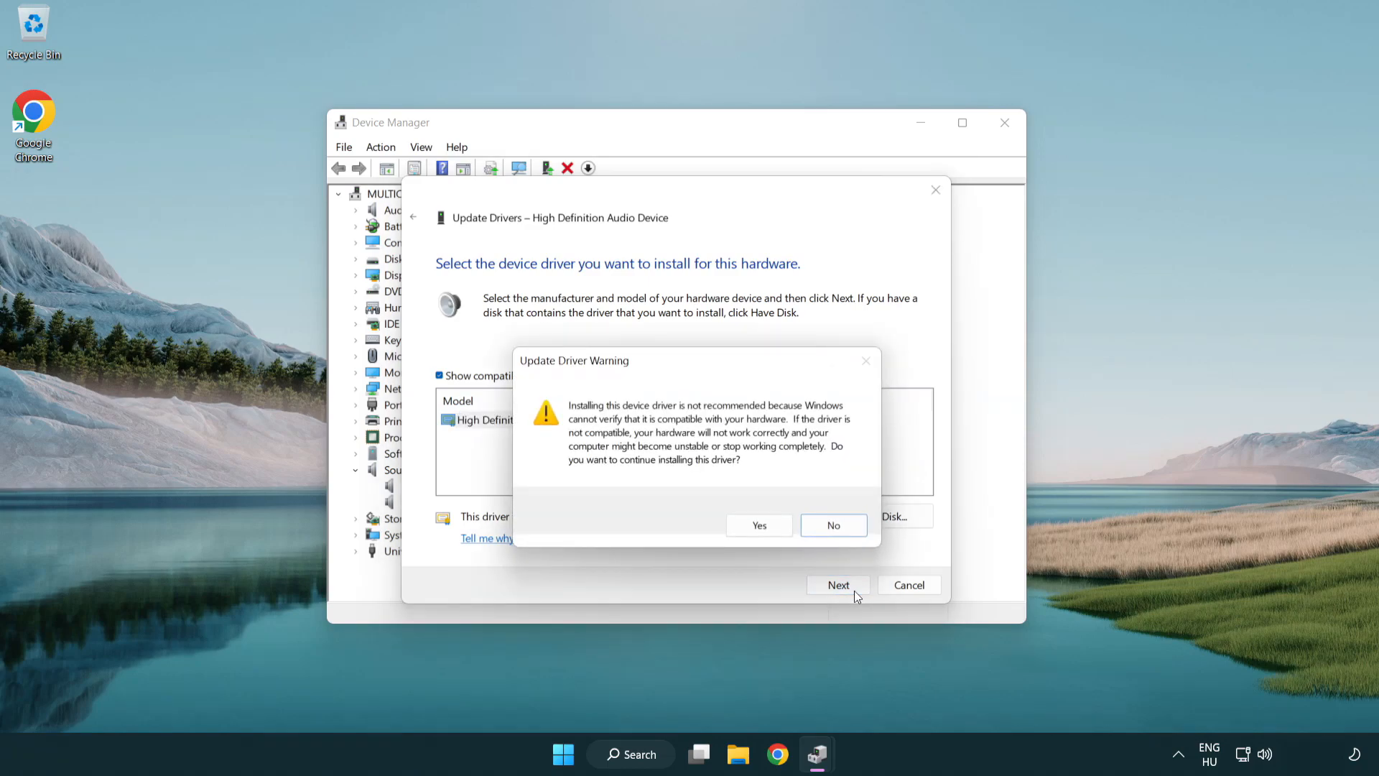
{"action": "left_click", "coordinate": [758, 526]}
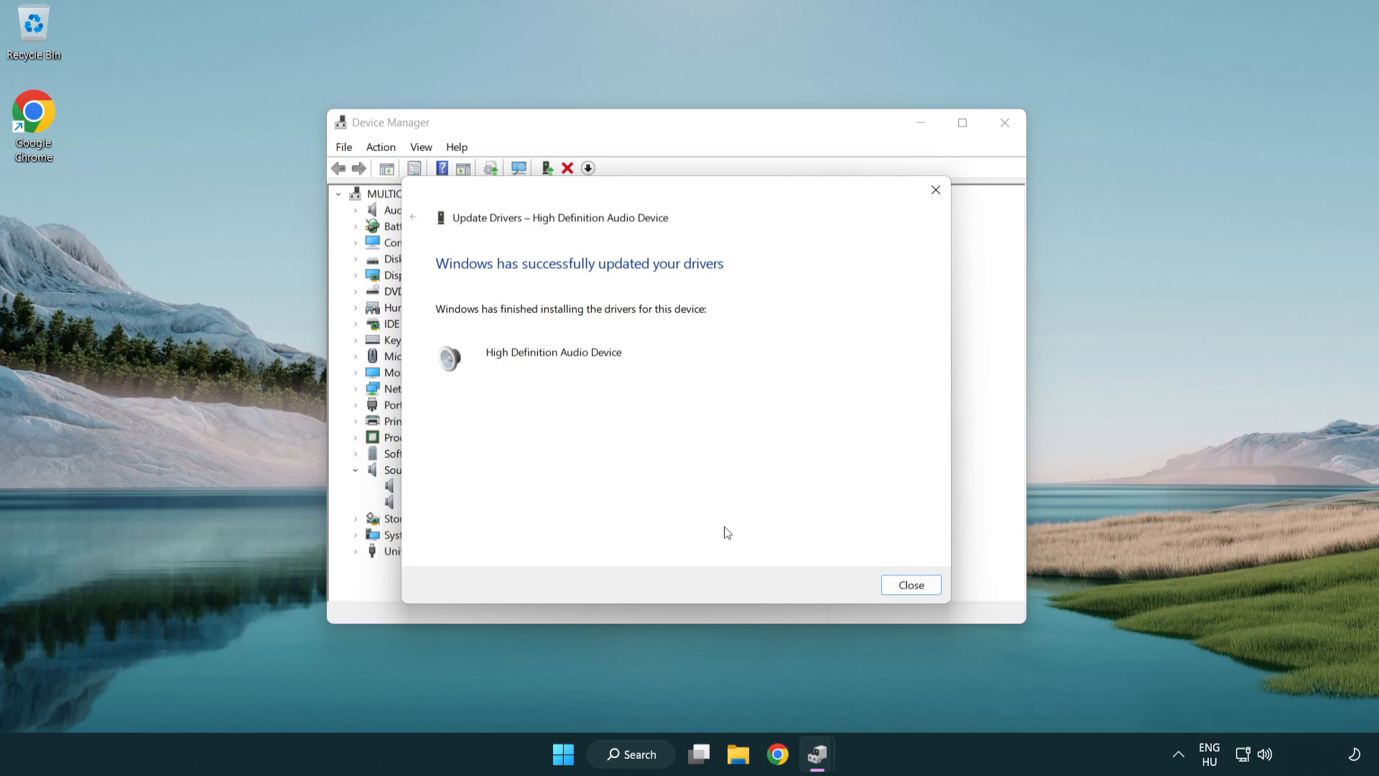
{"action": "mouse_move", "coordinate": [911, 584]}
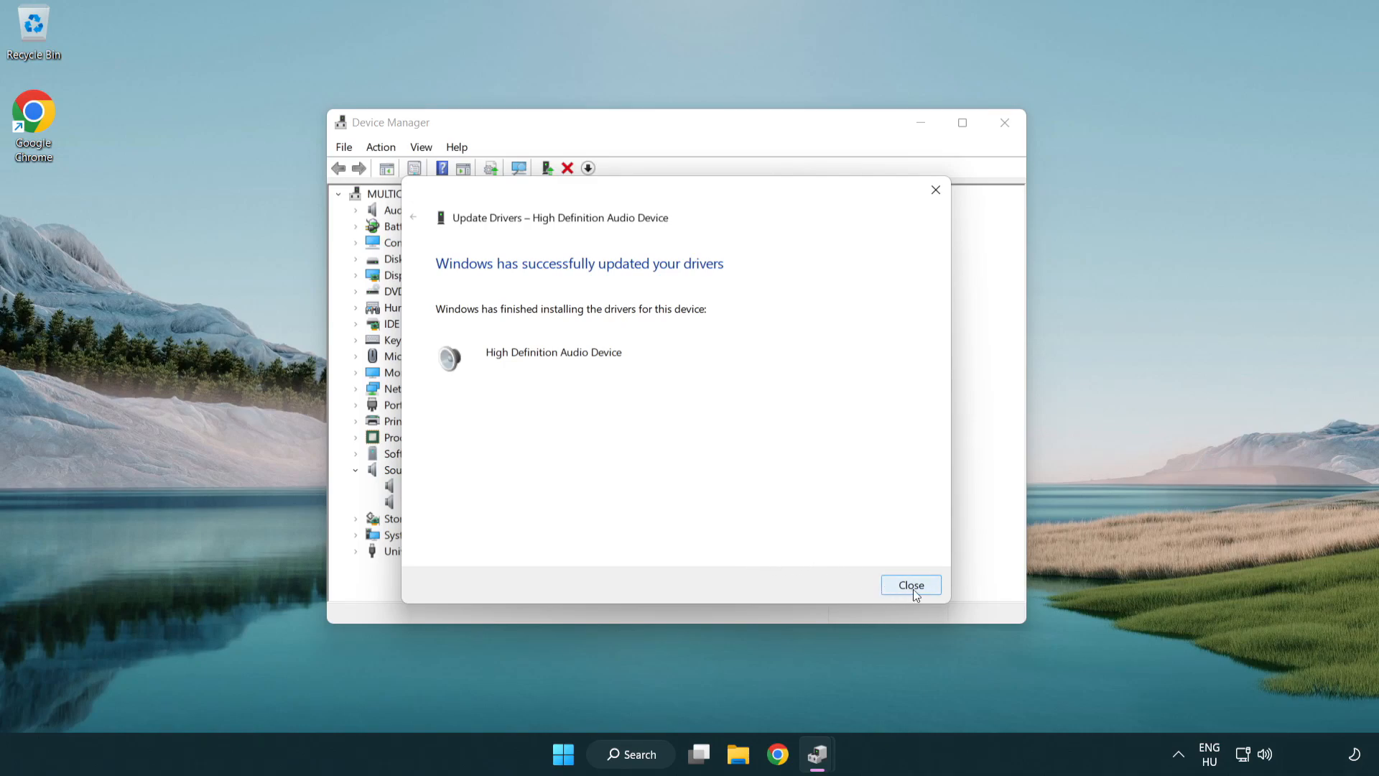
{"action": "left_click", "coordinate": [911, 584]}
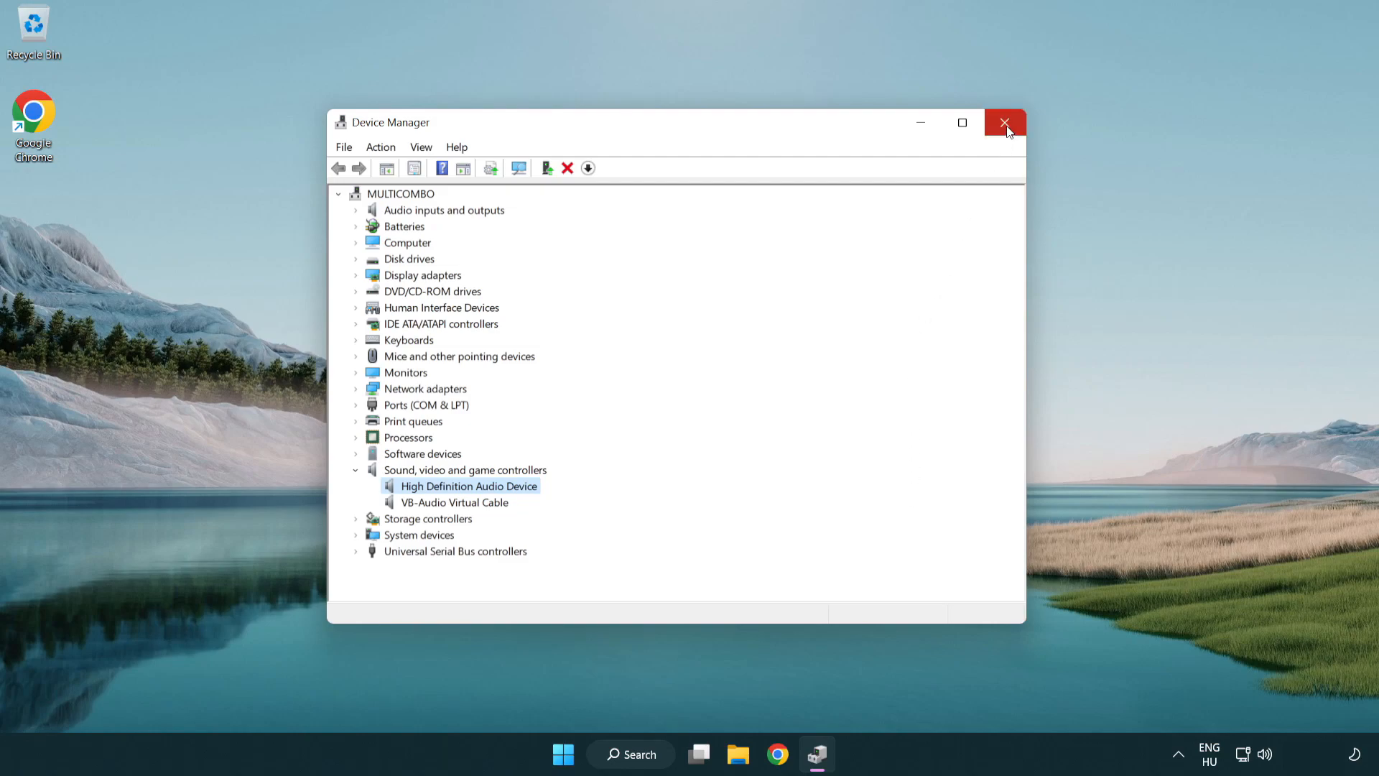
Close Device Manager, then visit the Start menu's power options.
{"action": "left_click", "coordinate": [1005, 122]}
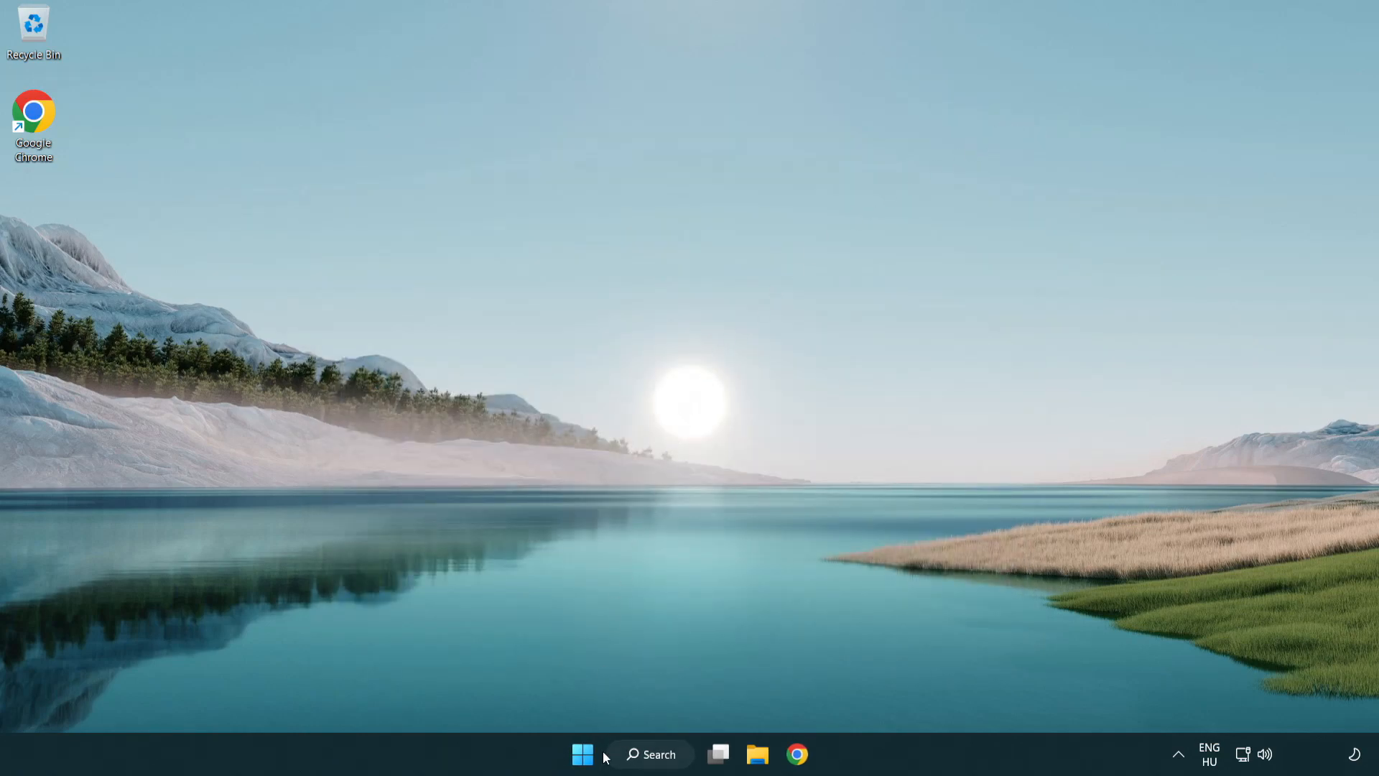
{"action": "left_click", "coordinate": [582, 754]}
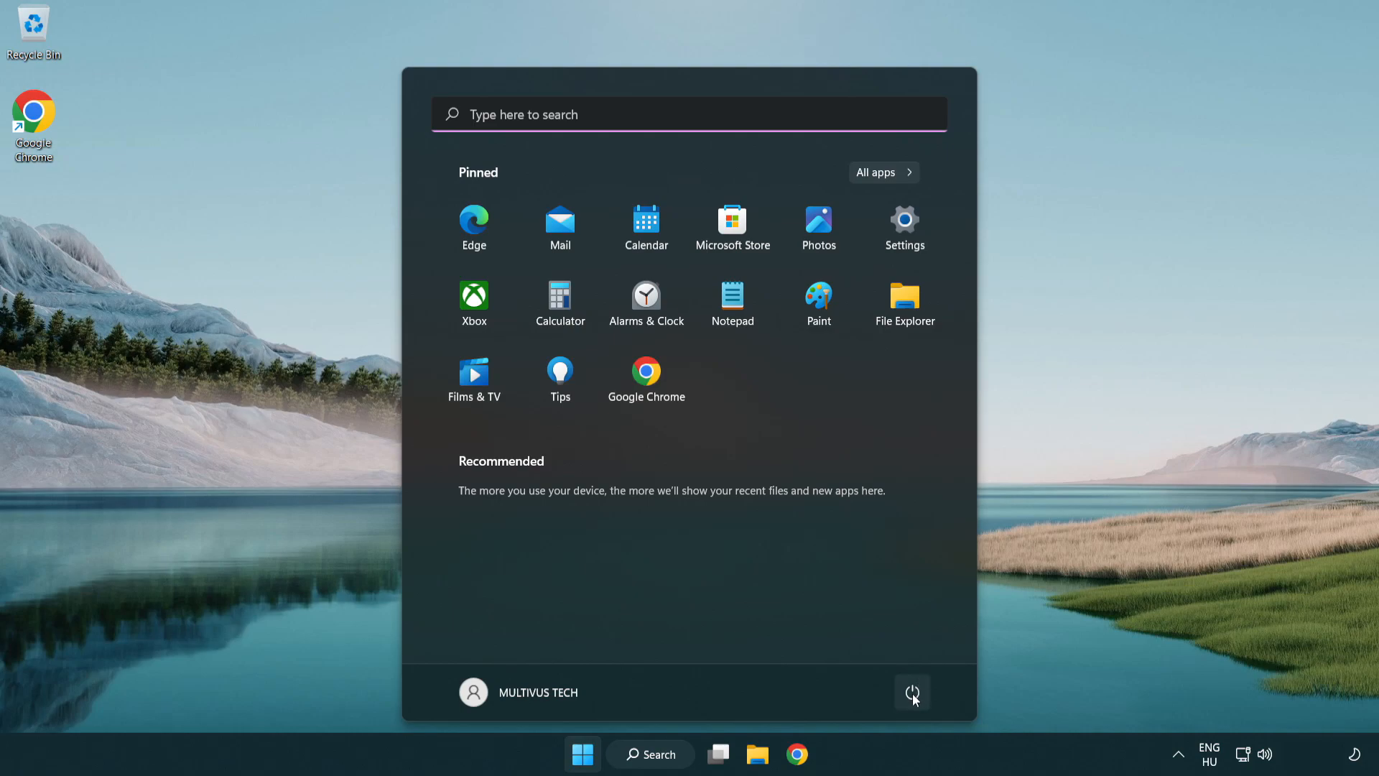
{"action": "left_click", "coordinate": [912, 693]}
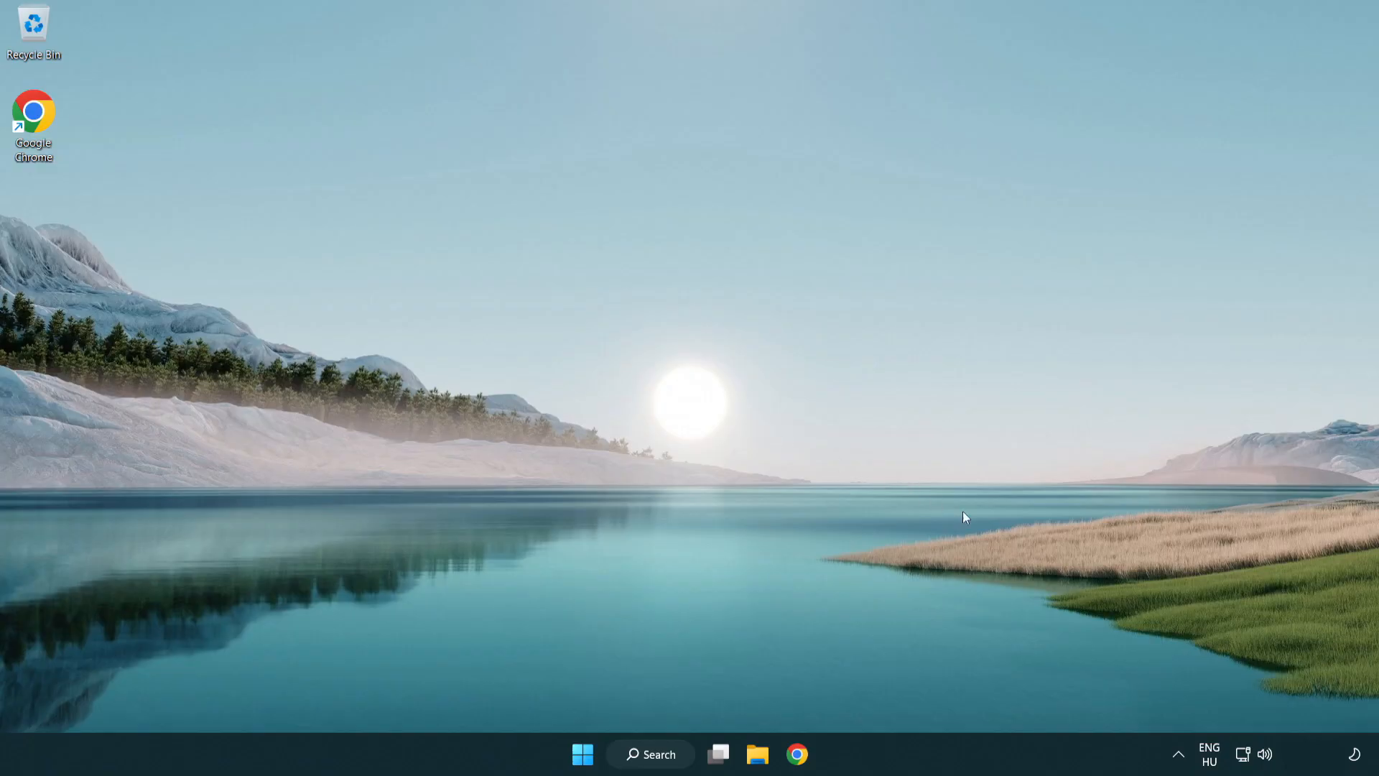
{"action": "mouse_move", "coordinate": [1264, 754]}
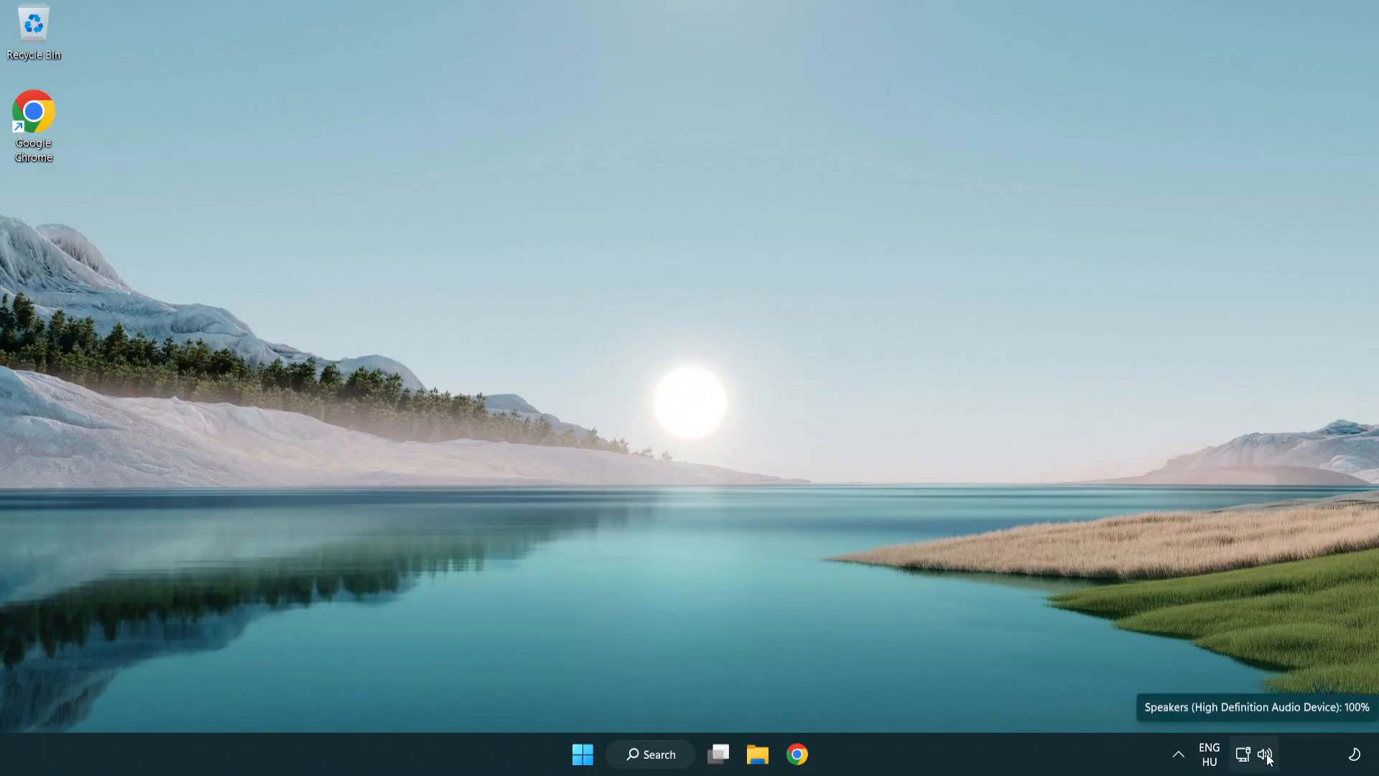
Launch 'Troubleshoot sound problems' from the taskbar speaker icon's context menu.
{"action": "right_click", "coordinate": [1265, 754]}
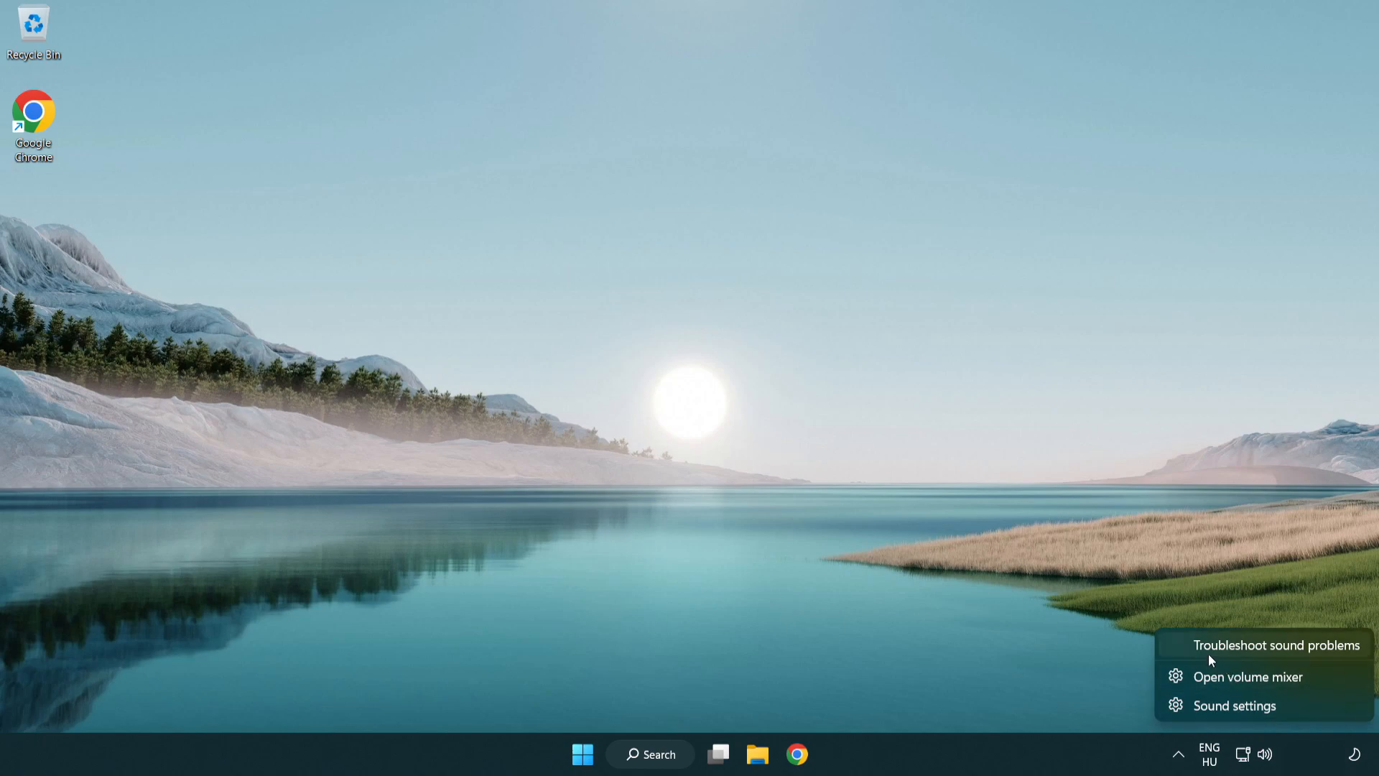
{"action": "mouse_move", "coordinate": [1260, 655]}
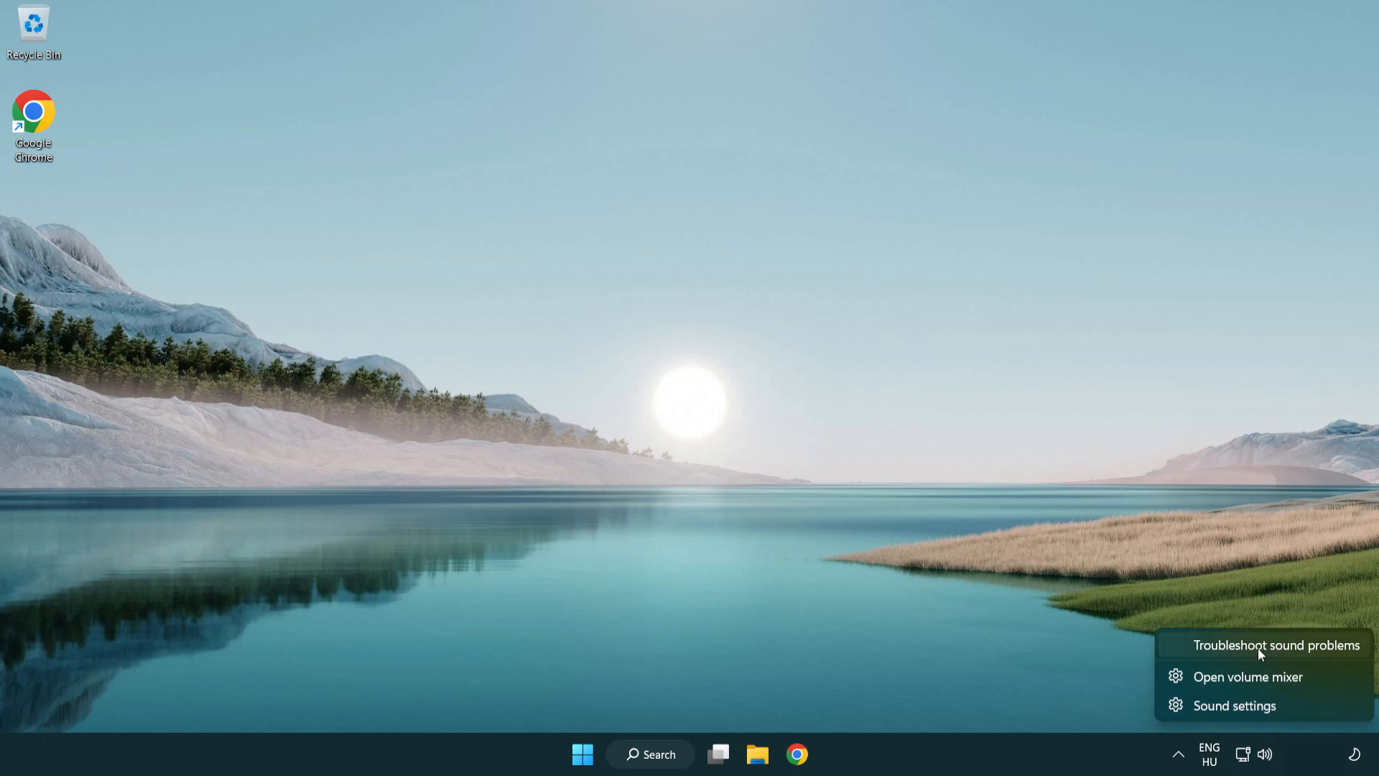
{"action": "left_click", "coordinate": [1275, 645]}
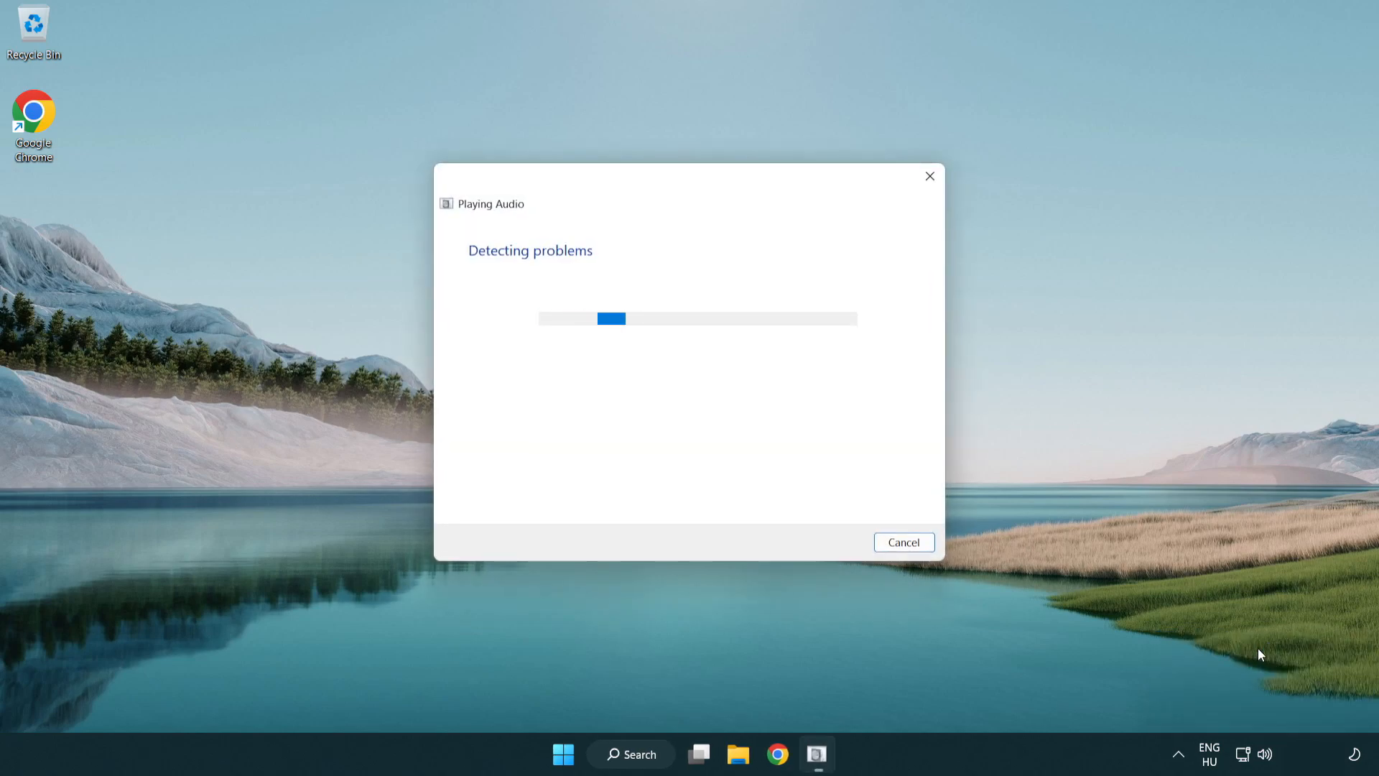